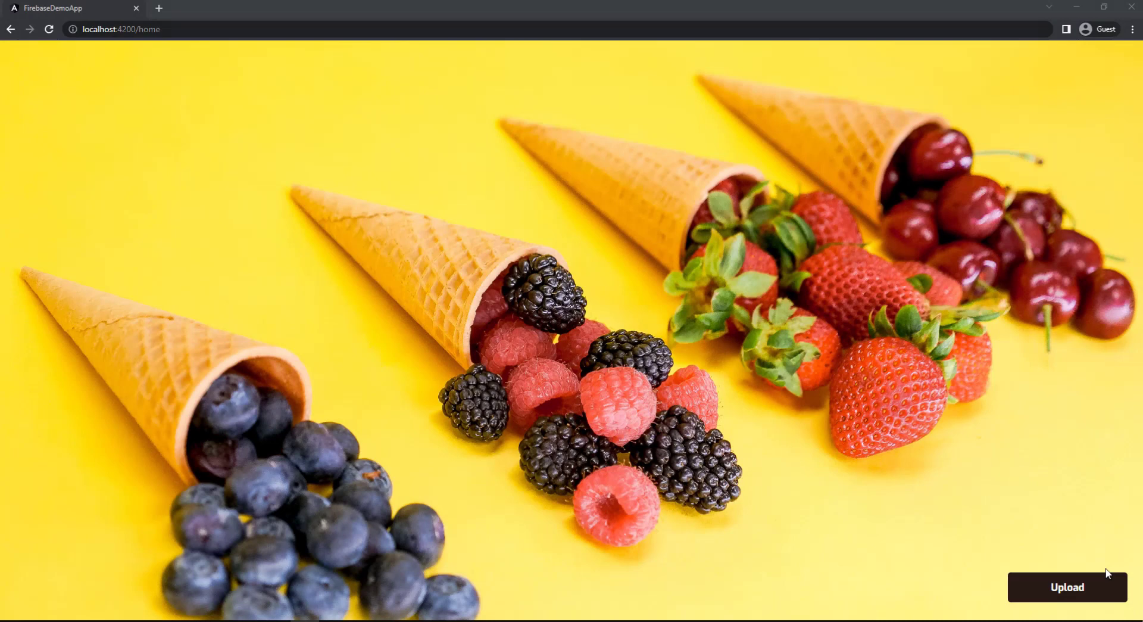
pyautogui.moveTo(740, 302)
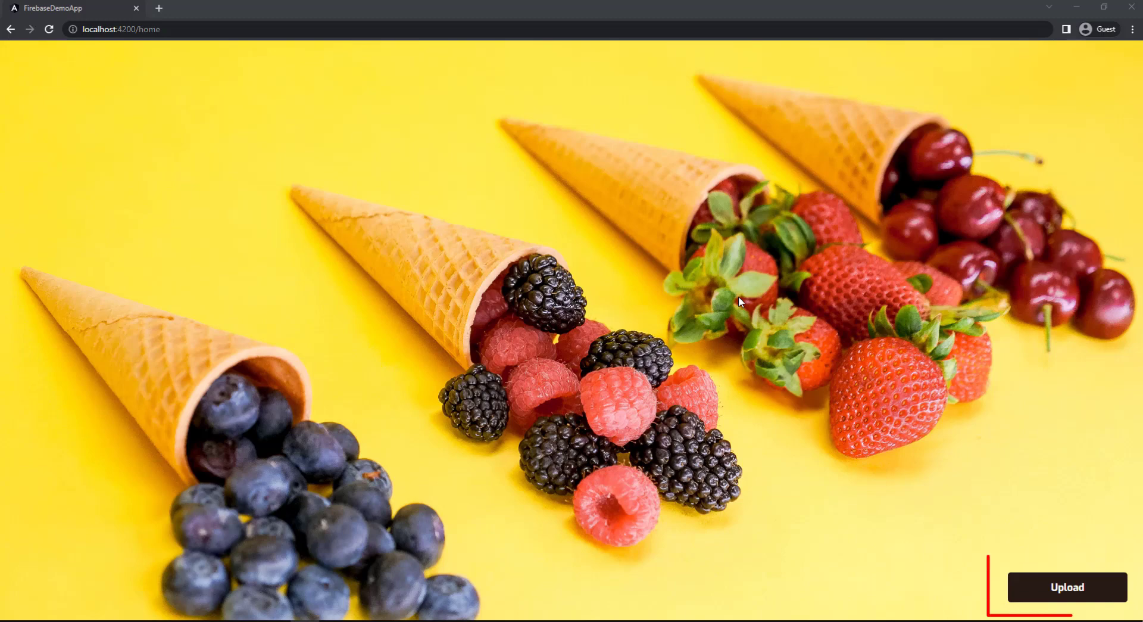
pyautogui.moveTo(1048, 502)
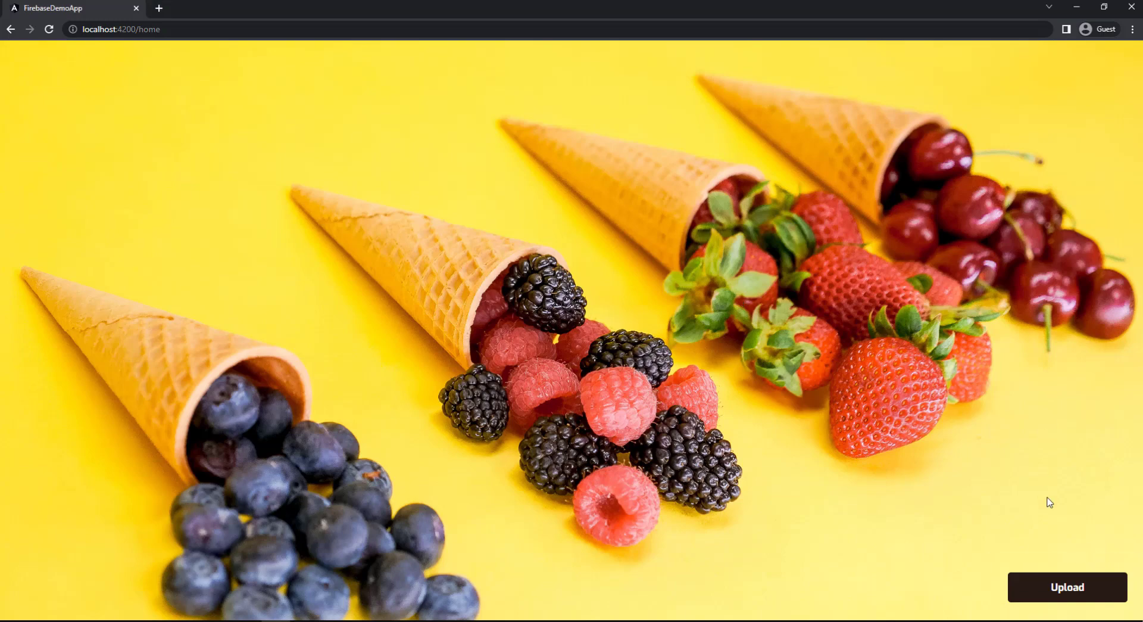
# Try the demo app's upload page, reach login, and toggle between the register and login forms
pyautogui.click(1066, 586)
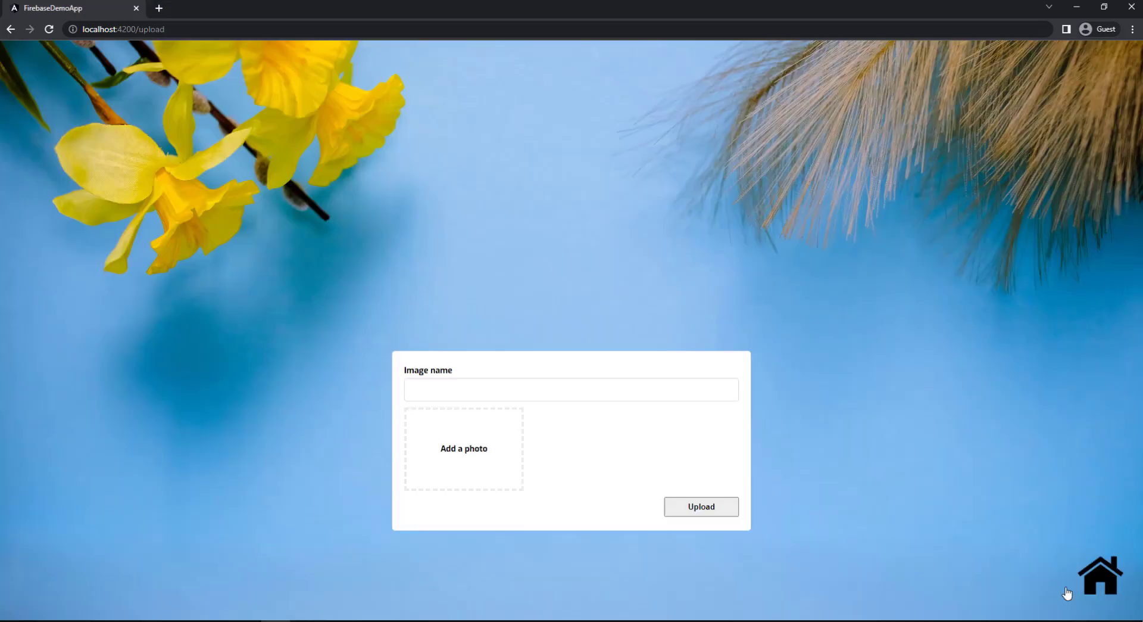
pyautogui.moveTo(917, 426)
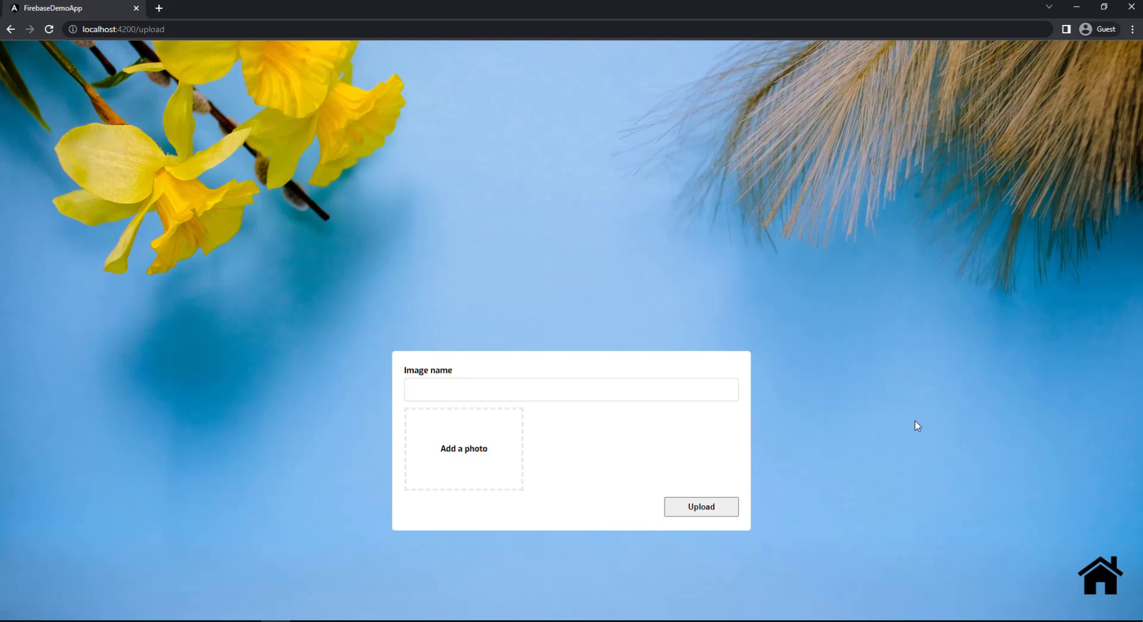
pyautogui.click(1100, 574)
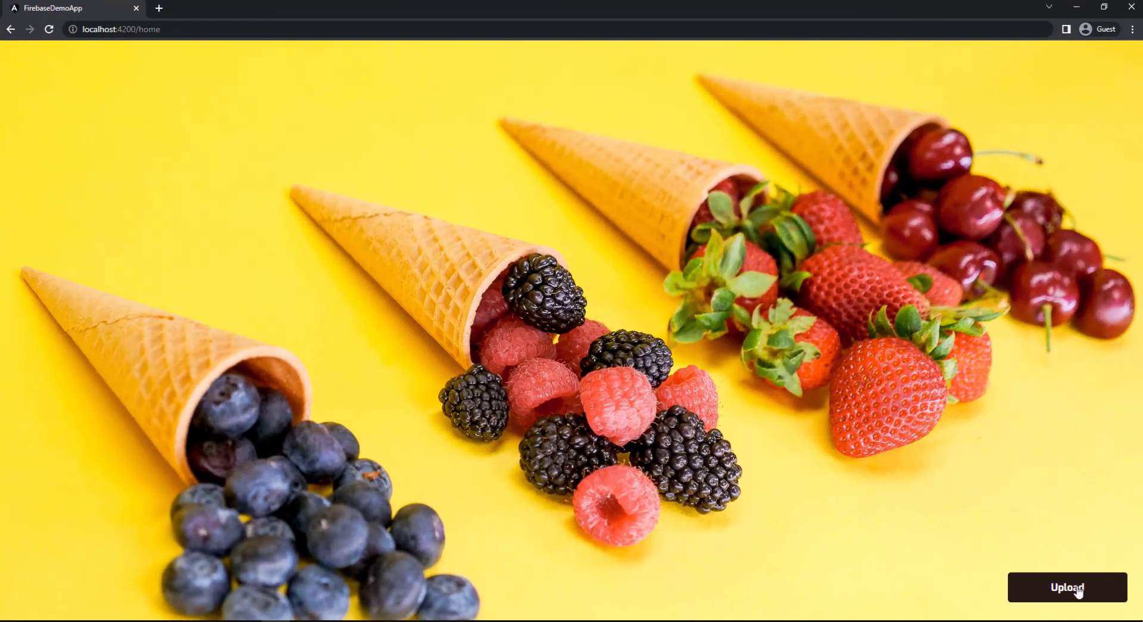
pyautogui.click(1065, 587)
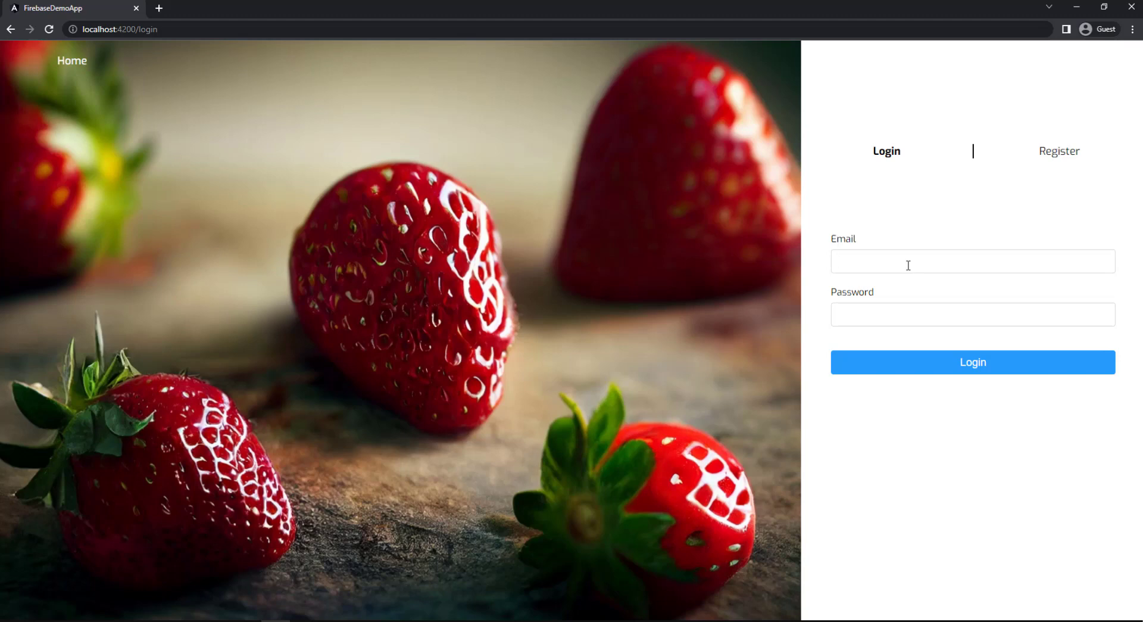
pyautogui.click(1059, 151)
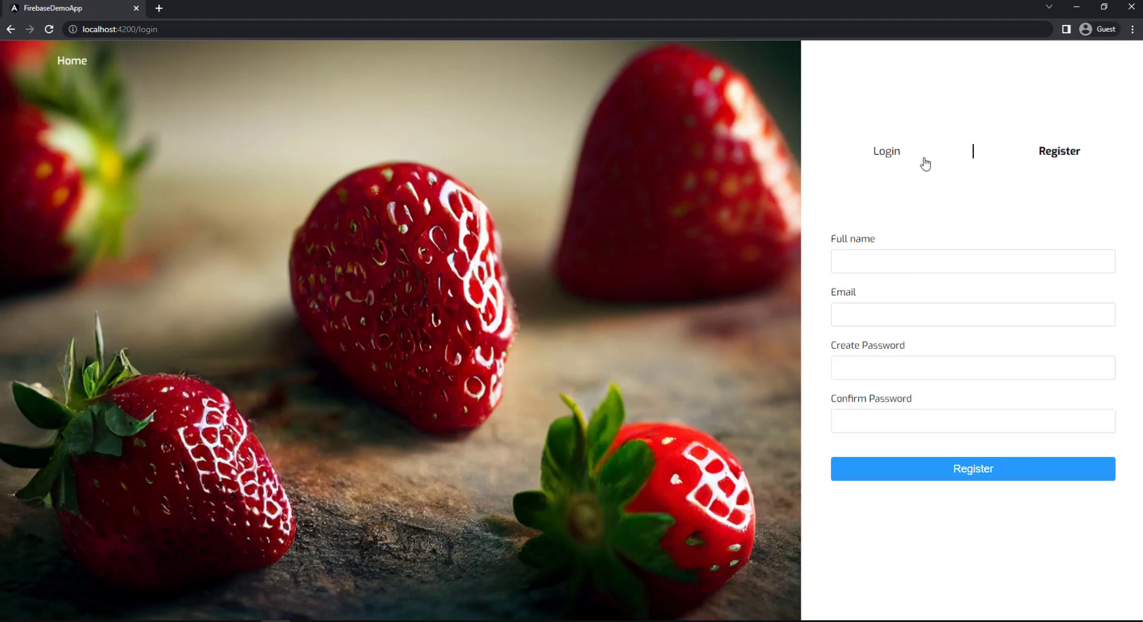
pyautogui.click(886, 151)
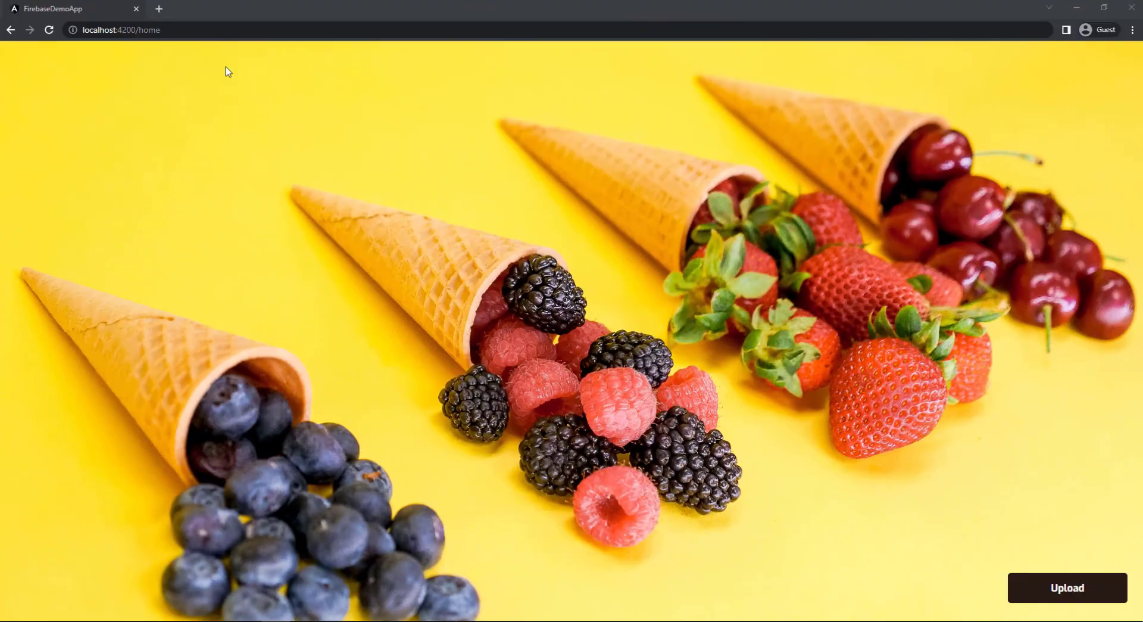
# Open console.firebase.google.com in the browser
pyautogui.write('consol')
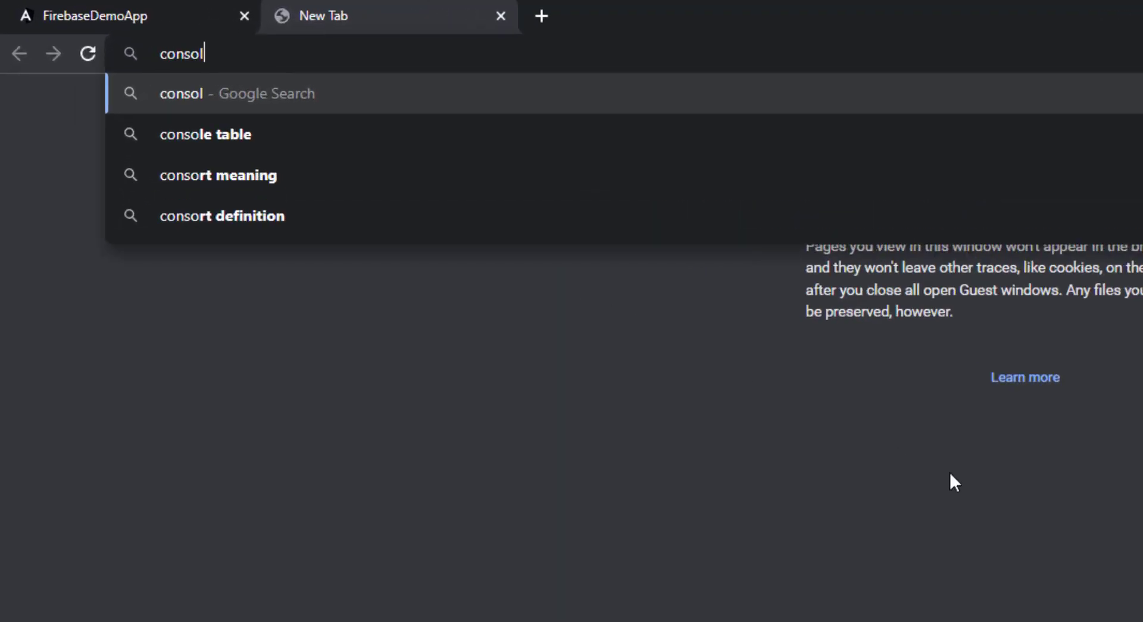
pyautogui.write('console.firebase.google')
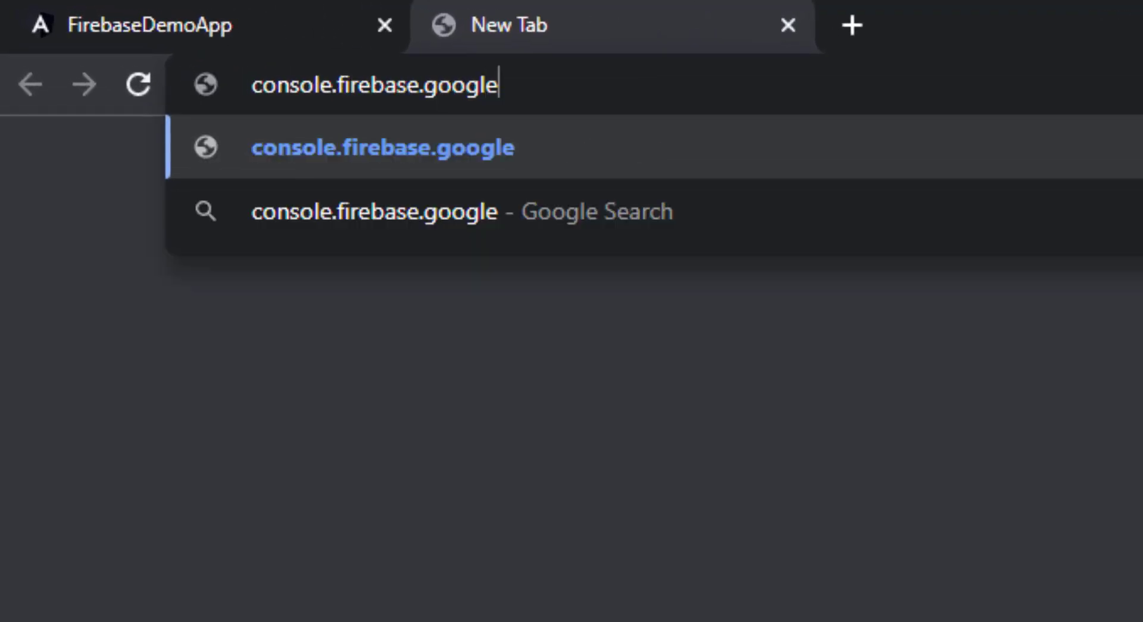
pyautogui.click(383, 147)
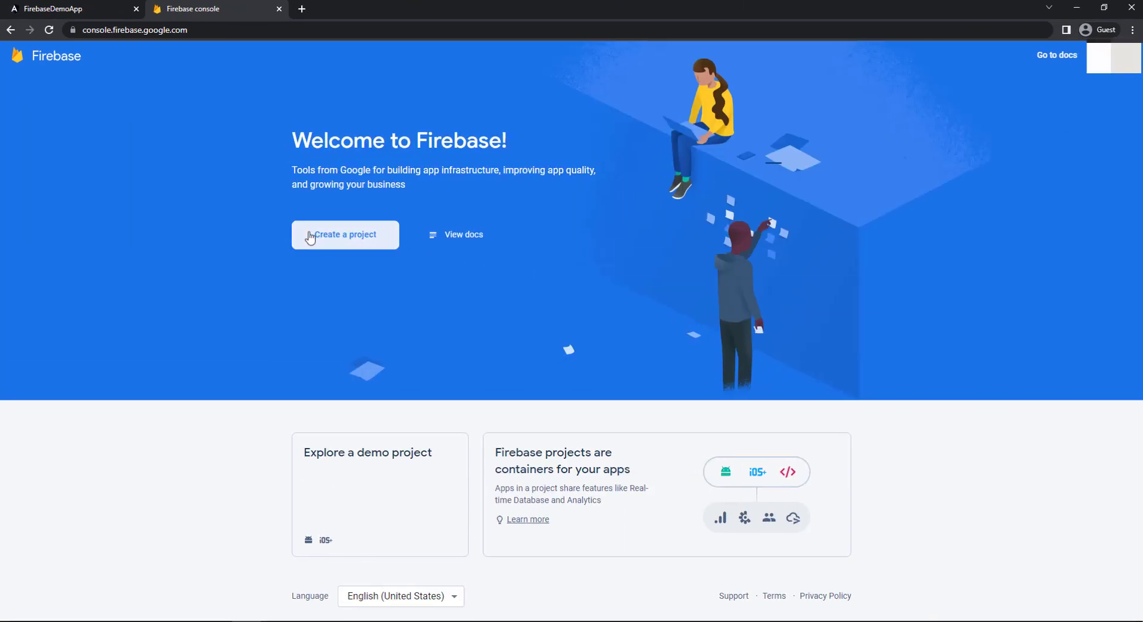
# Create the firebase-demo project with Google Analytics disabled and enter it
pyautogui.click(345, 234)
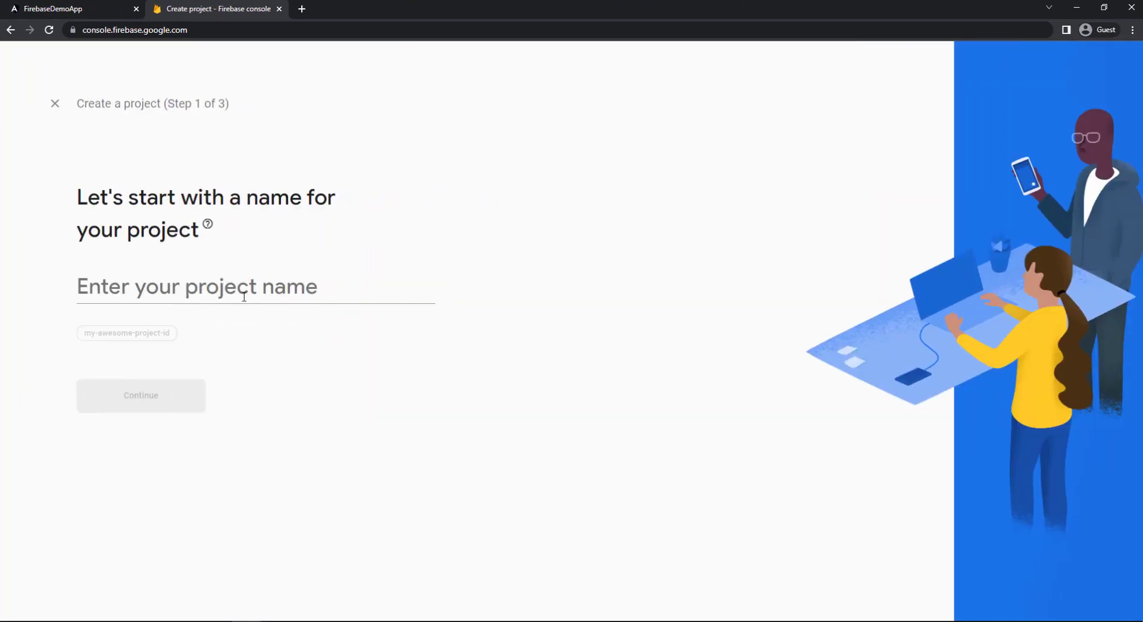
pyautogui.write('firebase-')
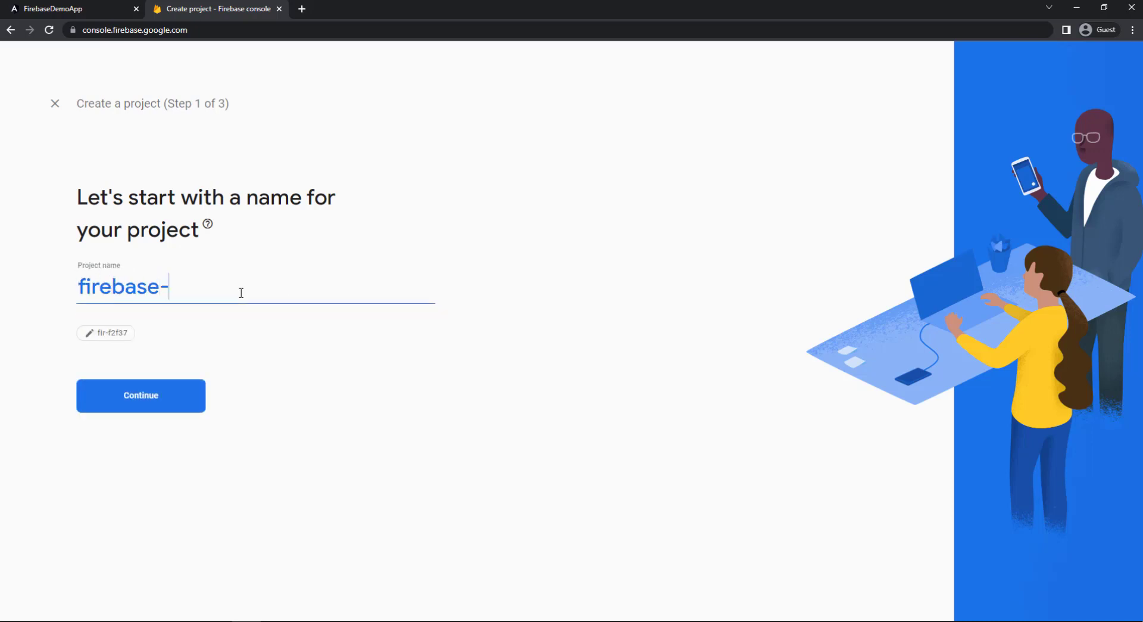
pyautogui.write('demo')
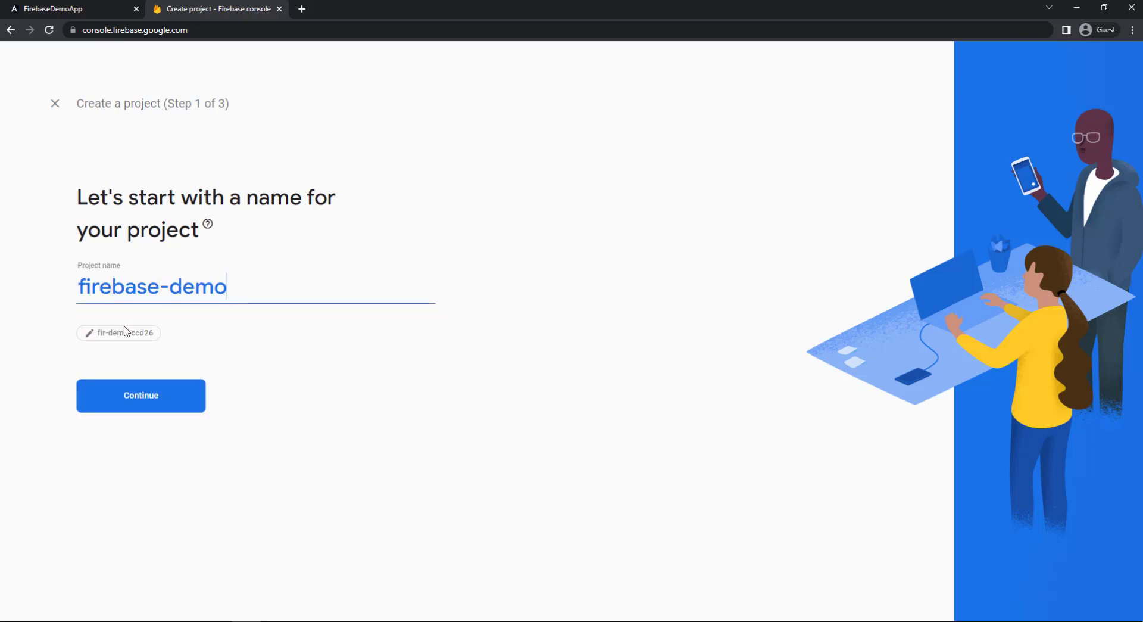
pyautogui.click(141, 395)
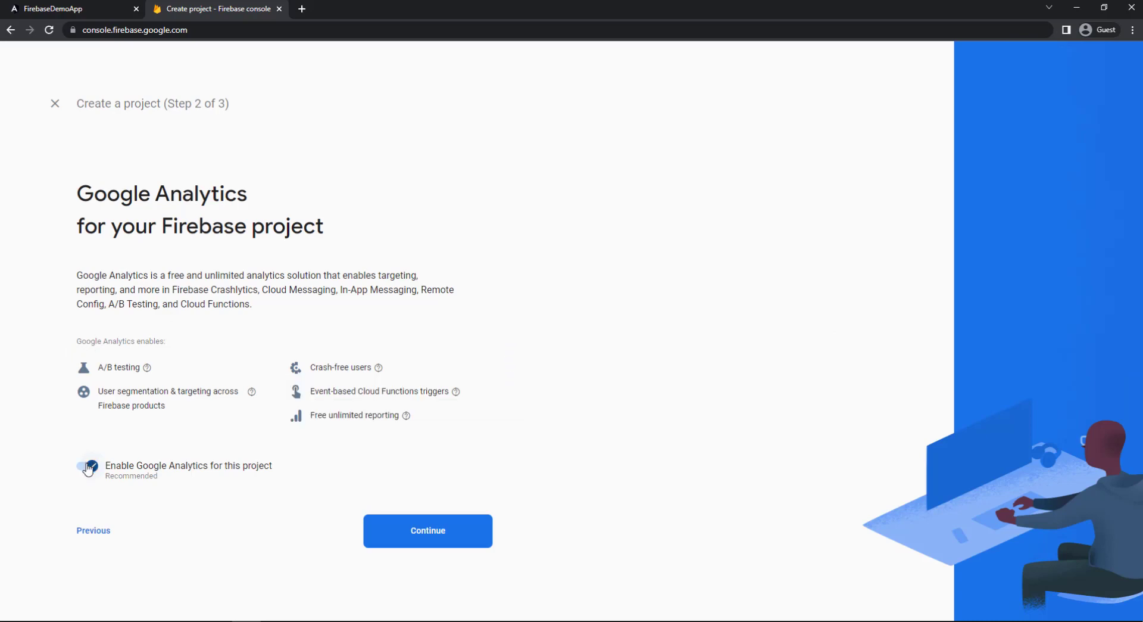
pyautogui.click(428, 530)
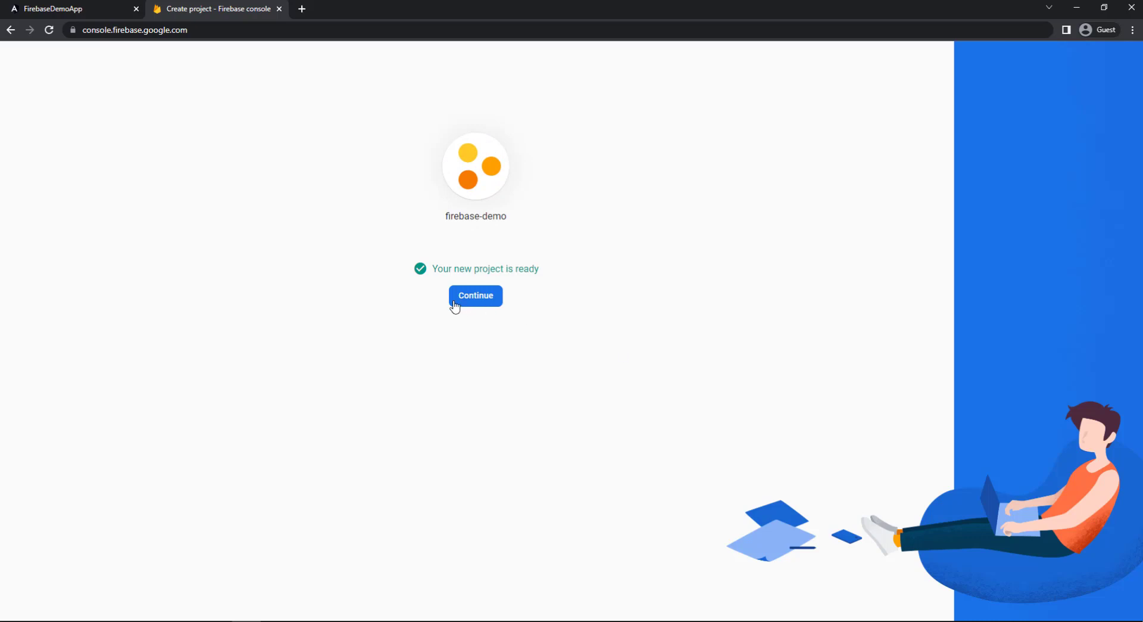
pyautogui.click(475, 295)
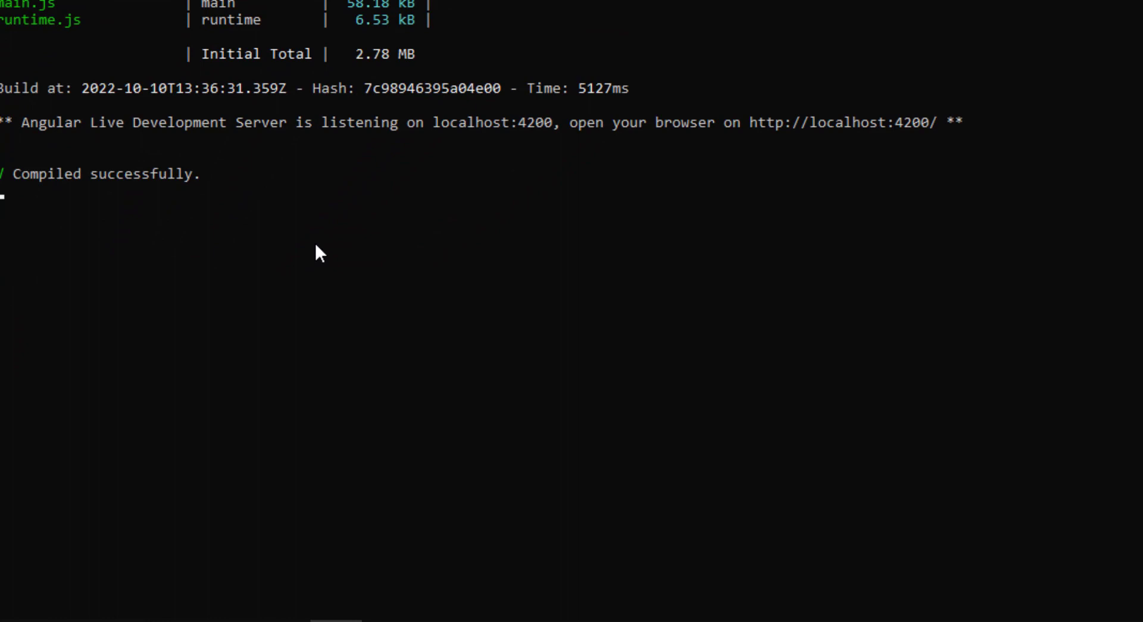
pyautogui.write('ng add')
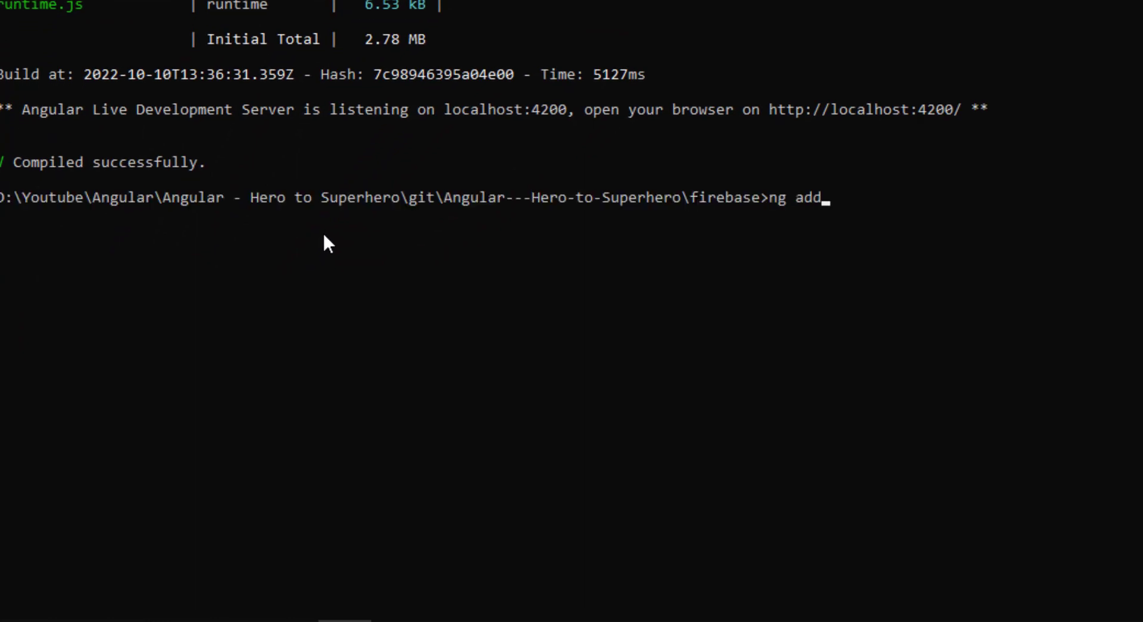
pyautogui.write('@angular/fi')
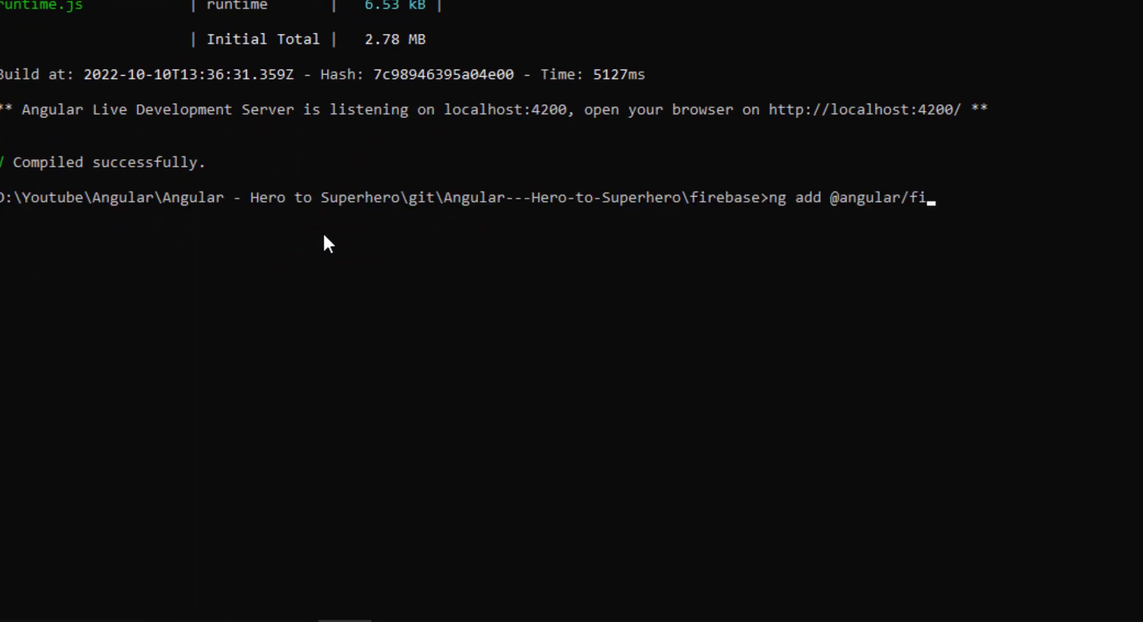
pyautogui.write('re')
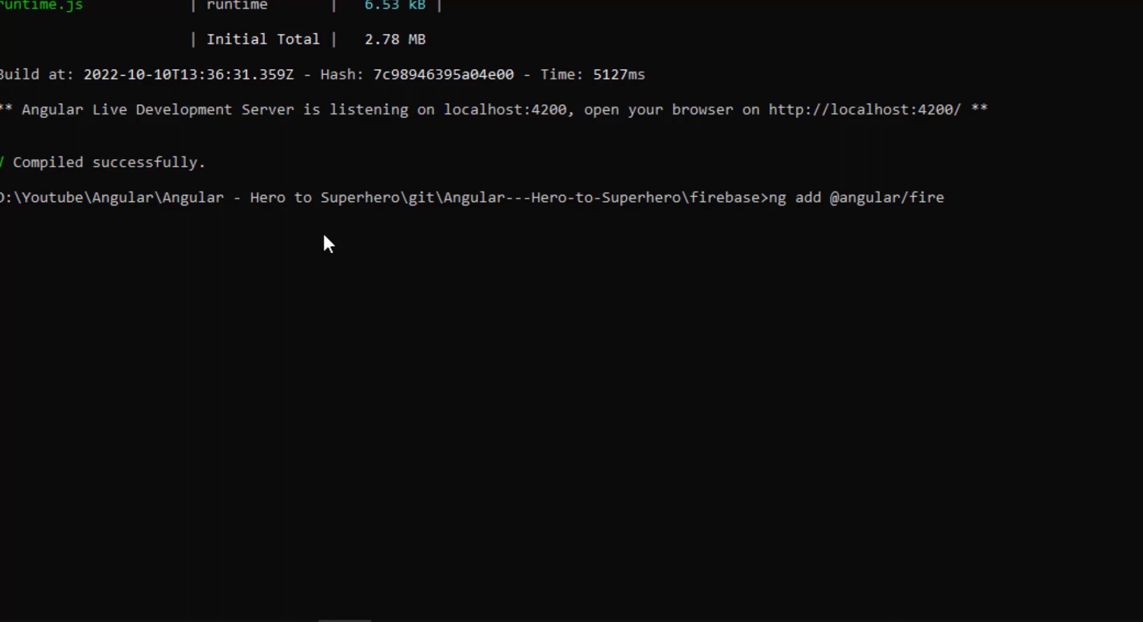
pyautogui.press('Return')
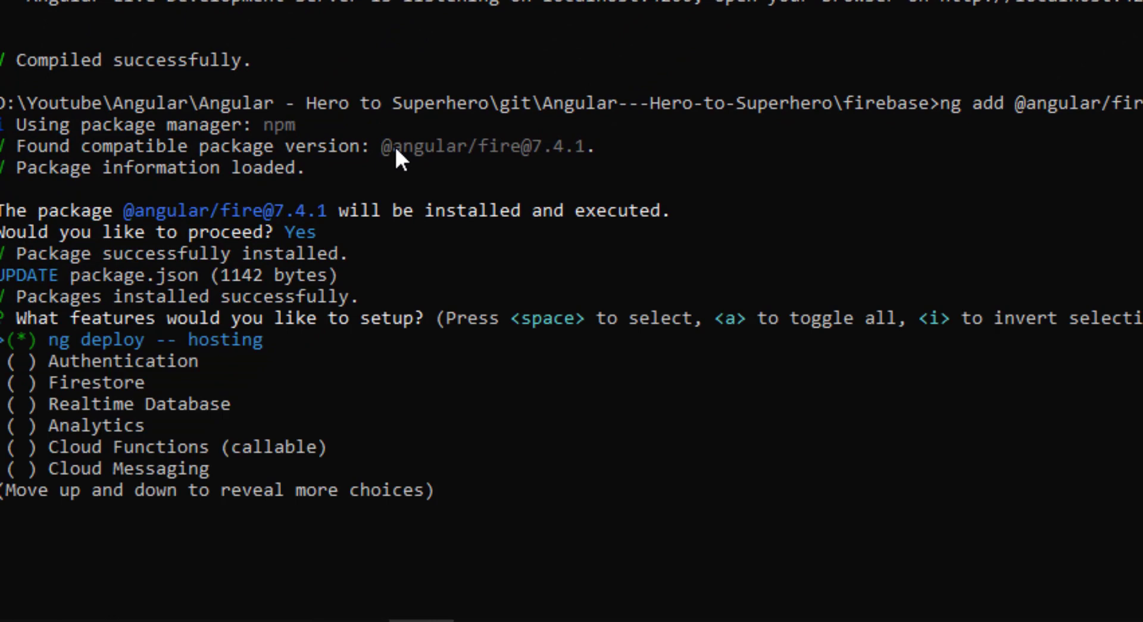
pyautogui.press('space')
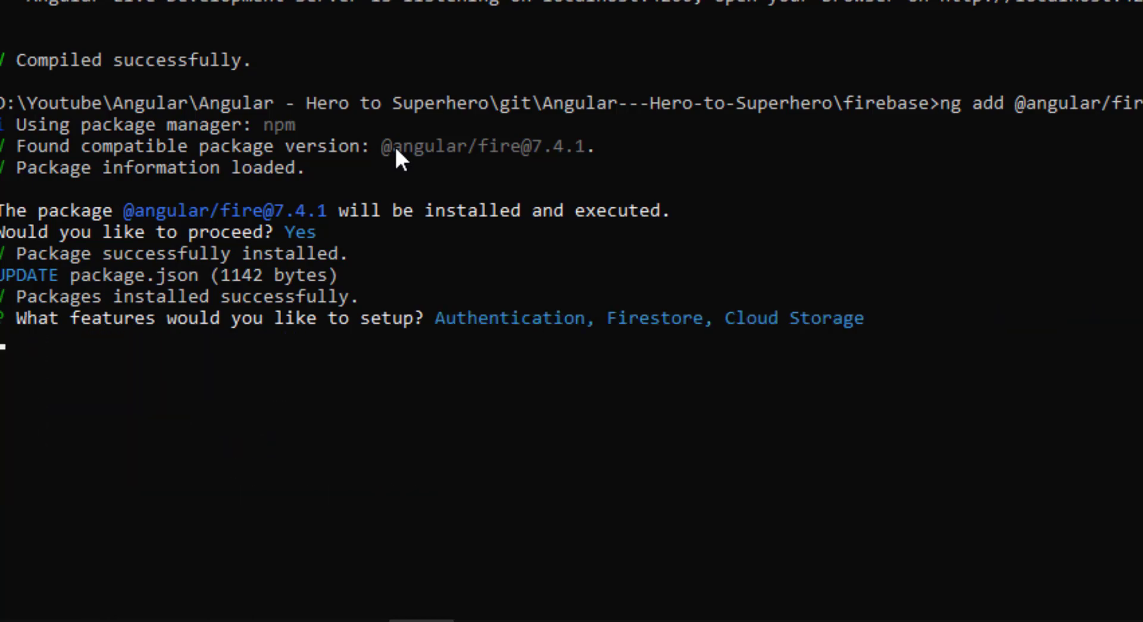
pyautogui.scroll(3)
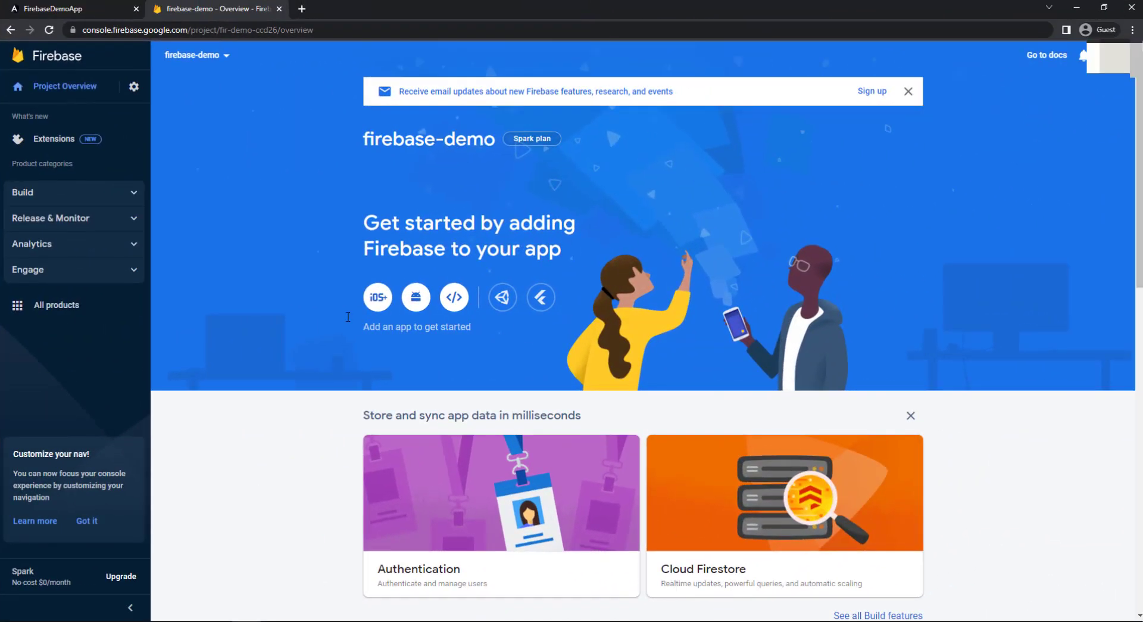
pyautogui.moveTo(205, 550)
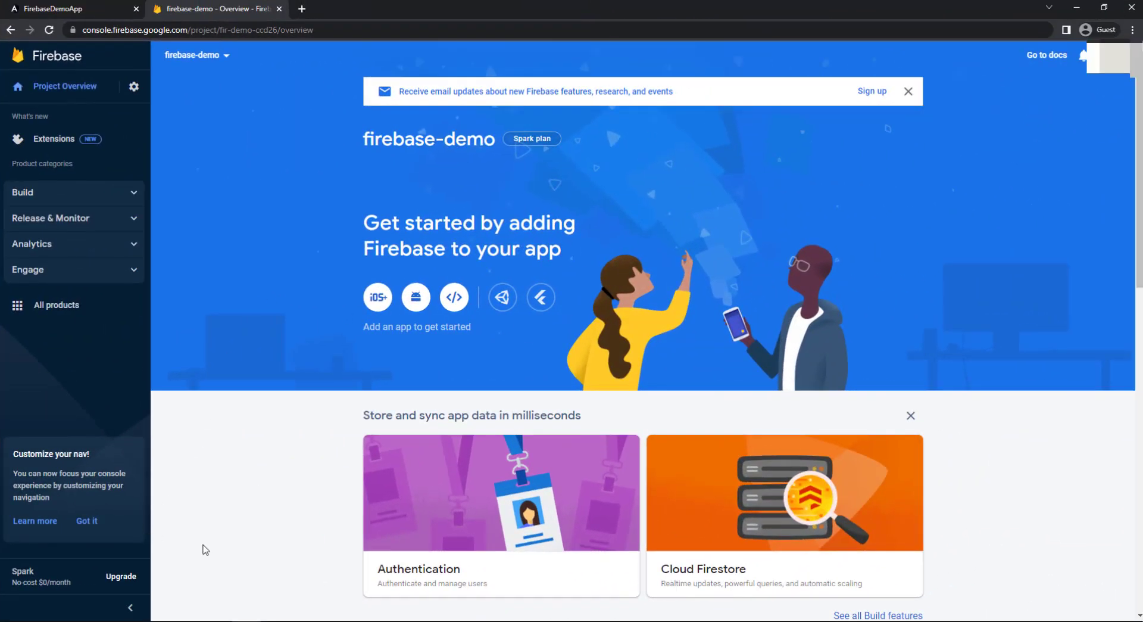
pyautogui.moveTo(78, 205)
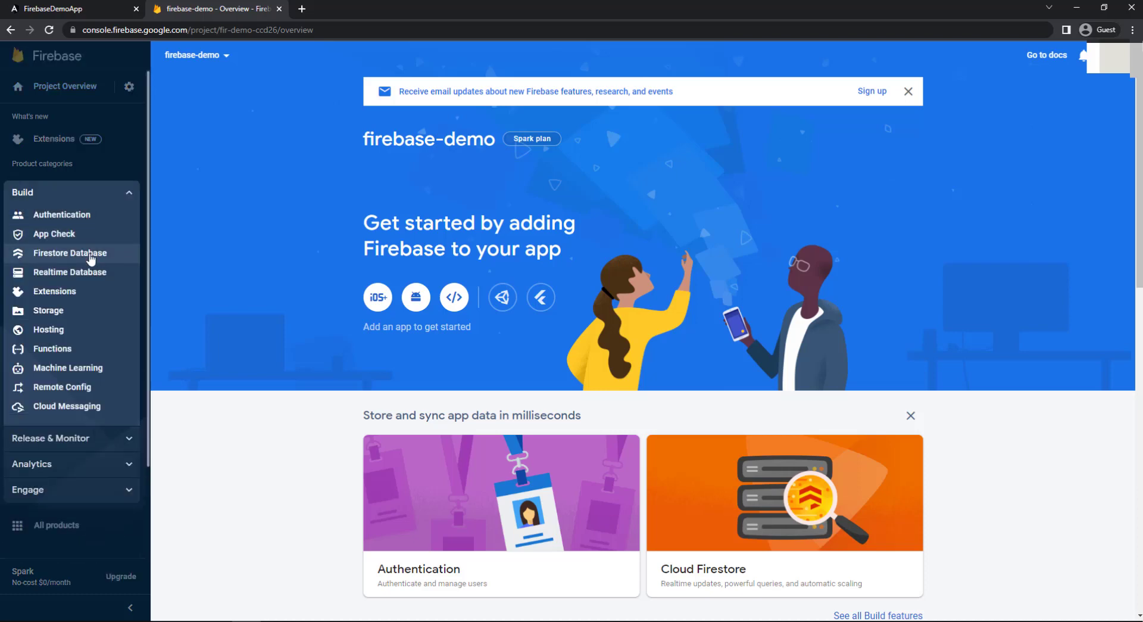
# Enable a test-mode Firestore database located in asia-south1
pyautogui.click(71, 253)
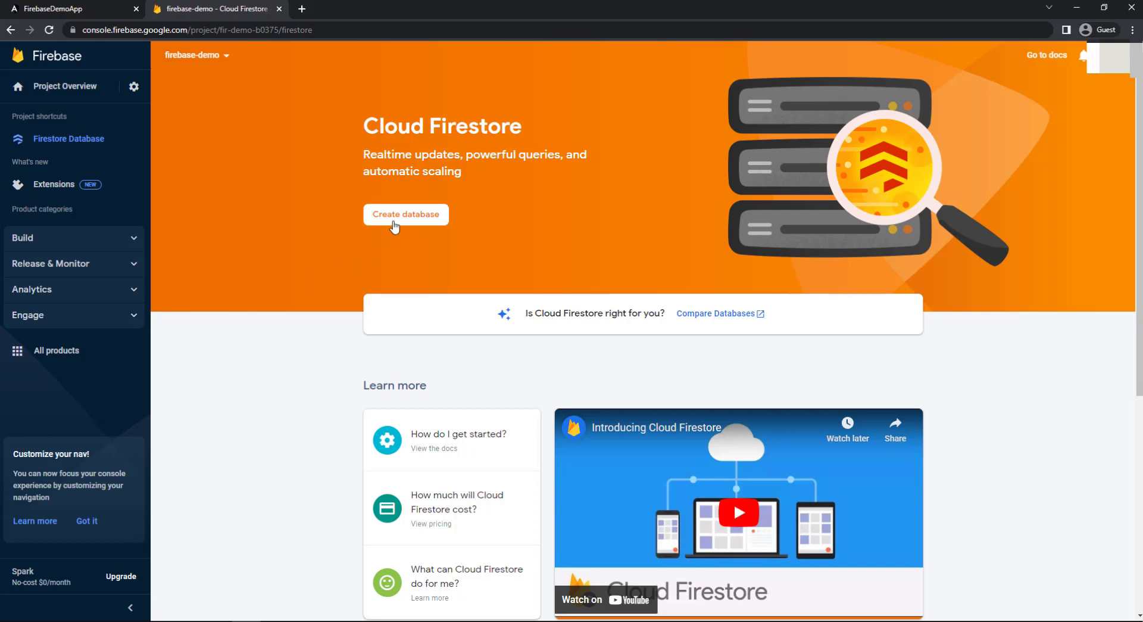
pyautogui.click(406, 213)
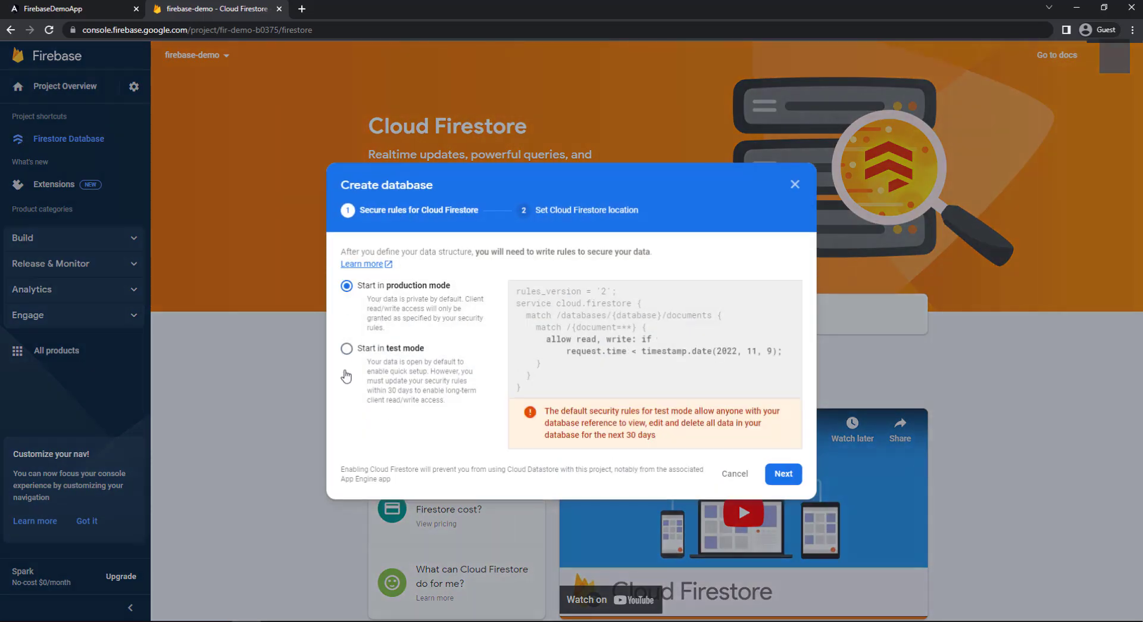
pyautogui.click(346, 347)
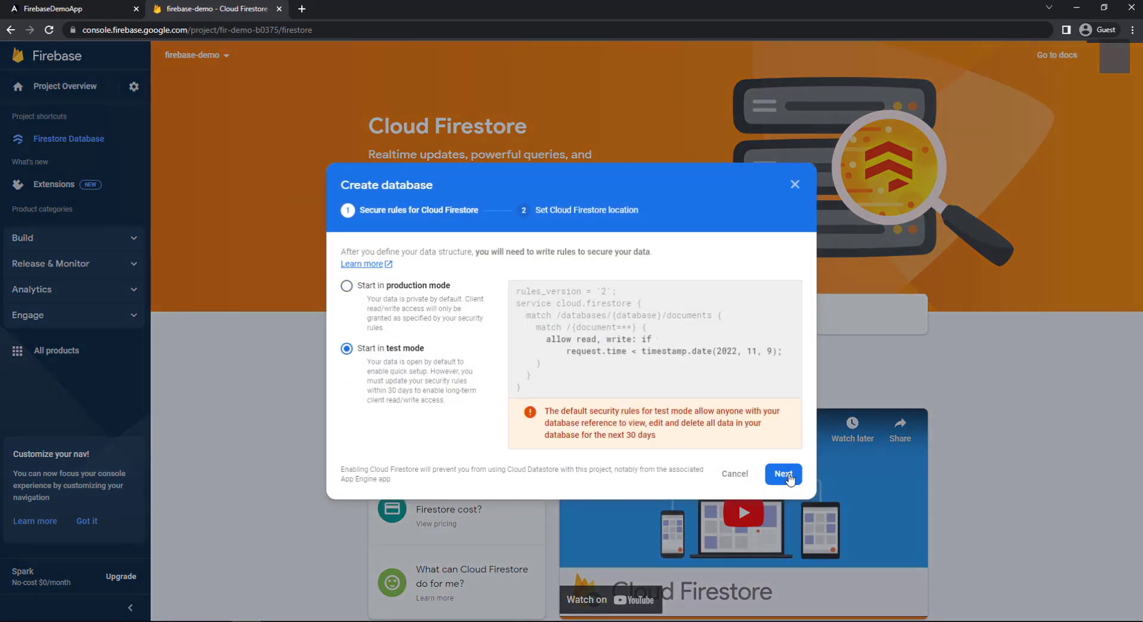
pyautogui.click(783, 474)
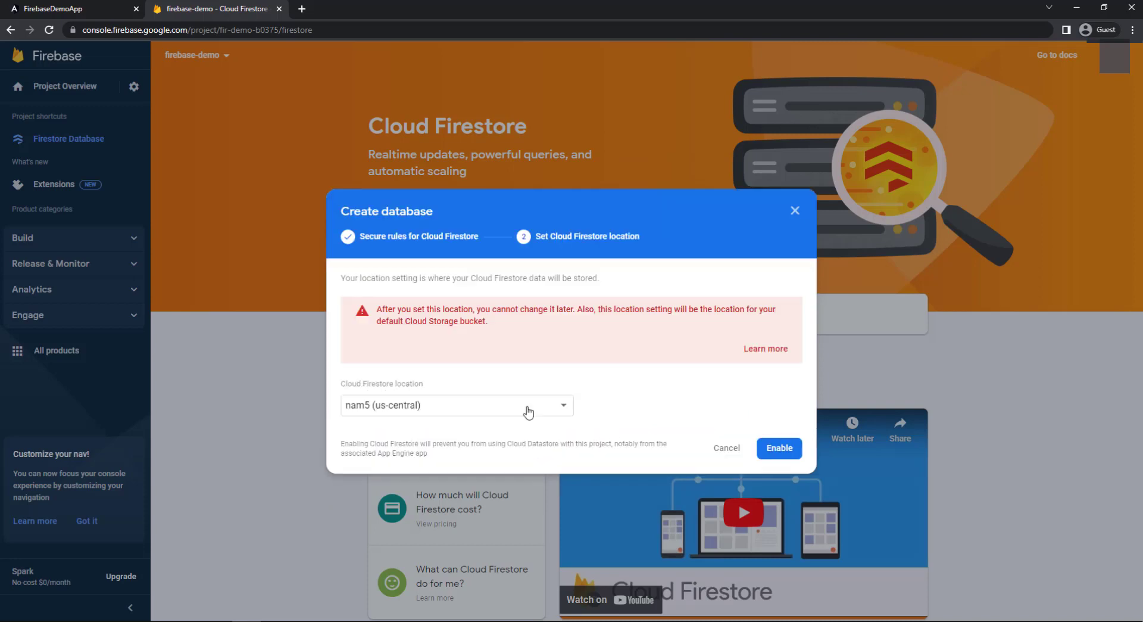
pyautogui.click(456, 404)
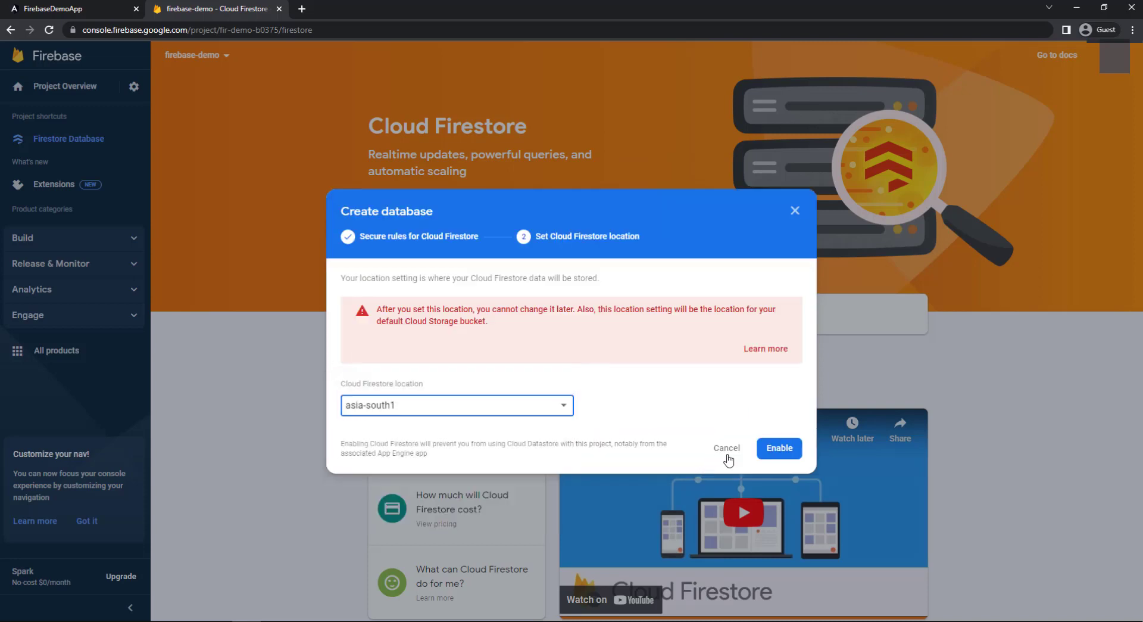
pyautogui.click(778, 448)
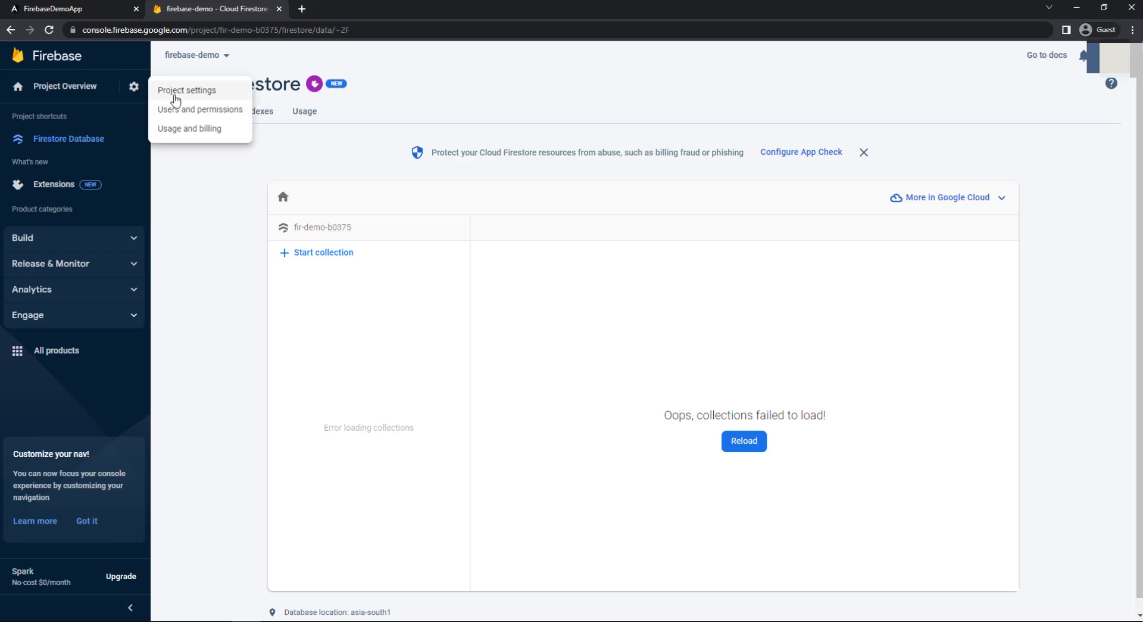
# Register a web app with the nickname 'firebase-demo' under Your apps
pyautogui.click(187, 89)
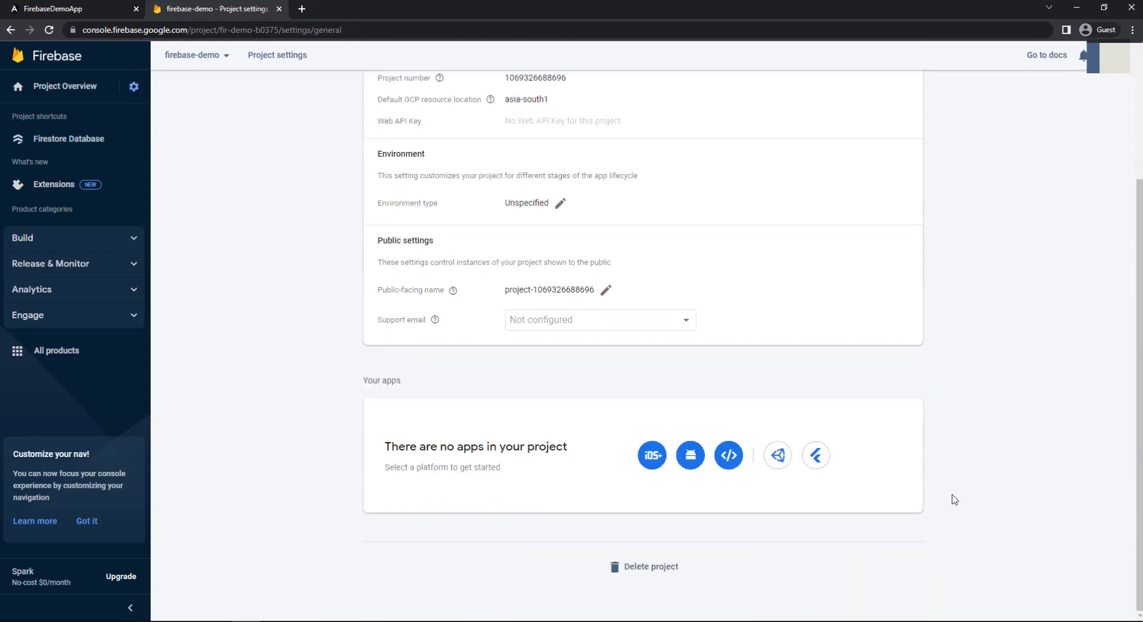
pyautogui.click(728, 455)
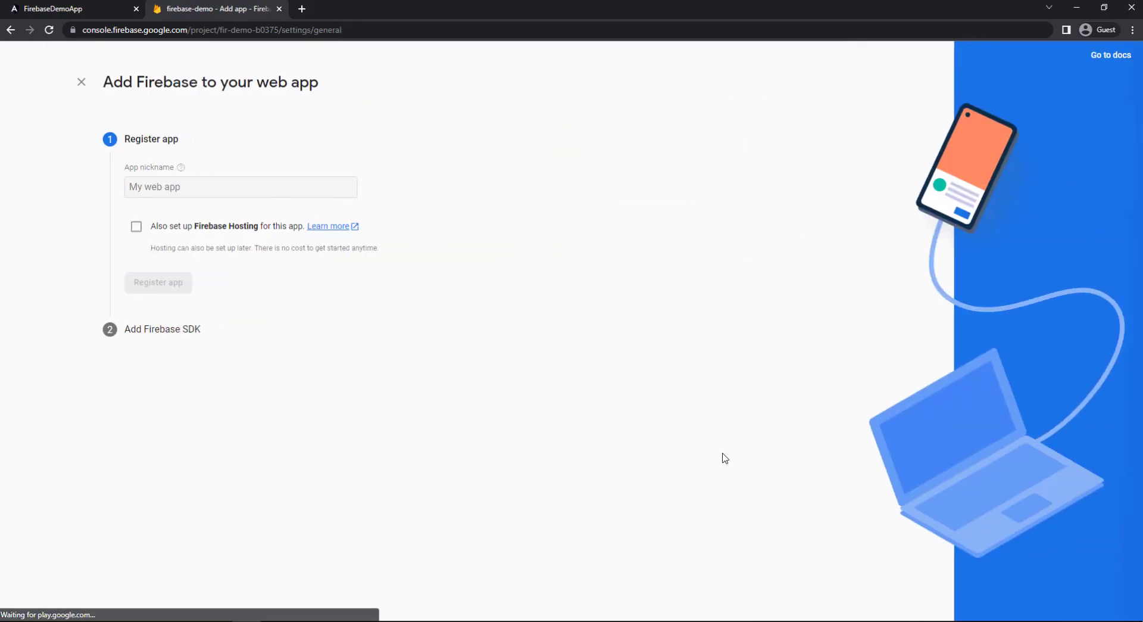
pyautogui.write('fire')
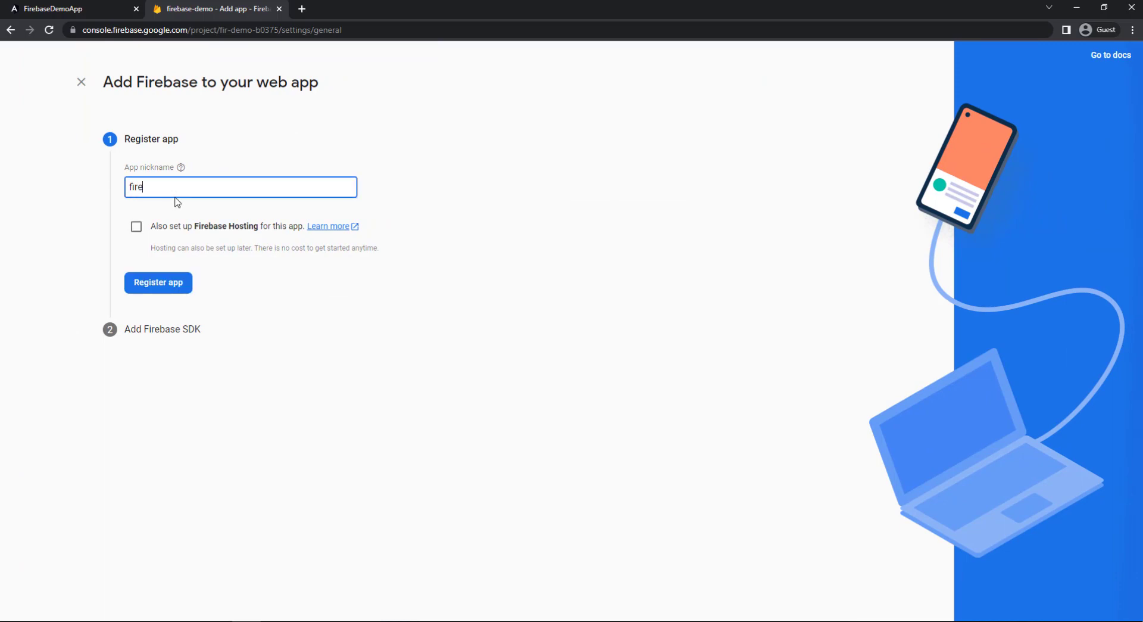
pyautogui.write('base-demo')
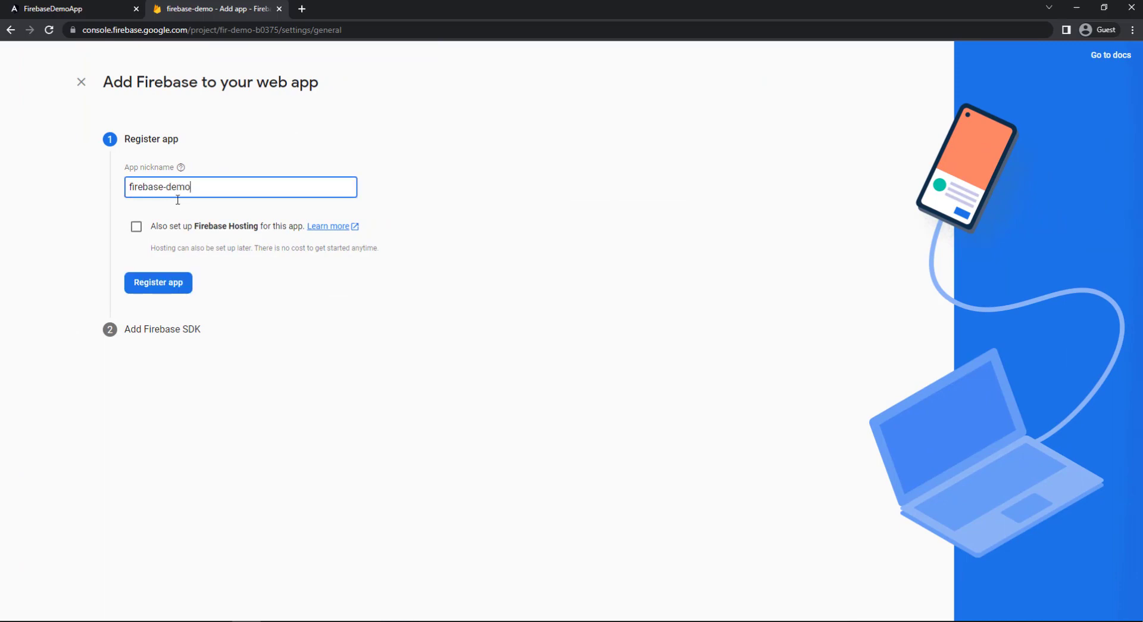
pyautogui.click(157, 282)
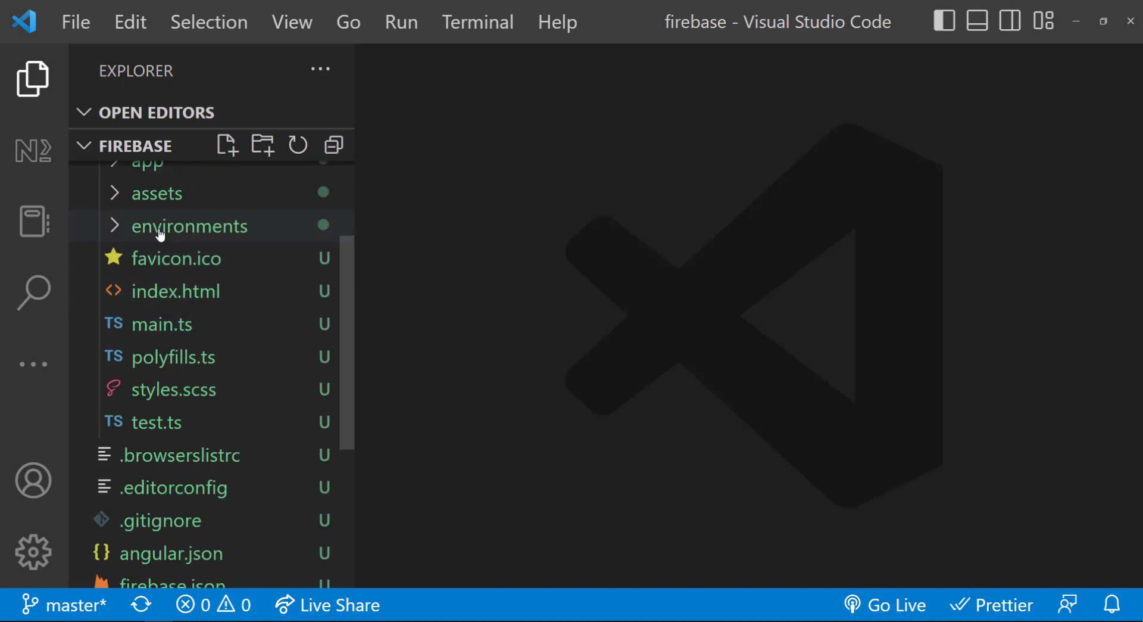
# Expand src/environments and open environment.ts
pyautogui.click(190, 226)
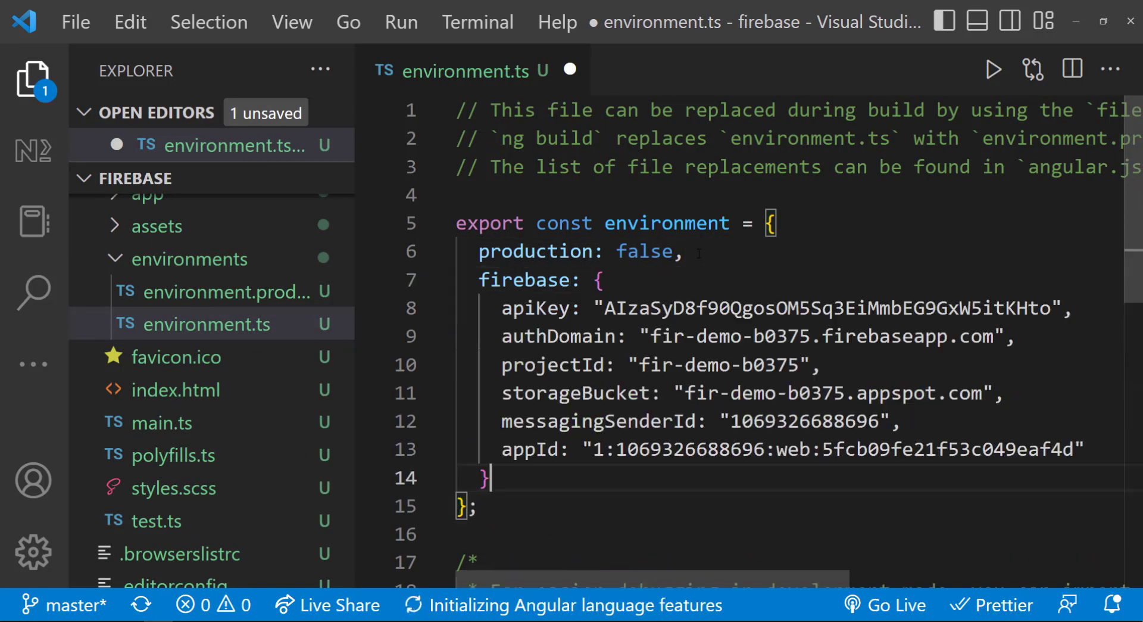
pyautogui.click(226, 292)
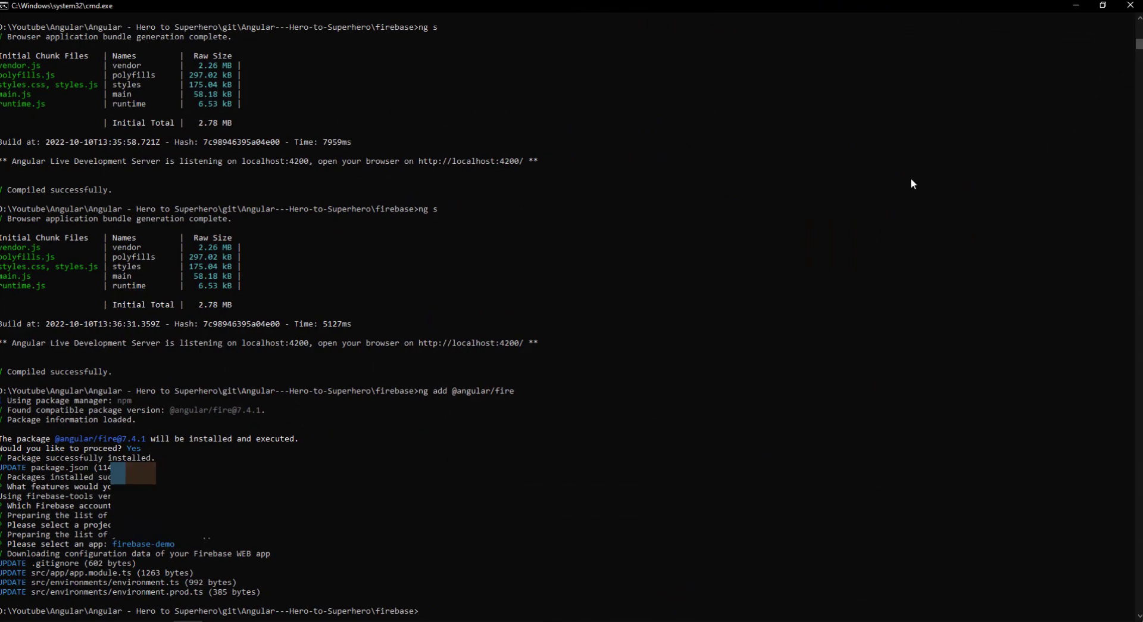
pyautogui.moveTo(906, 187)
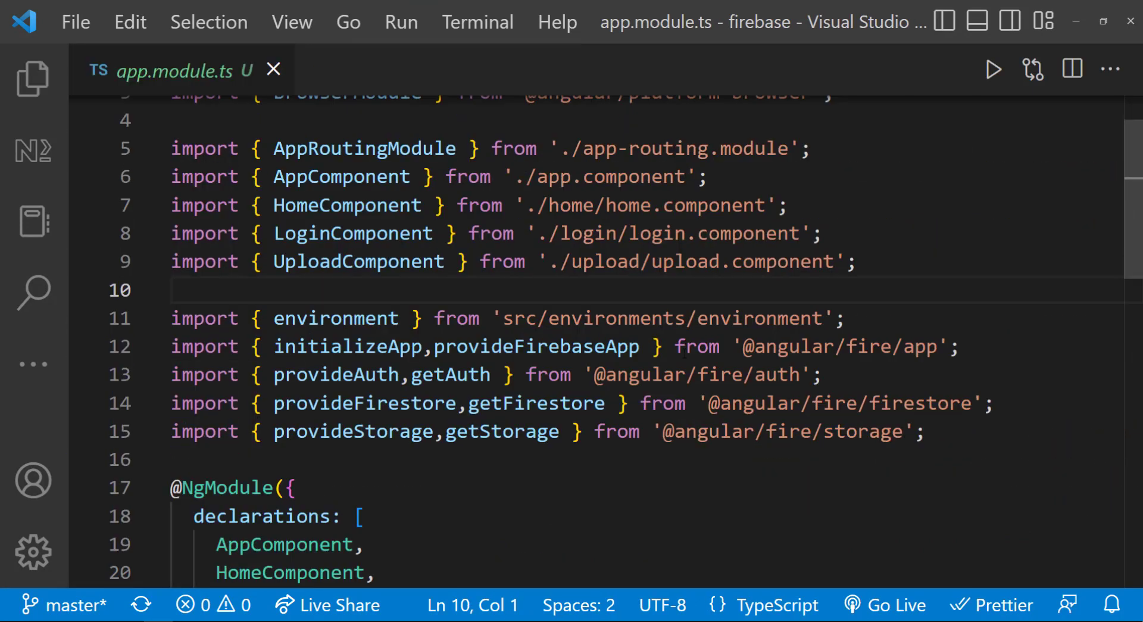
pyautogui.write('import {}')
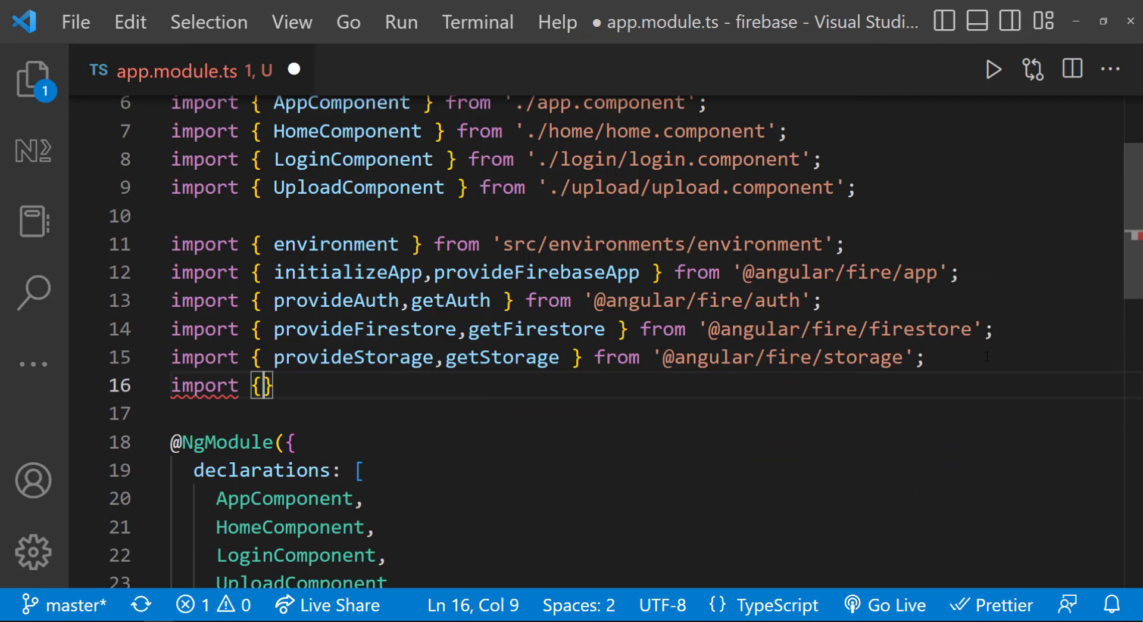
pyautogui.write('AngularFireModule')
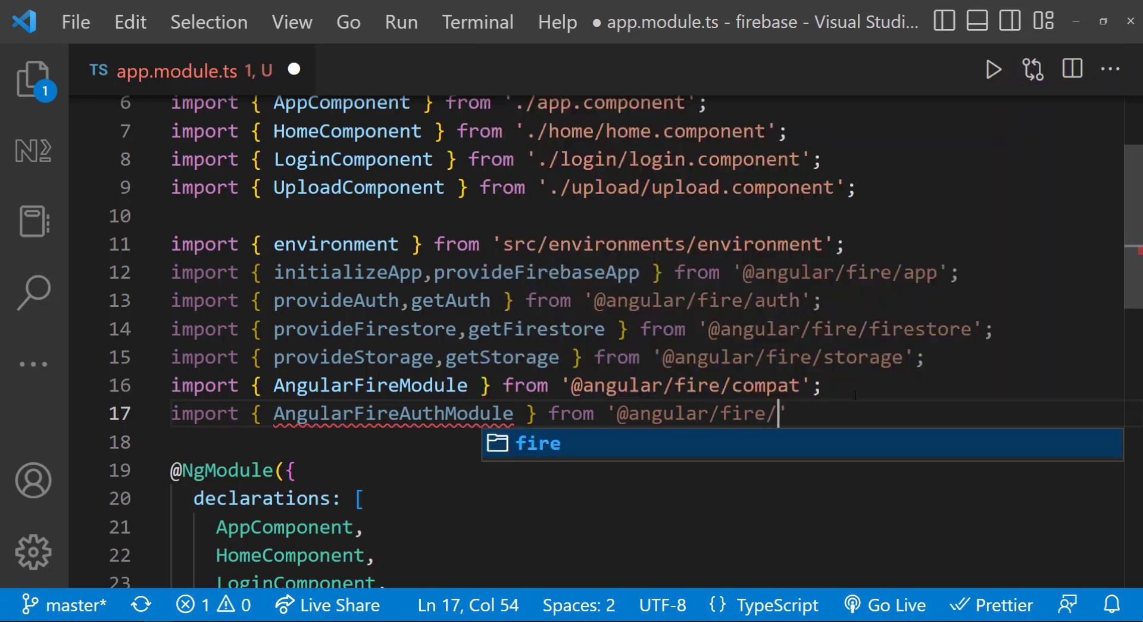
pyautogui.write('compat/auth')
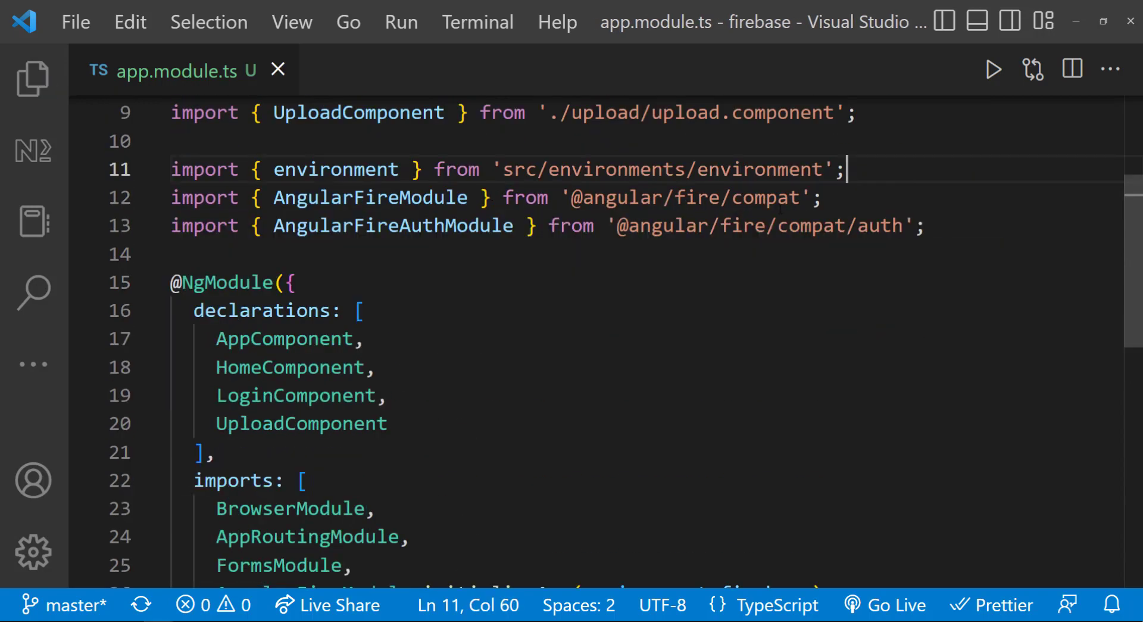
pyautogui.click(32, 78)
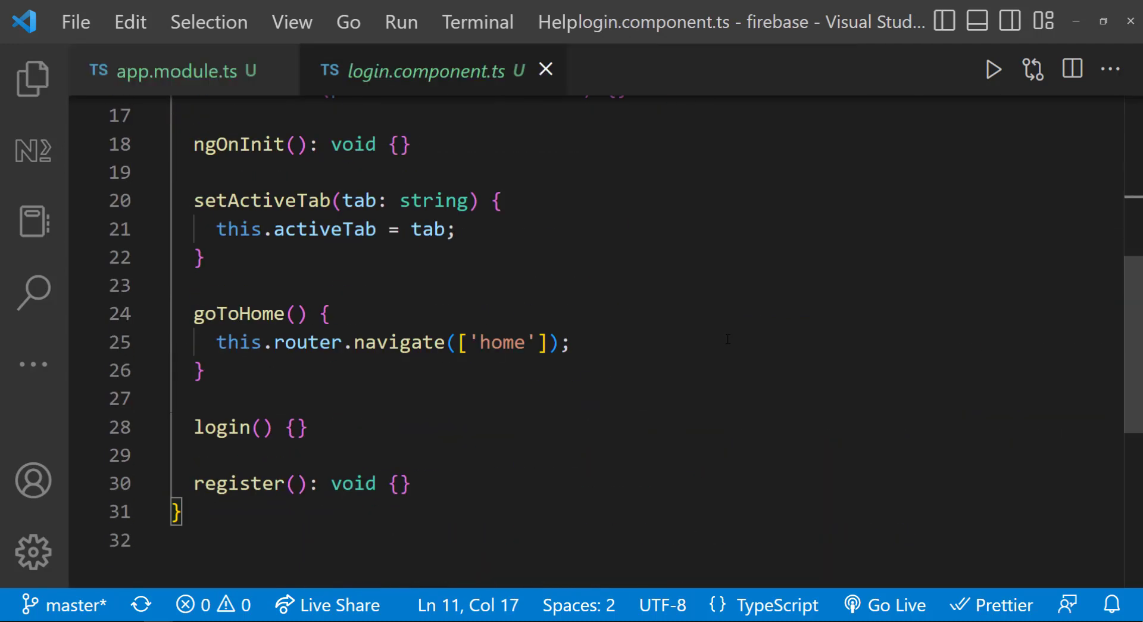
# Inject private auth: AngularFireAuth and return this.auth.createUserWithEmailAndPassword in signUp
pyautogui.click(32, 78)
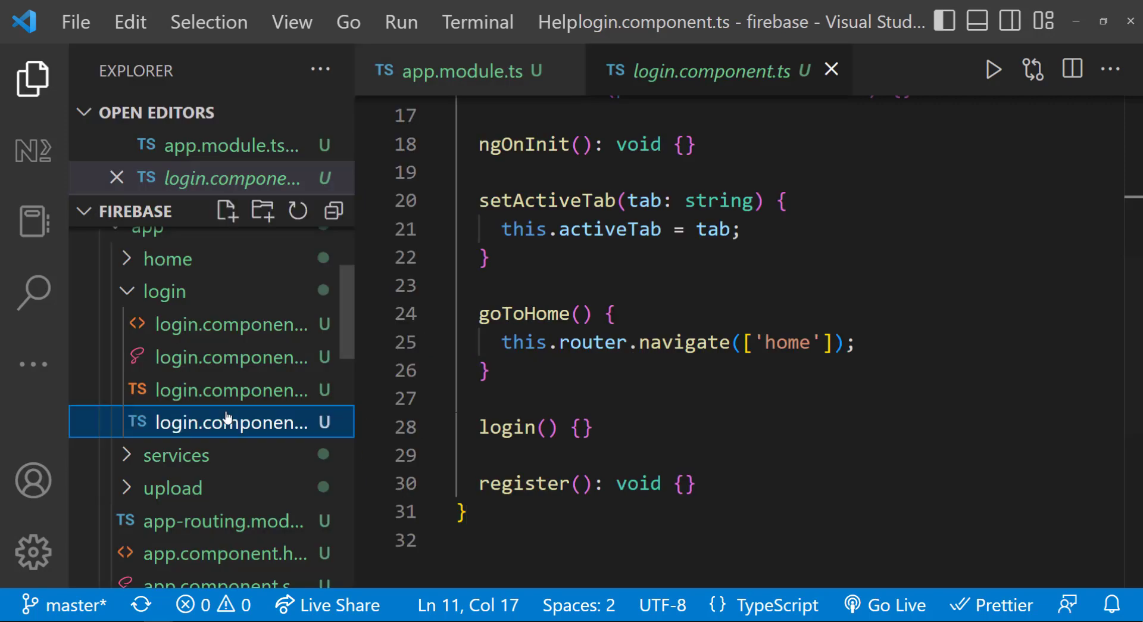
pyautogui.scroll(-3)
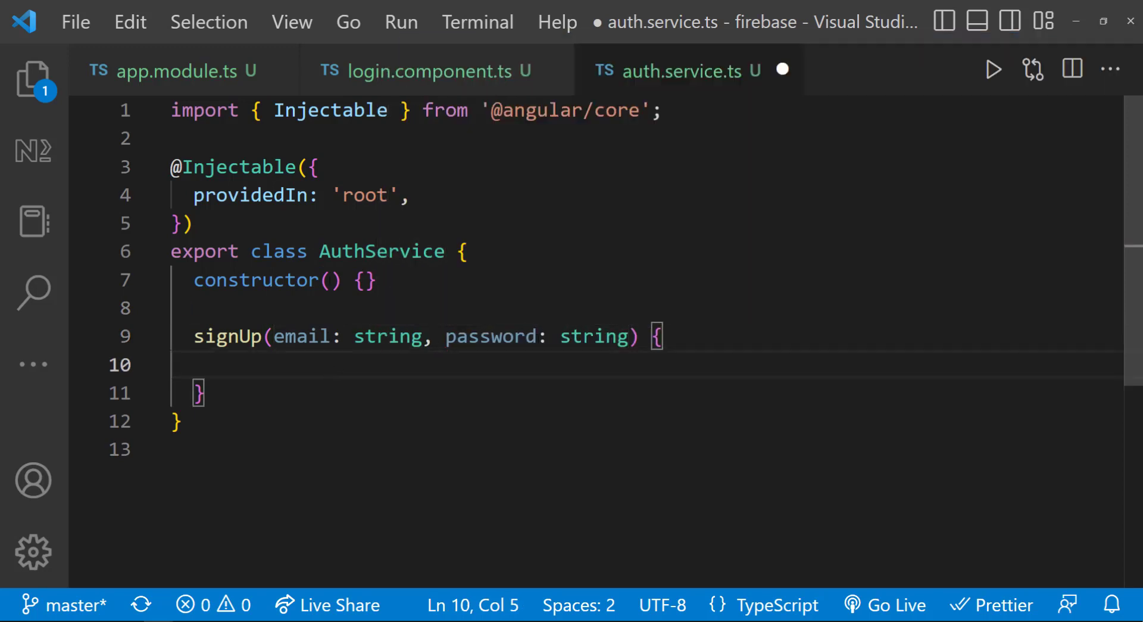
pyautogui.write('private auth: AngularFireAuth')
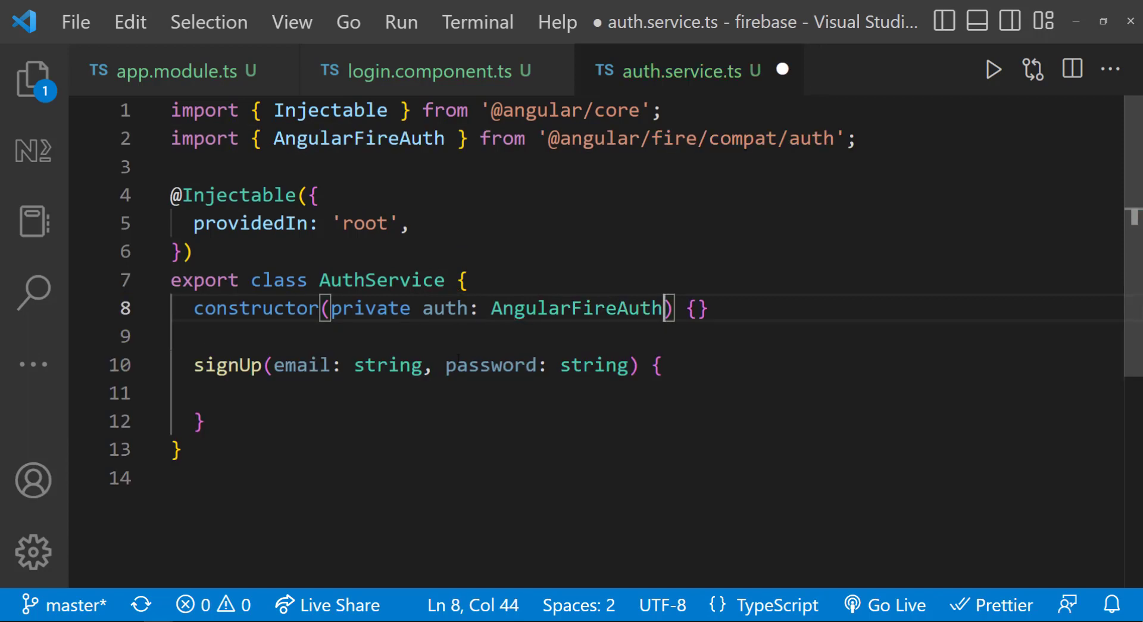
pyautogui.click(299, 391)
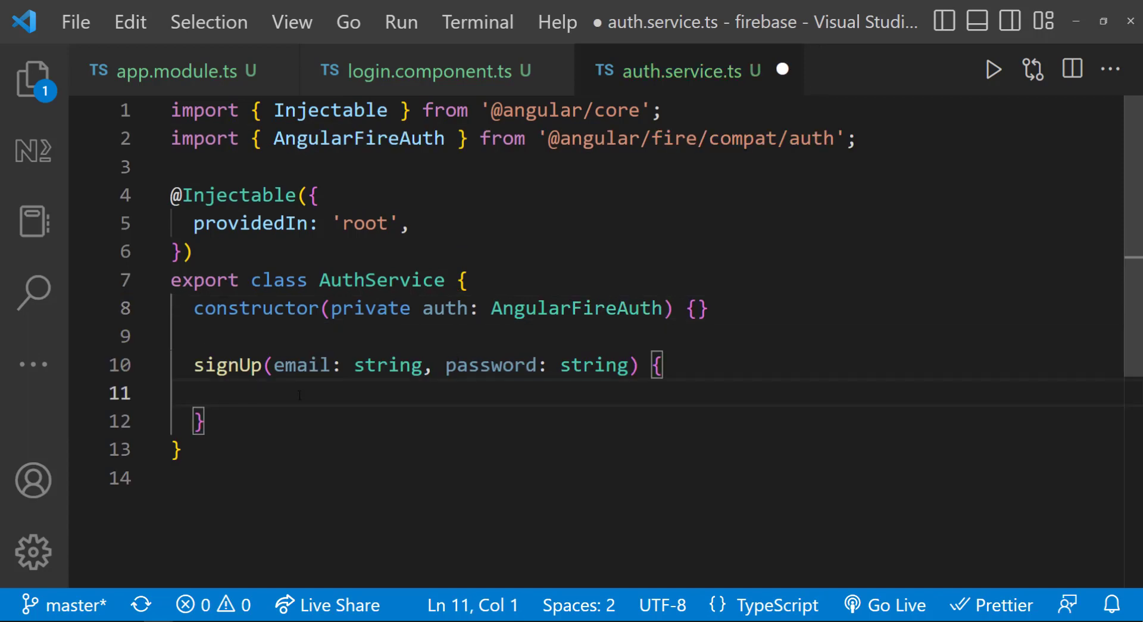
pyautogui.write('this.auth.createUserWithEmailAndPassword(email, password')
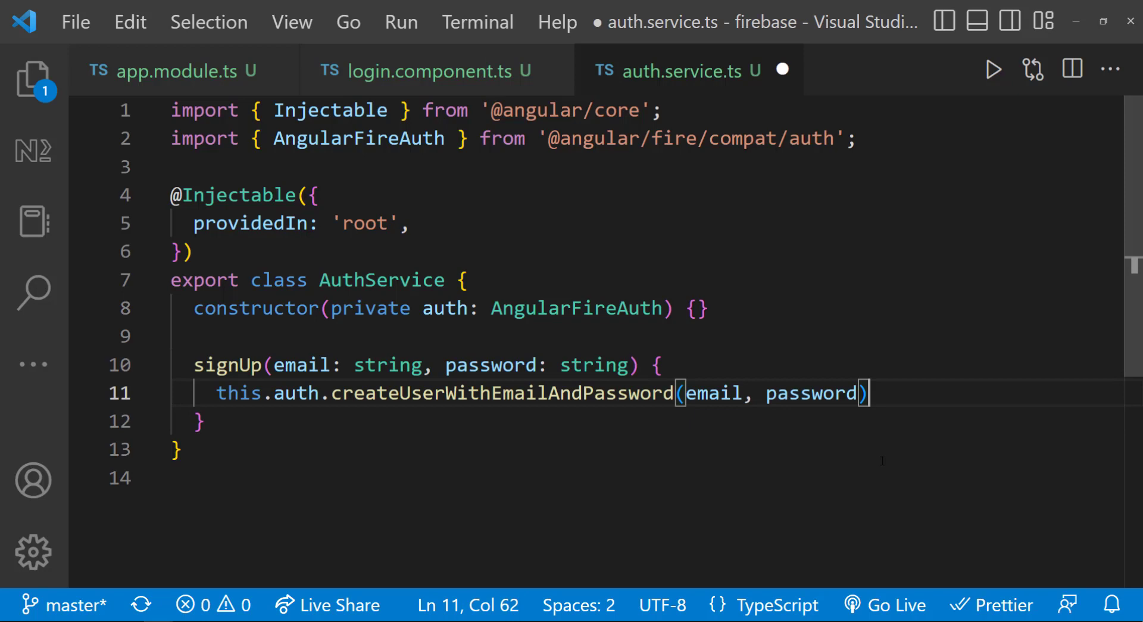
pyautogui.write('return')
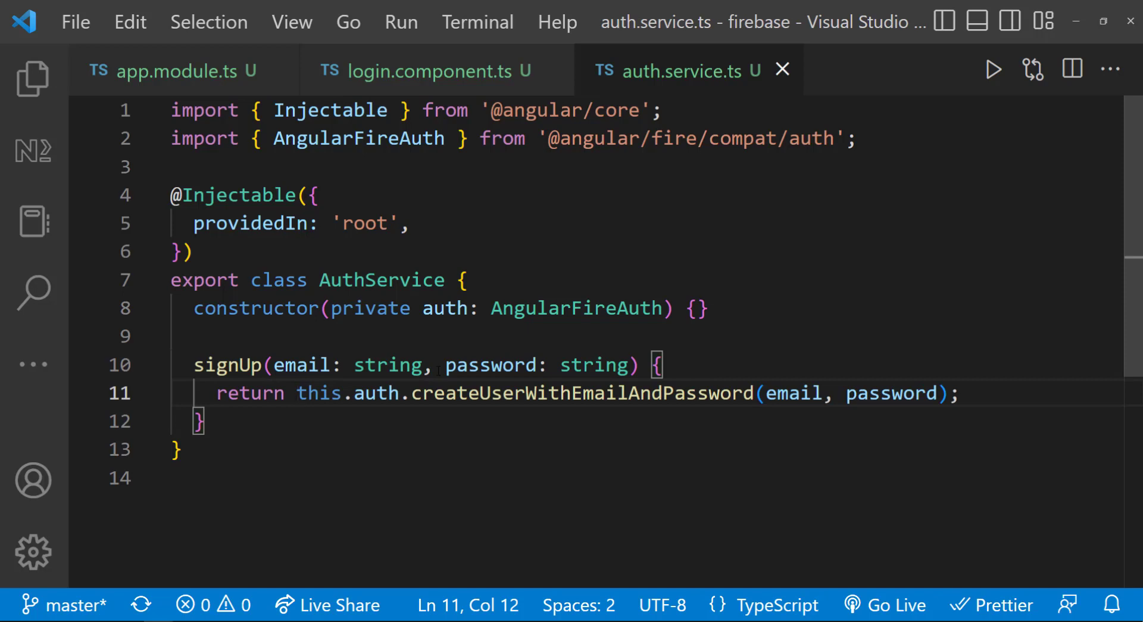
pyautogui.click(434, 71)
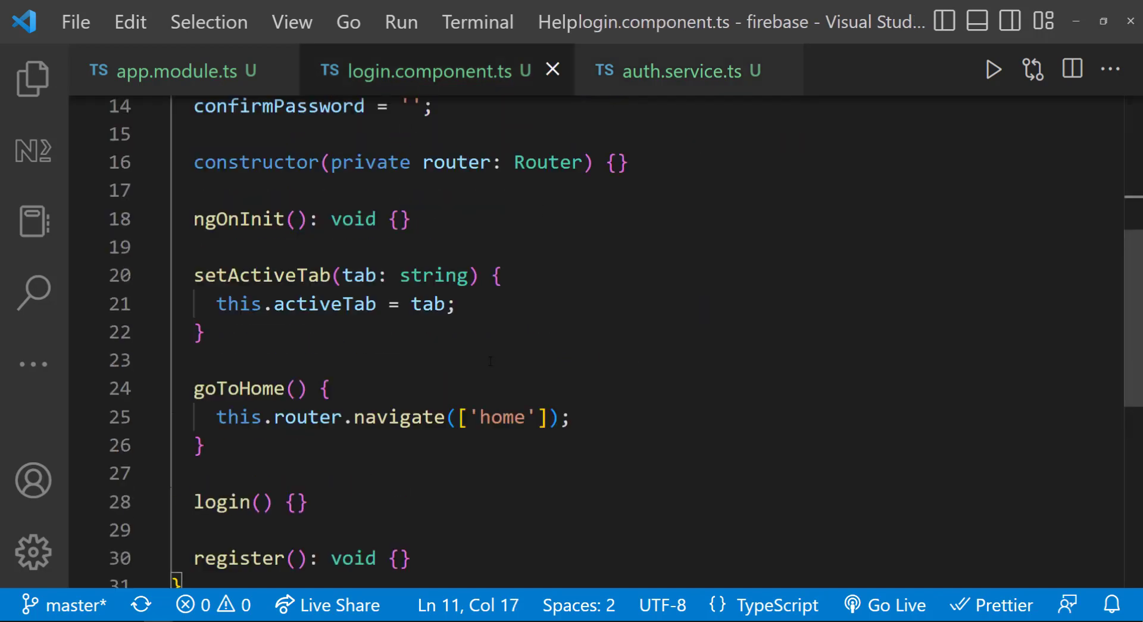
# Inject AuthService and call this.authService.signUp(this.email, this.password).then with an alert
pyautogui.write(', priv')
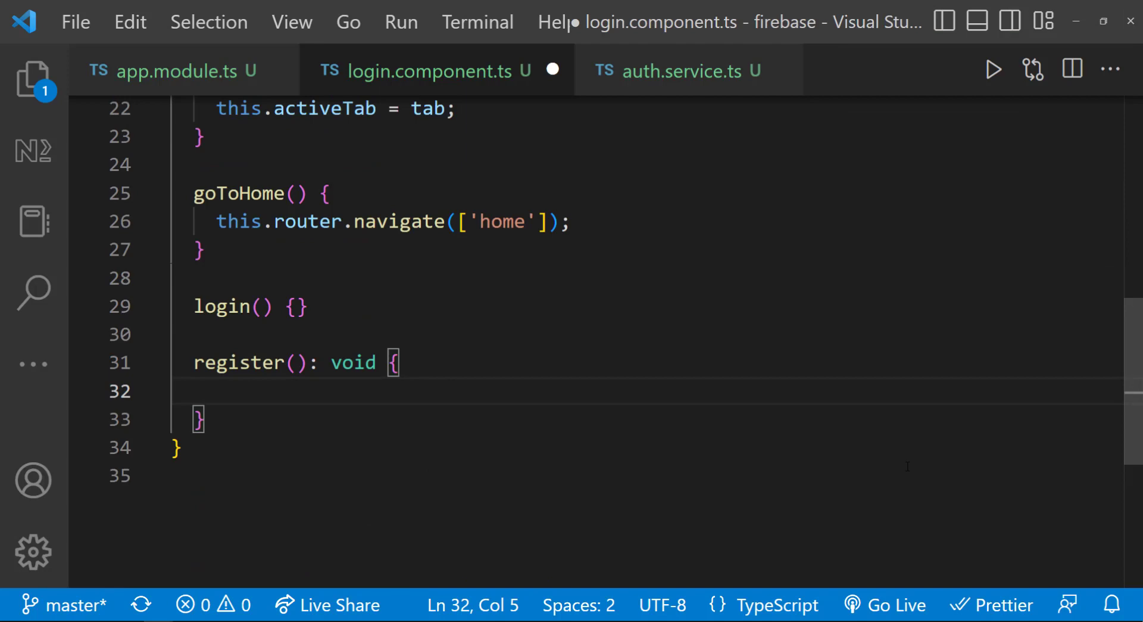
pyautogui.write('this.authService.signUp(')
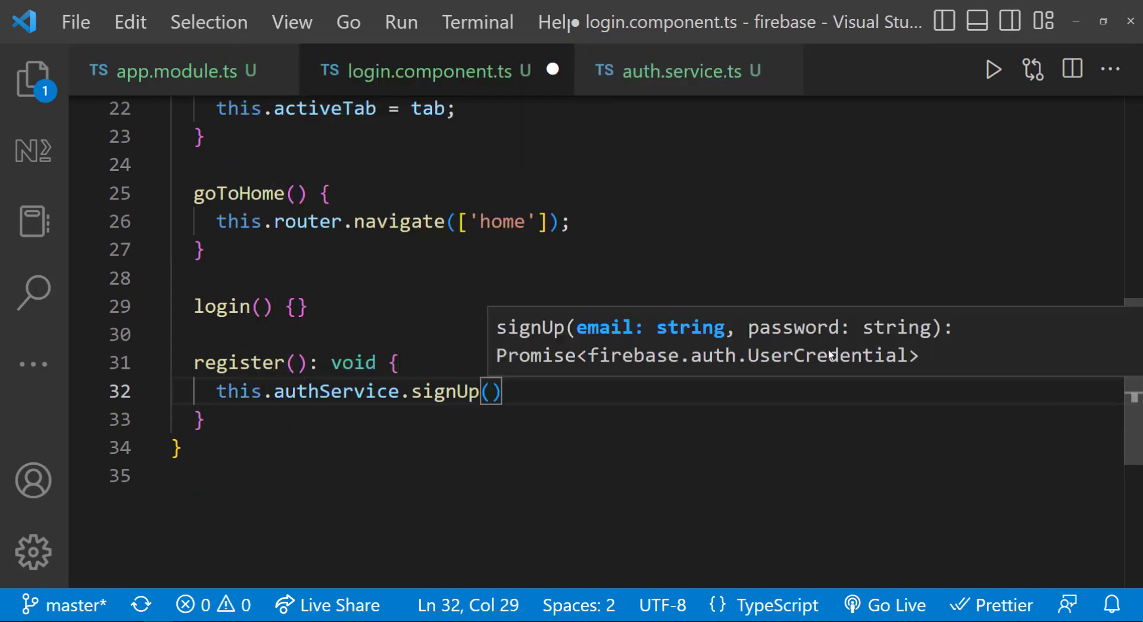
pyautogui.write('this.email,')
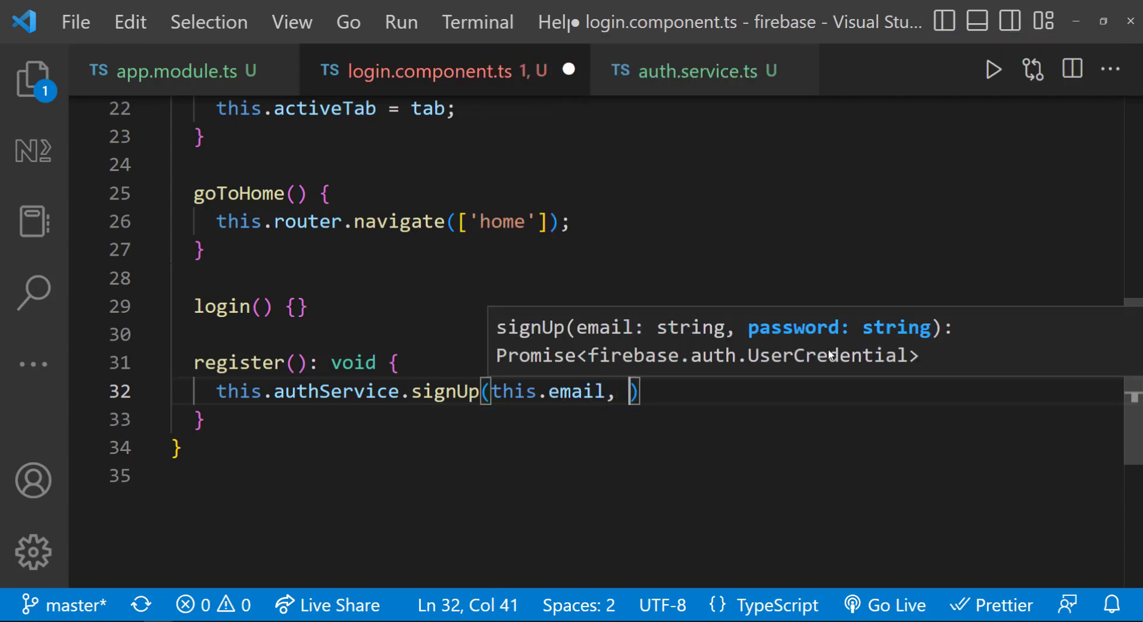
pyautogui.write('this.password')
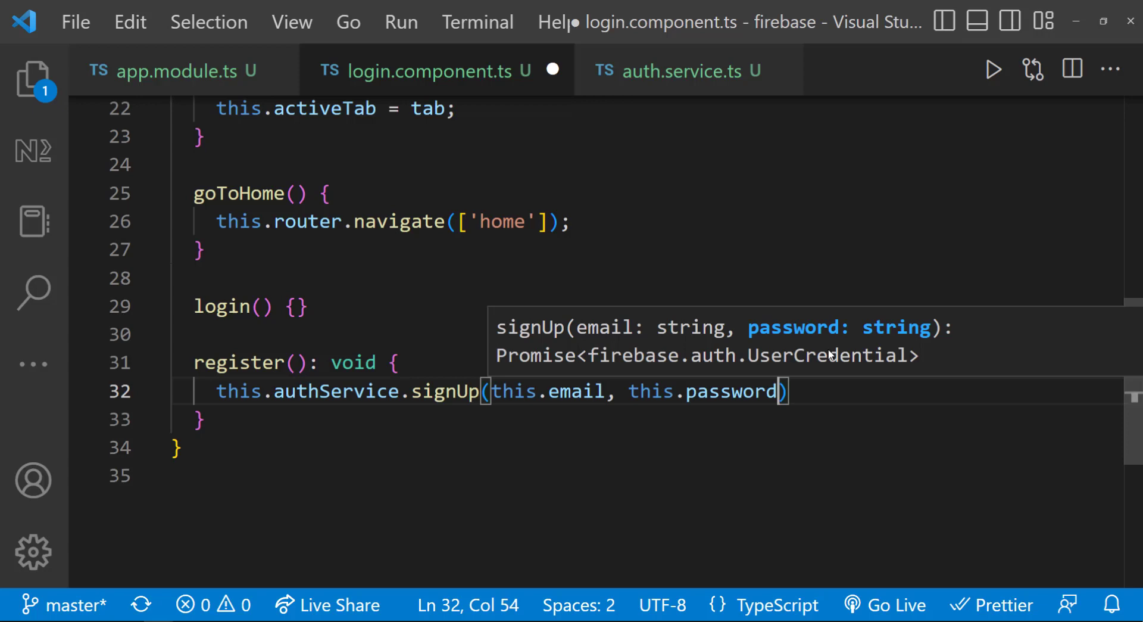
pyautogui.write('.then(res => {')
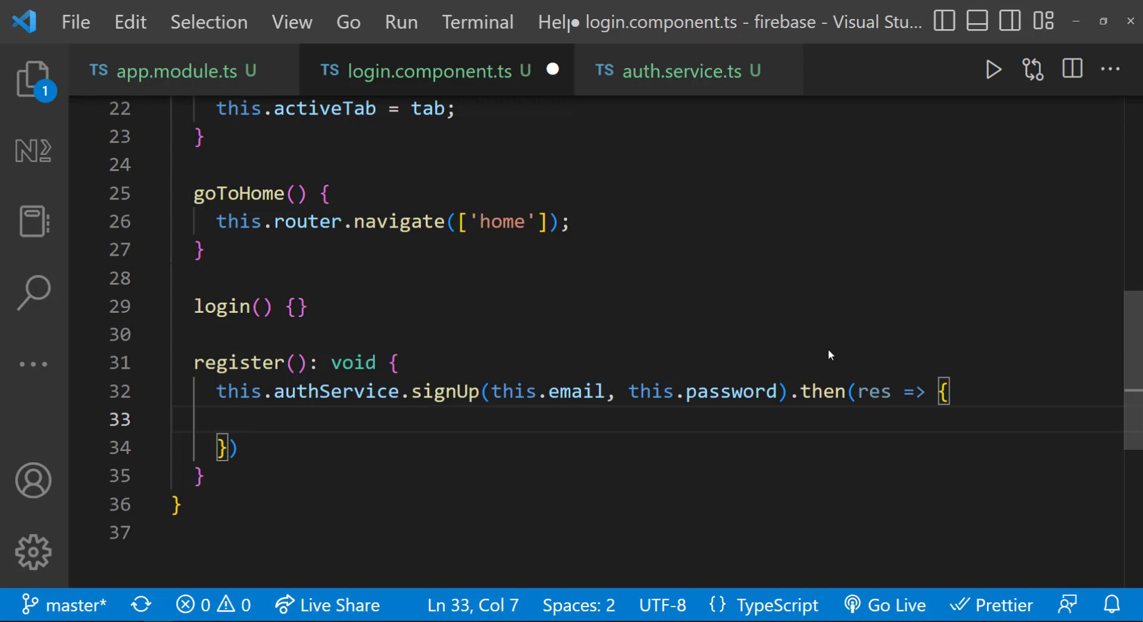
pyautogui.write('alert("R')
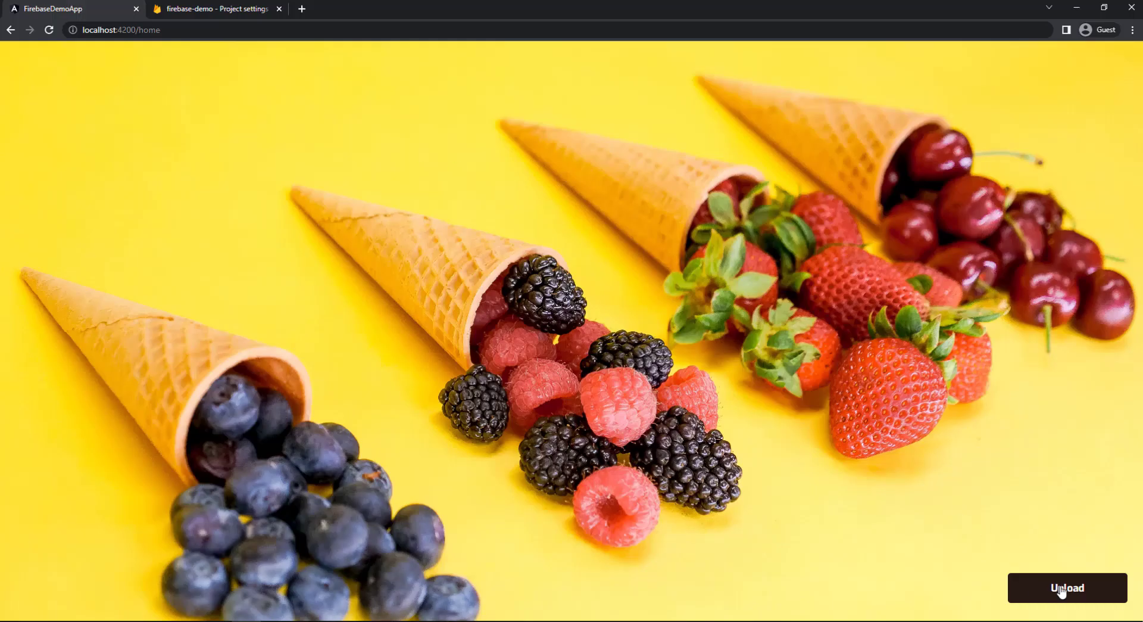
# Submit registration on the upload page, getting a Firebase auth/configuration-not-found error
pyautogui.click(1066, 587)
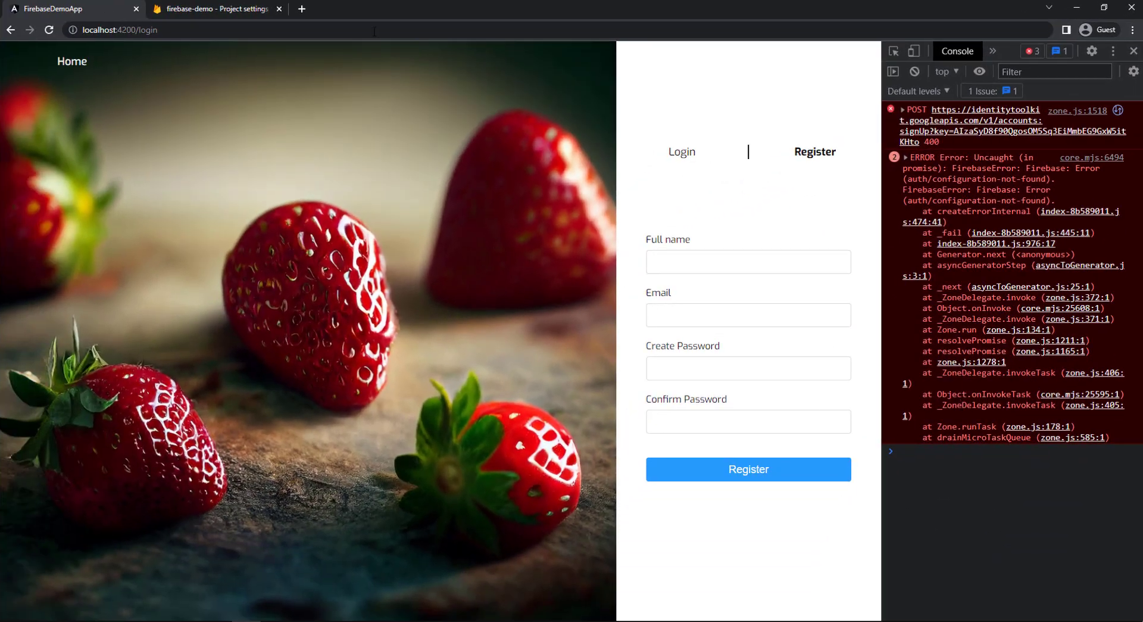
pyautogui.click(215, 8)
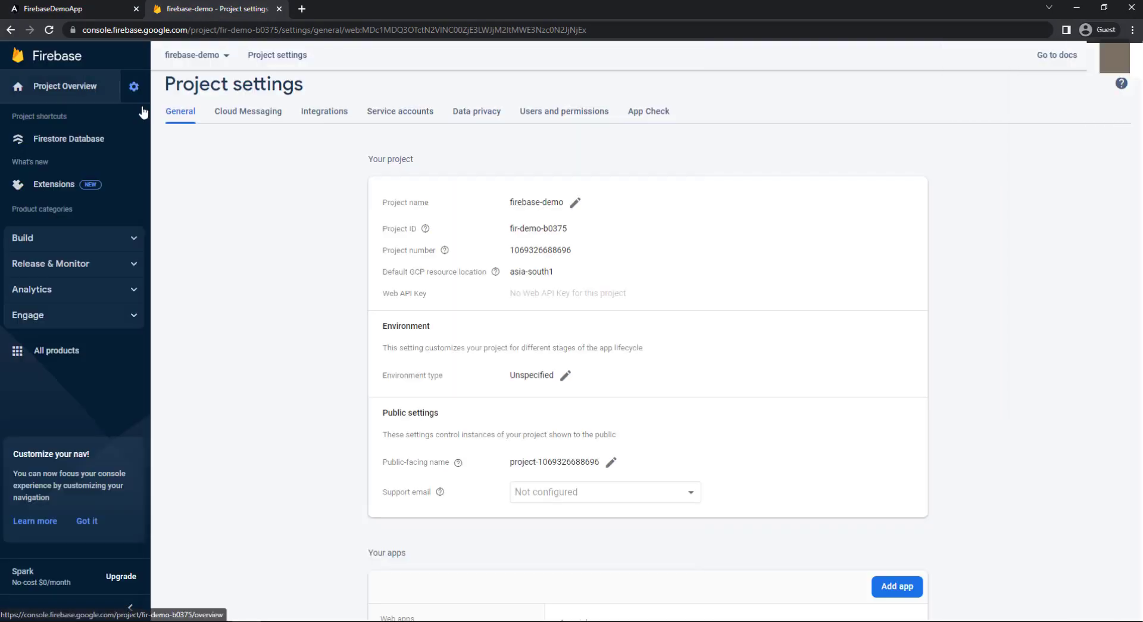
# Enable Email/Password sign-in under Authentication and view the still-empty Users list
pyautogui.click(23, 237)
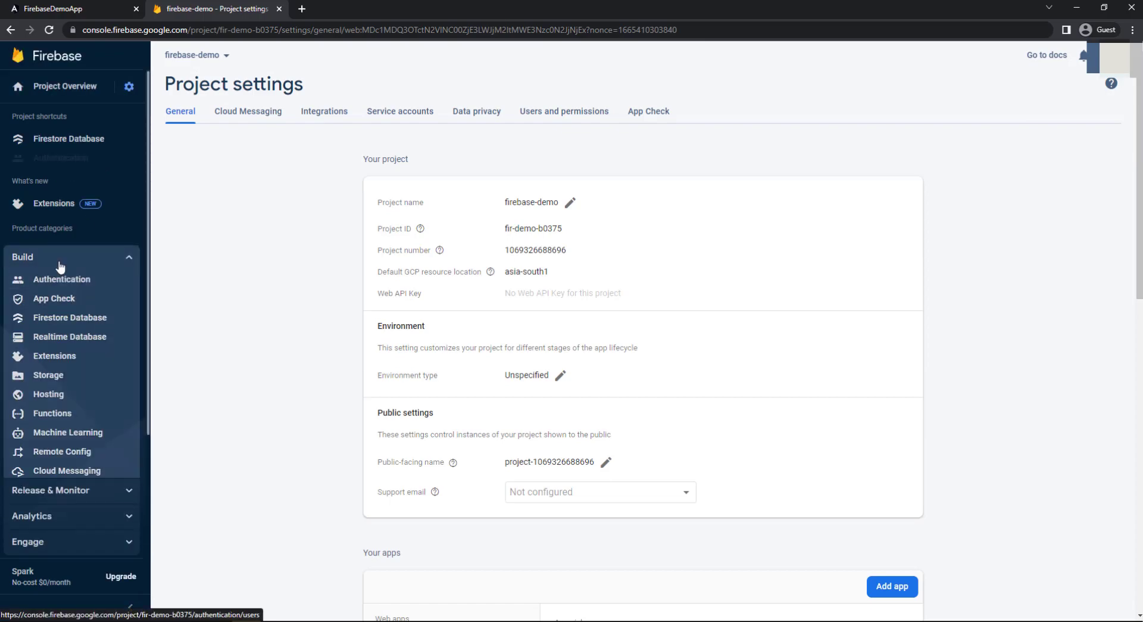
pyautogui.click(61, 279)
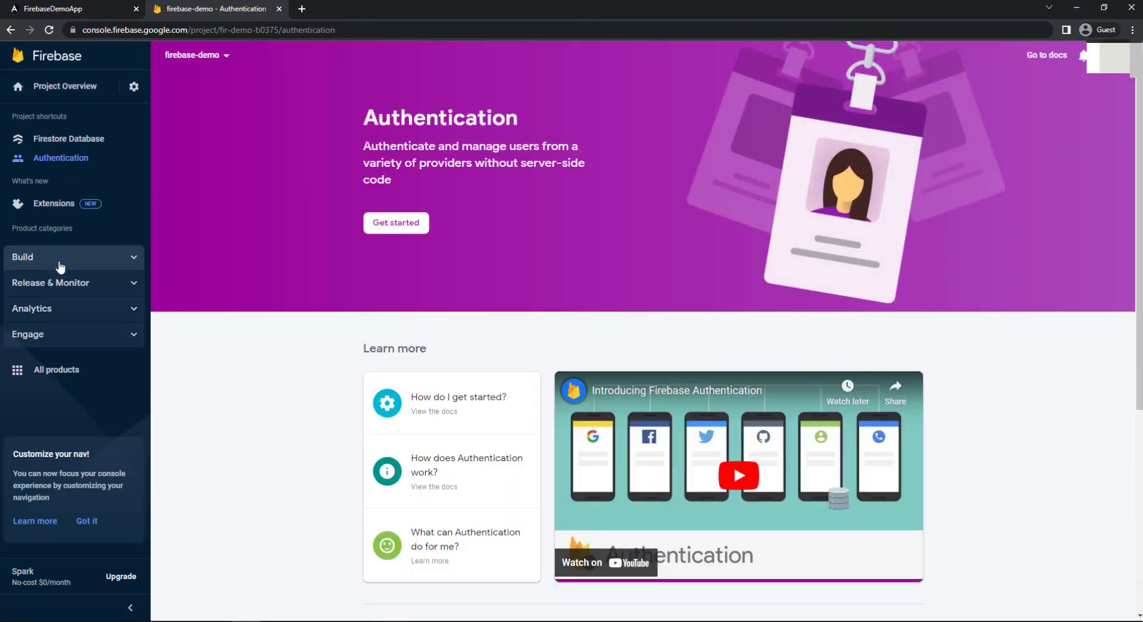
pyautogui.click(396, 222)
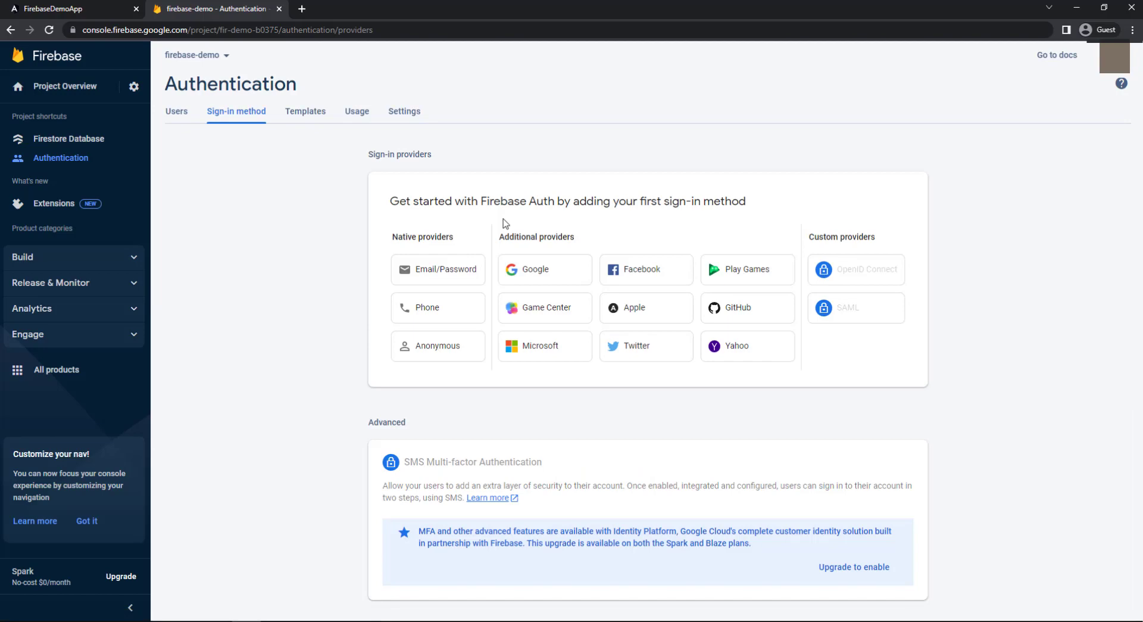
pyautogui.click(437, 269)
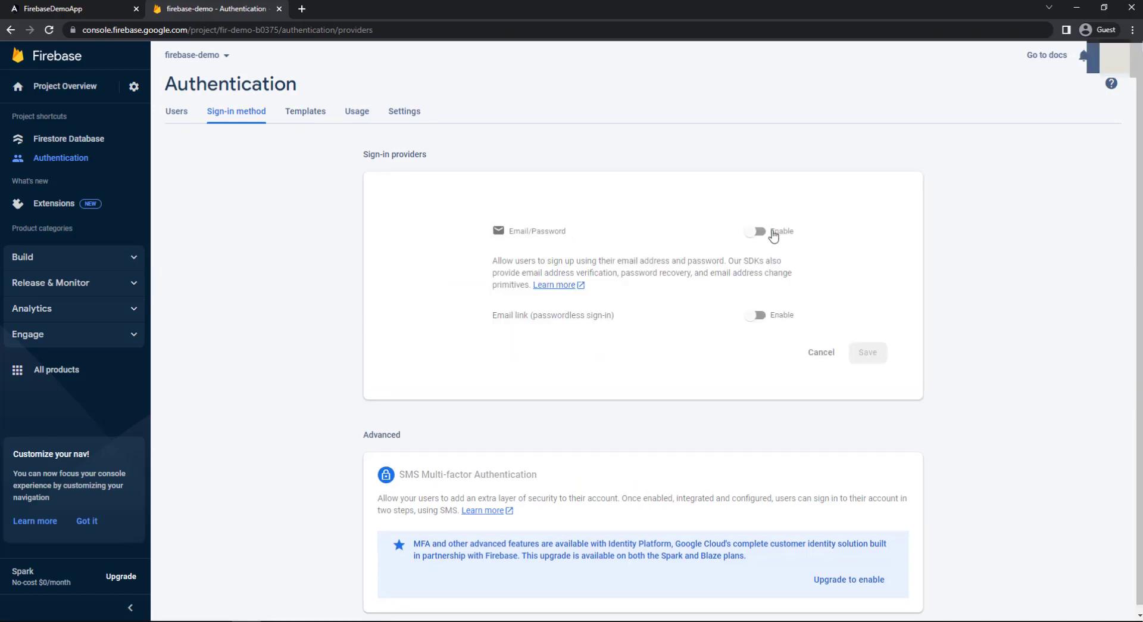
pyautogui.click(755, 231)
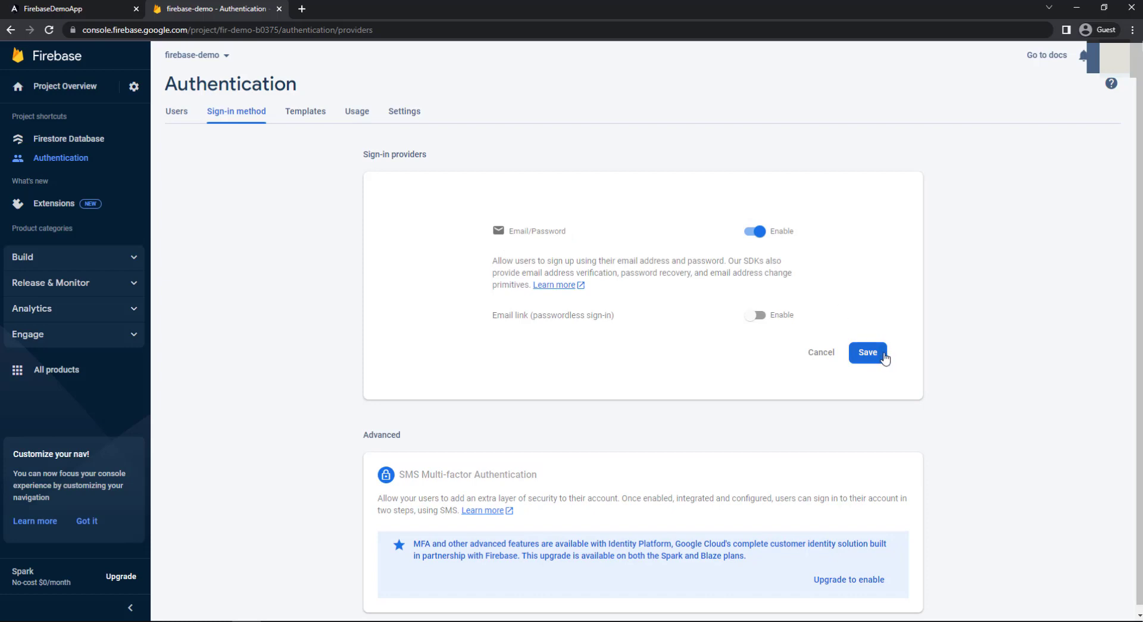
pyautogui.click(867, 352)
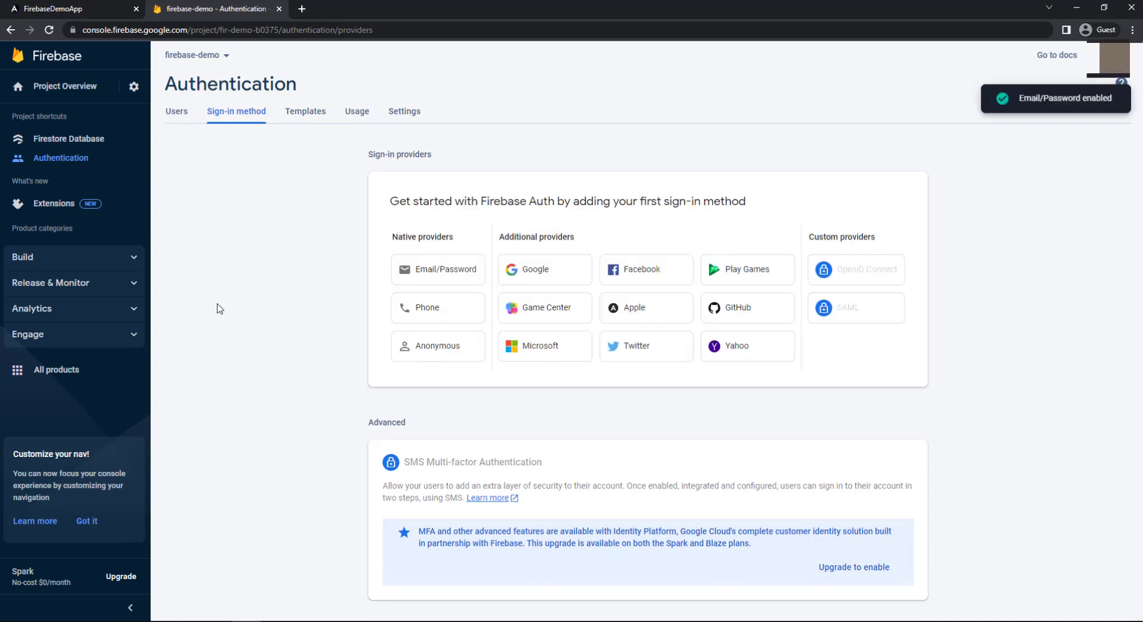
pyautogui.click(177, 111)
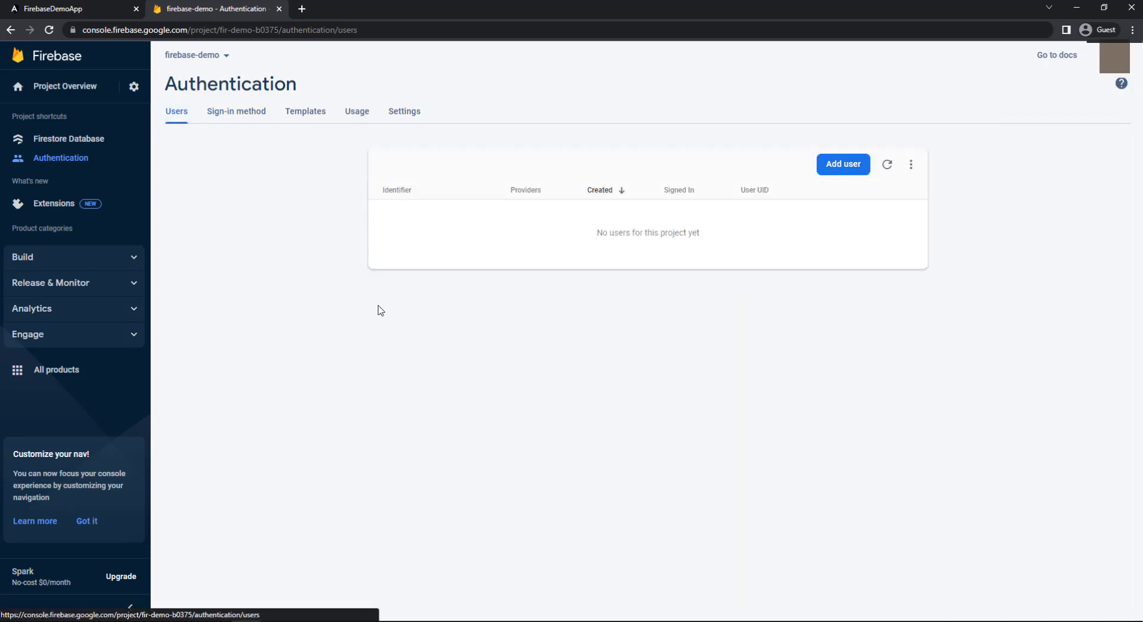
pyautogui.moveTo(887, 164)
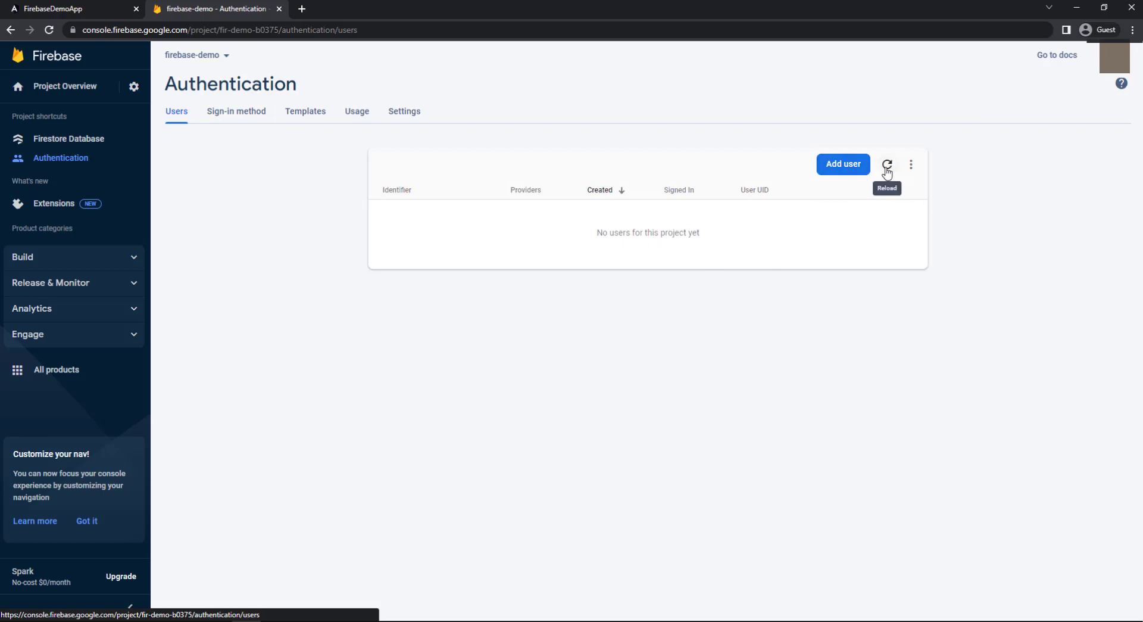
pyautogui.click(65, 8)
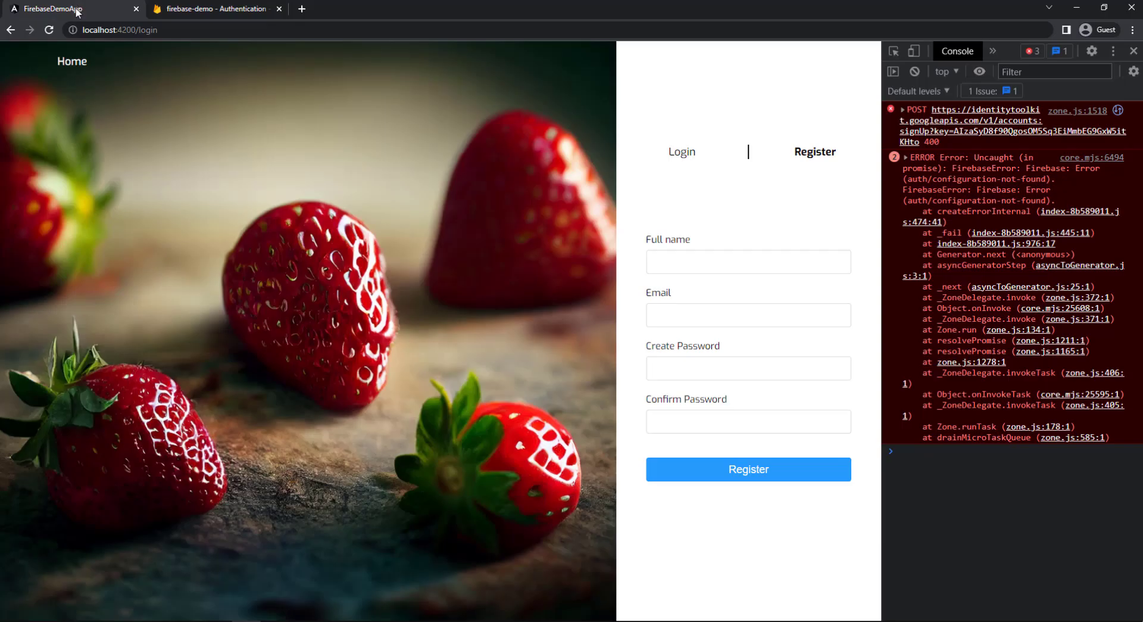
pyautogui.write('Suren')
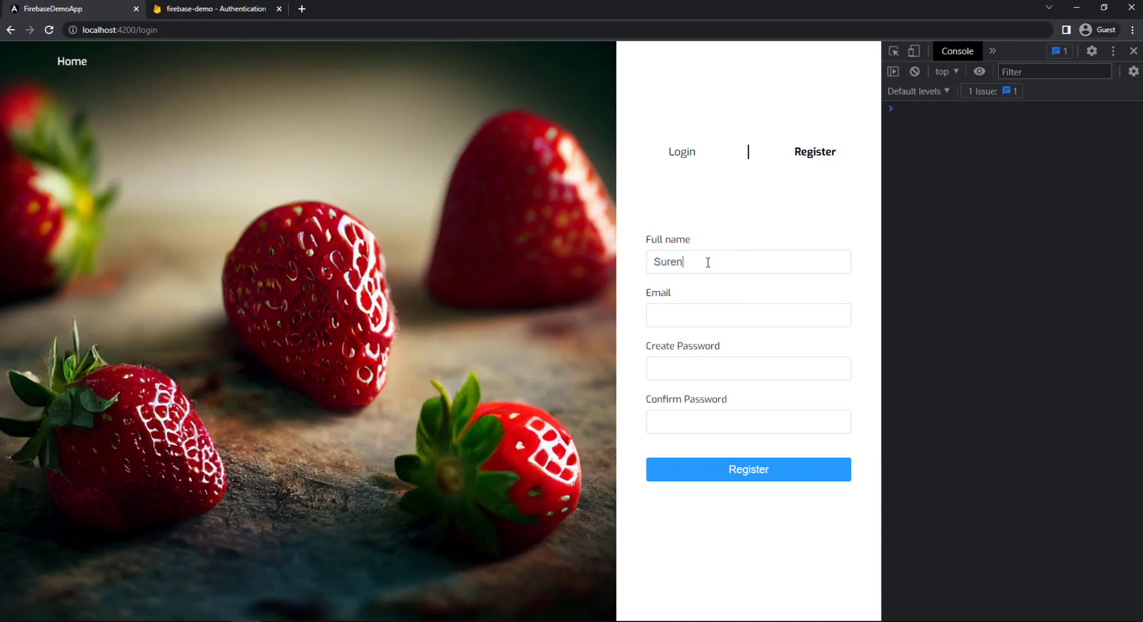
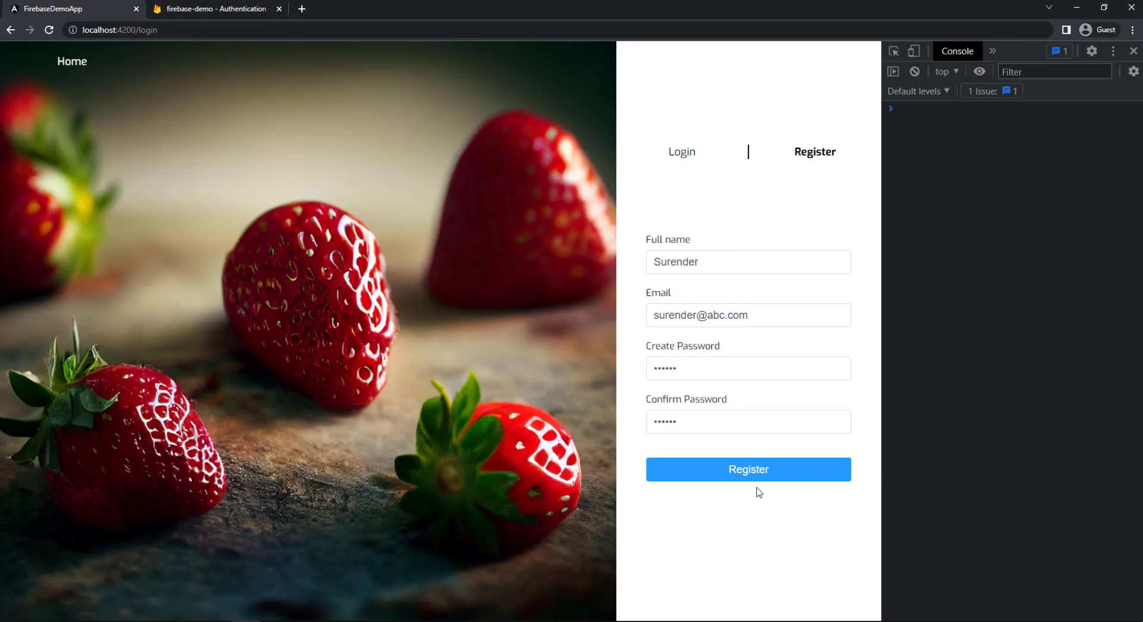
pyautogui.click(747, 468)
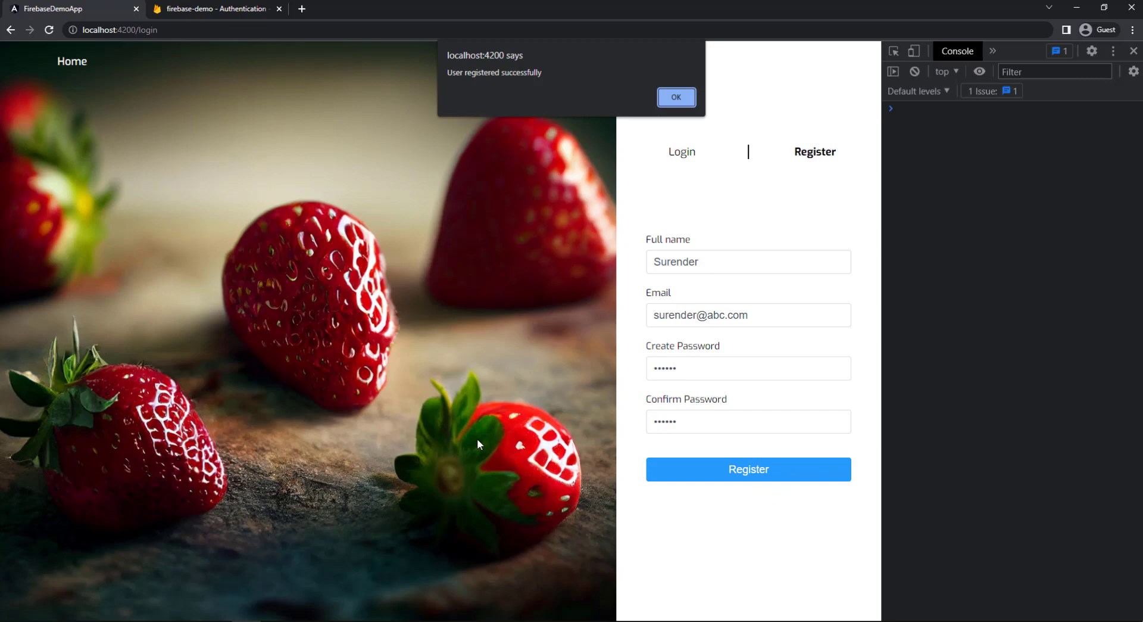
pyautogui.click(675, 97)
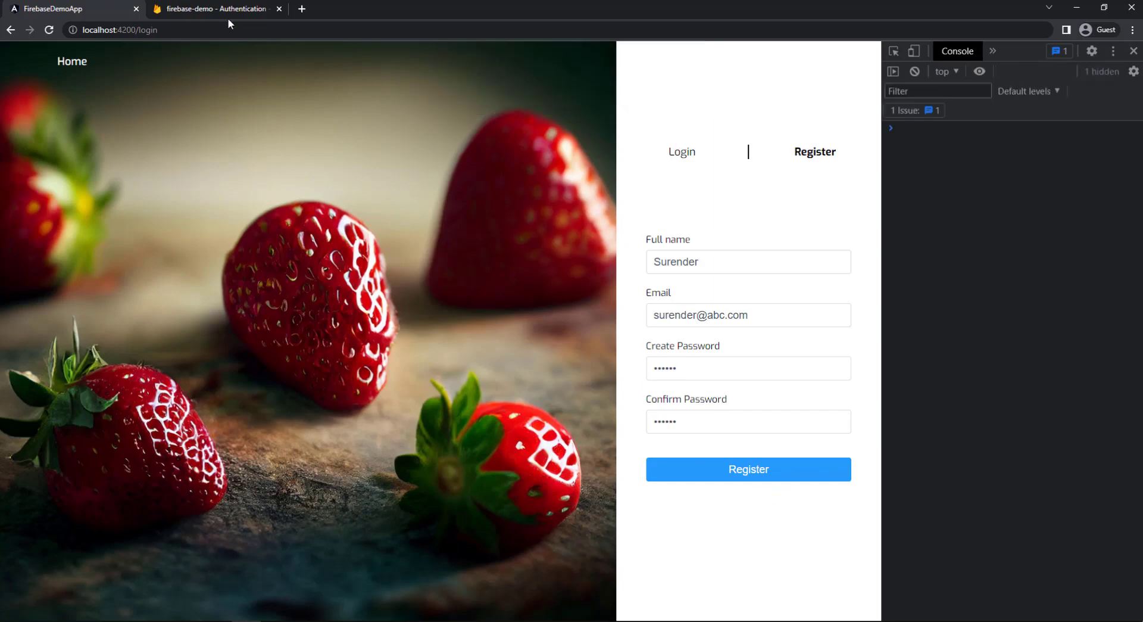
pyautogui.click(215, 9)
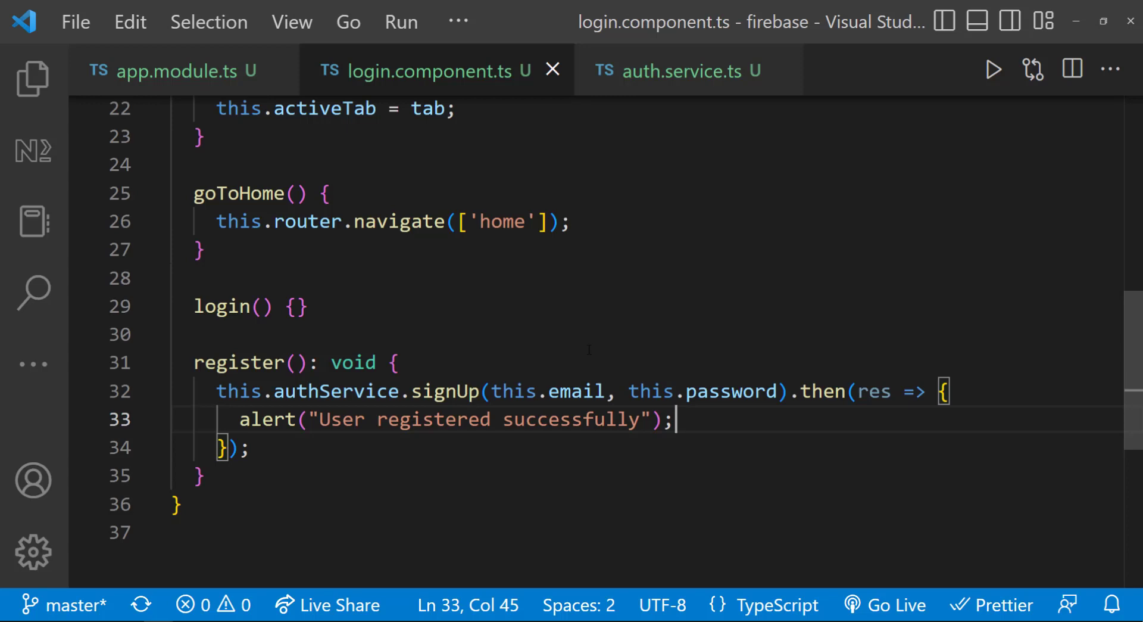
pyautogui.write('console.lo')
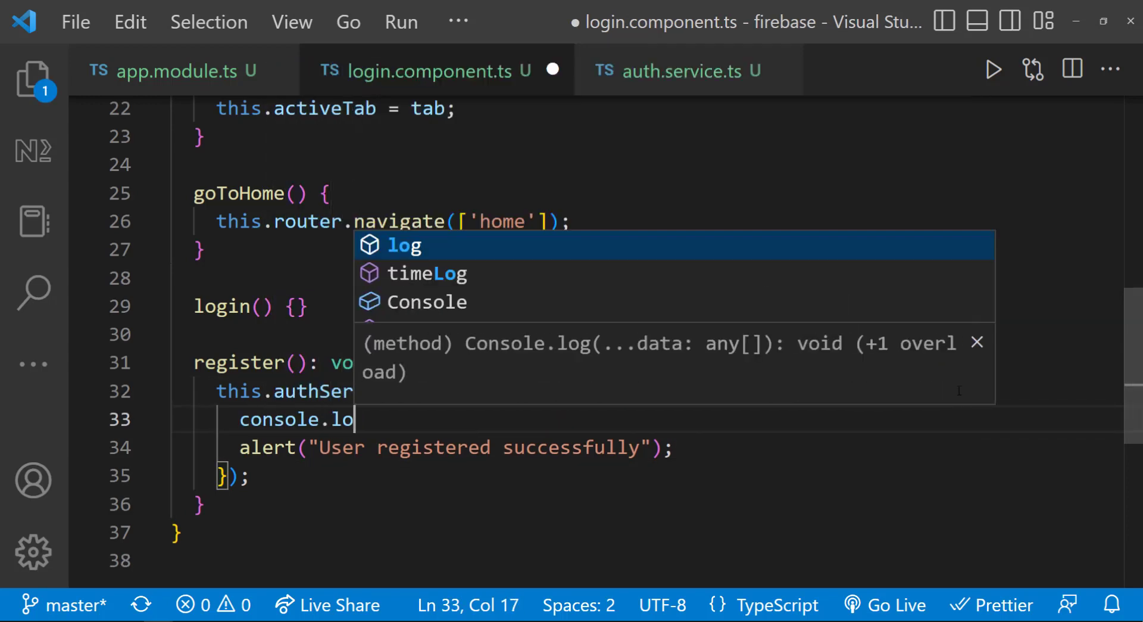
pyautogui.write('g(res.user)')
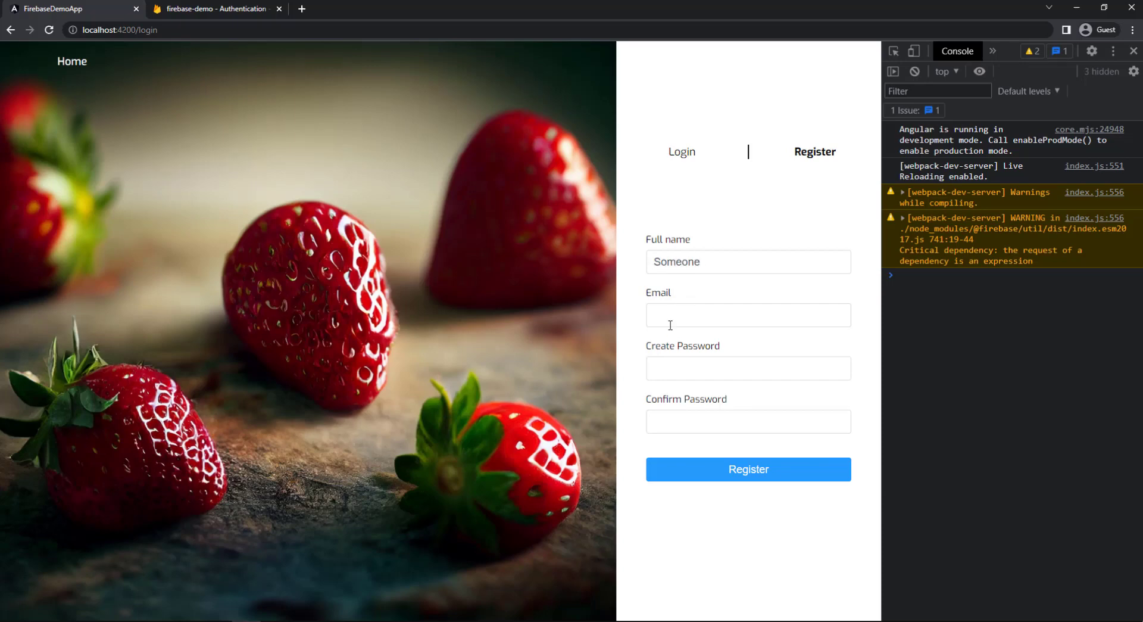
pyautogui.write('a@b.com')
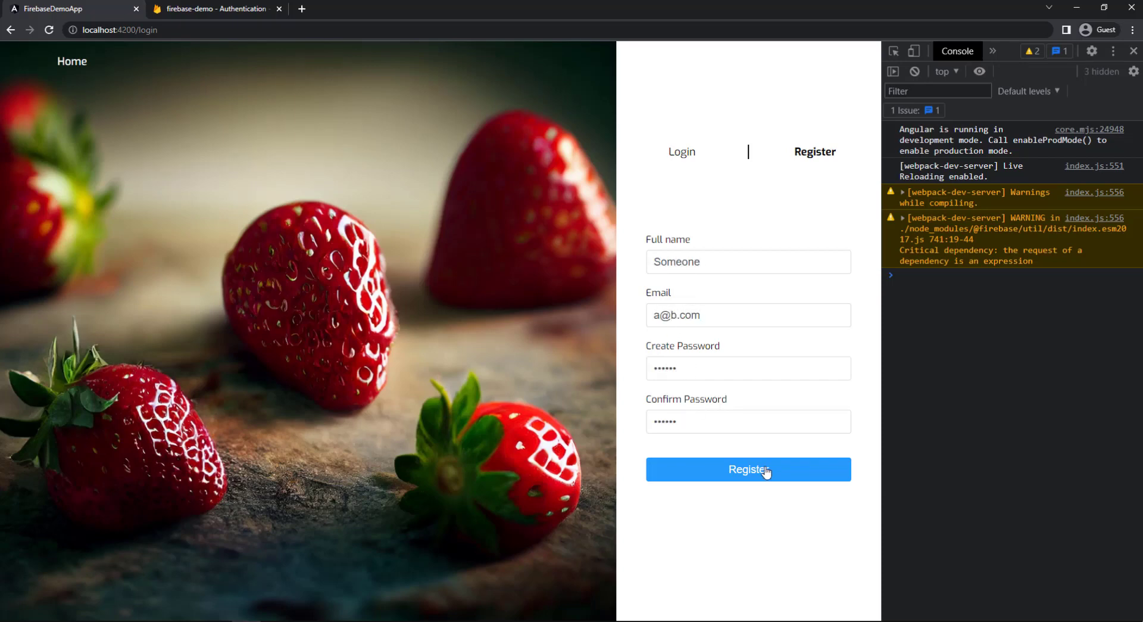
pyautogui.click(747, 469)
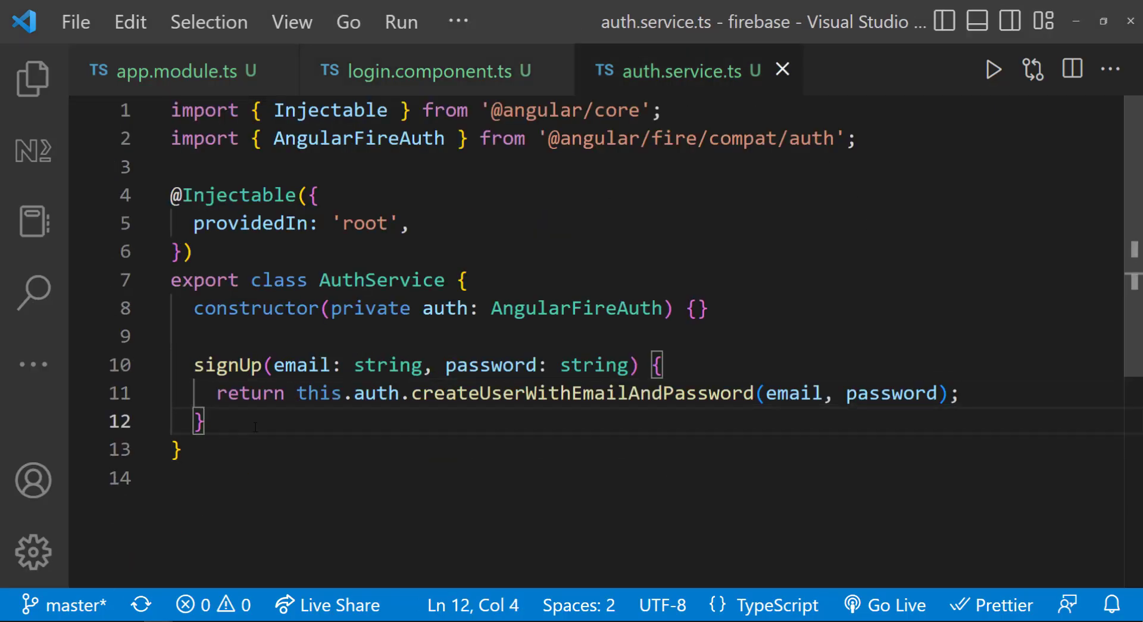
# Declare setUserData(user: any) and create a userRef document for users/${user.uid}
pyautogui.write('setUserData')
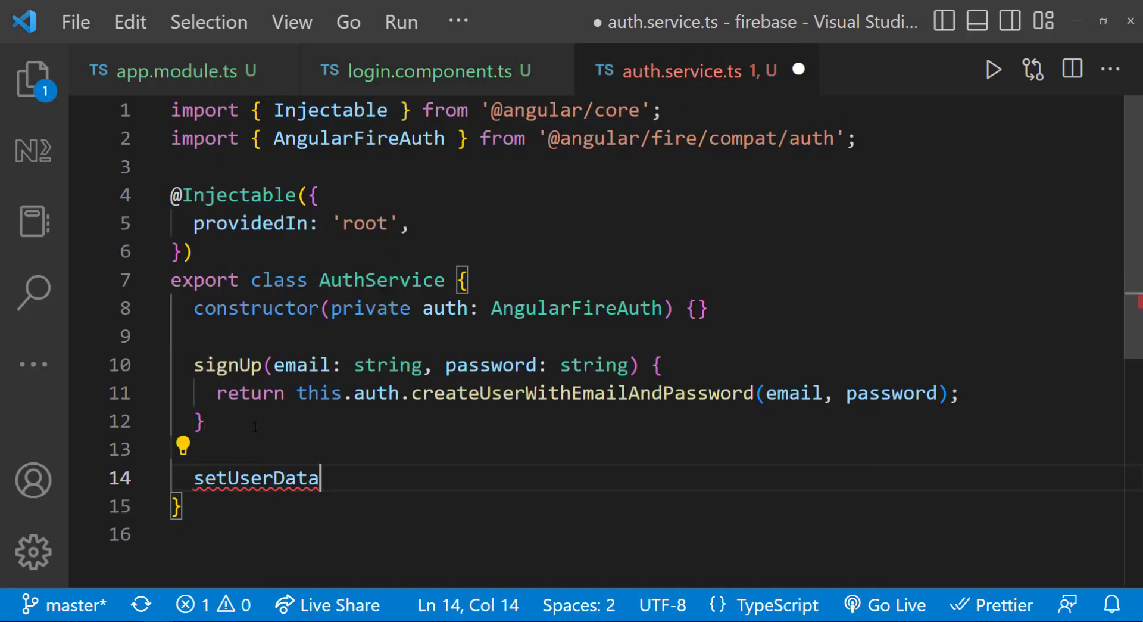
pyautogui.write('(user: any, fullName: string) {')
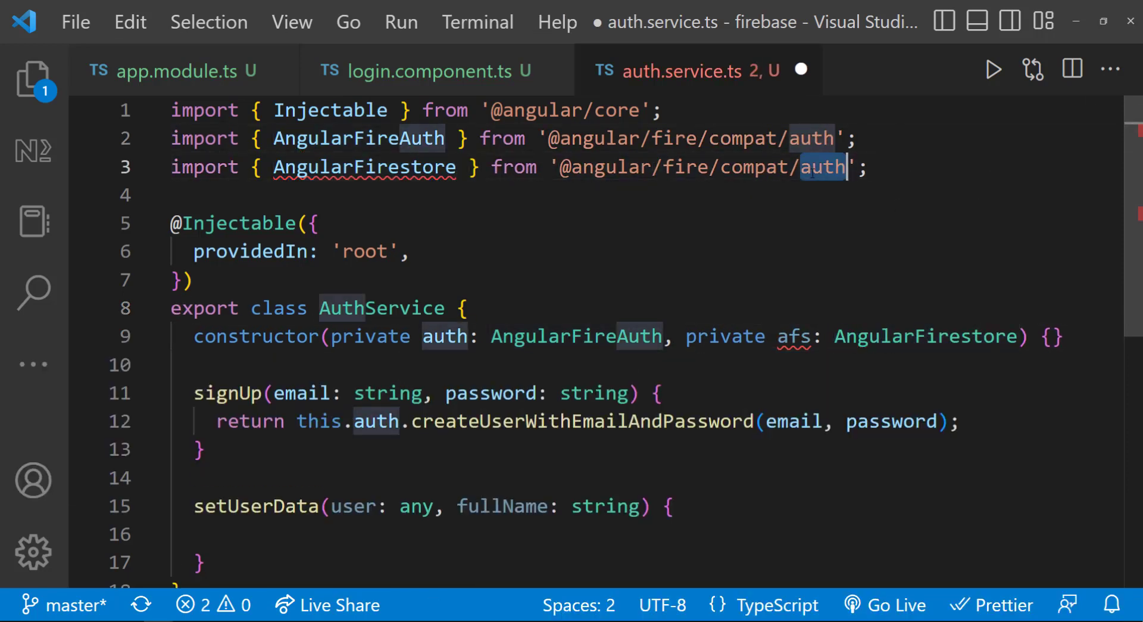
pyautogui.press('ctrl+s')
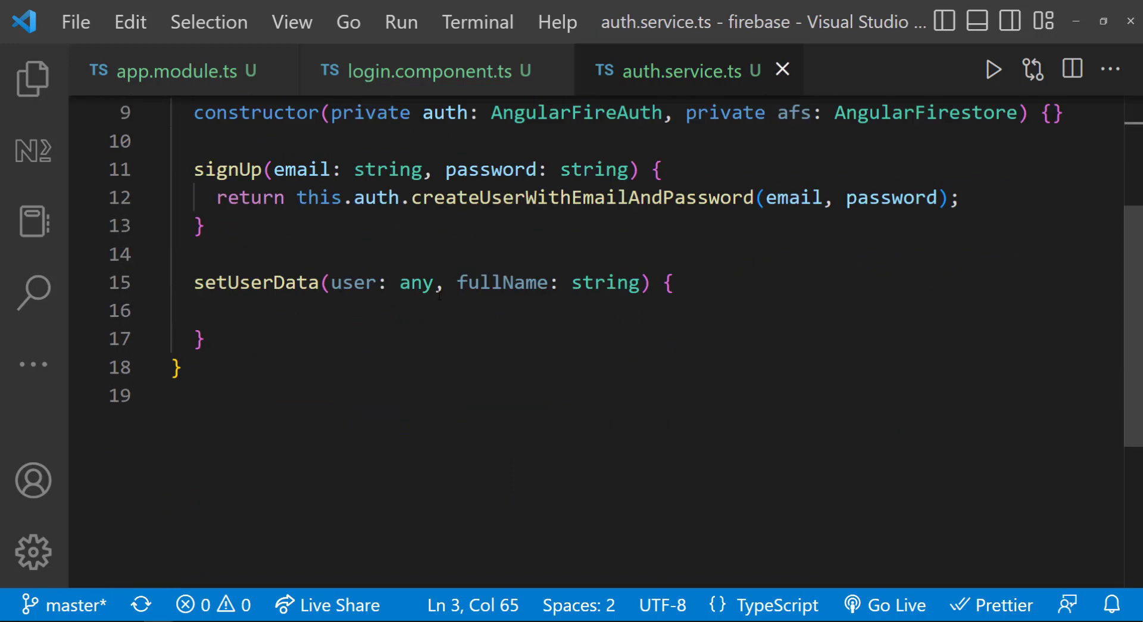
pyautogui.write('let userRef =')
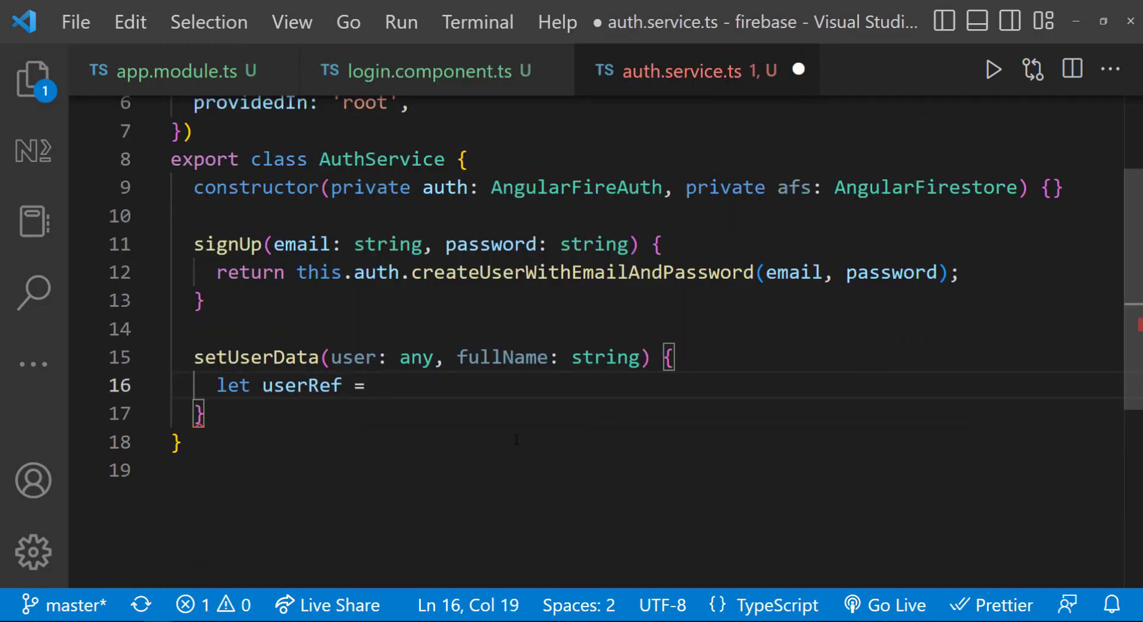
pyautogui.write('this.afs.')
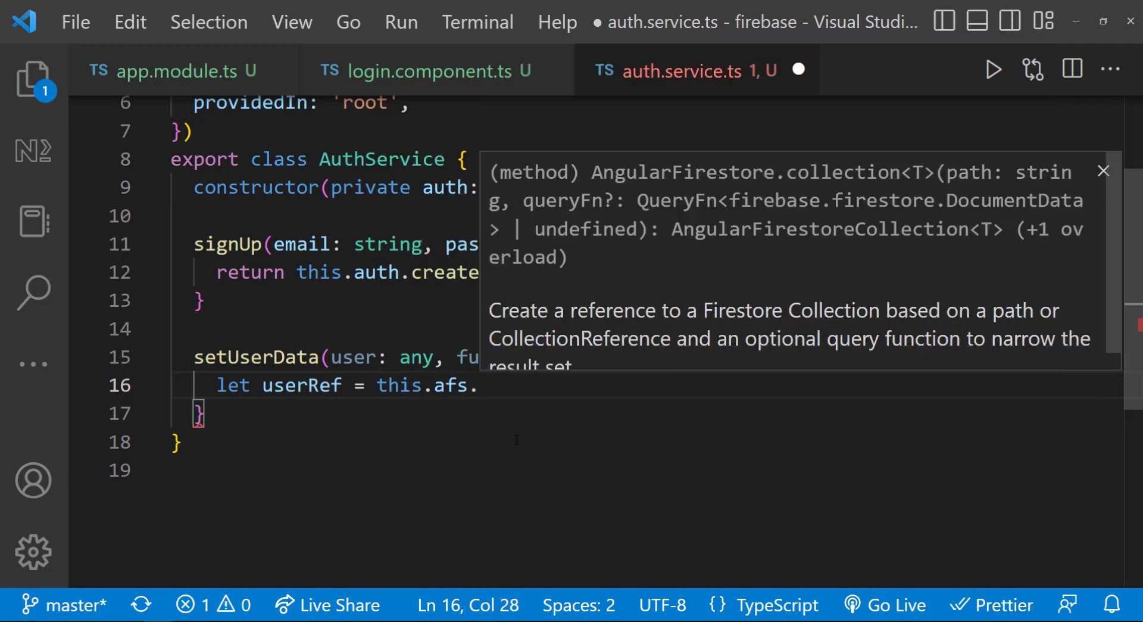
pyautogui.write('doc(`users/')
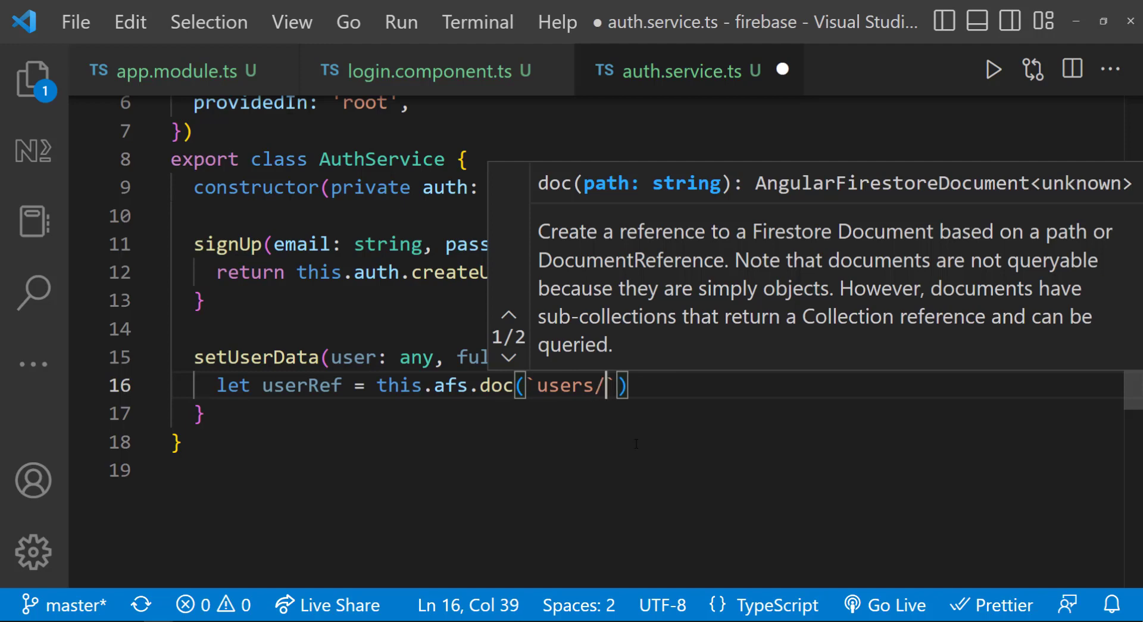
pyautogui.write('${user.uid}')
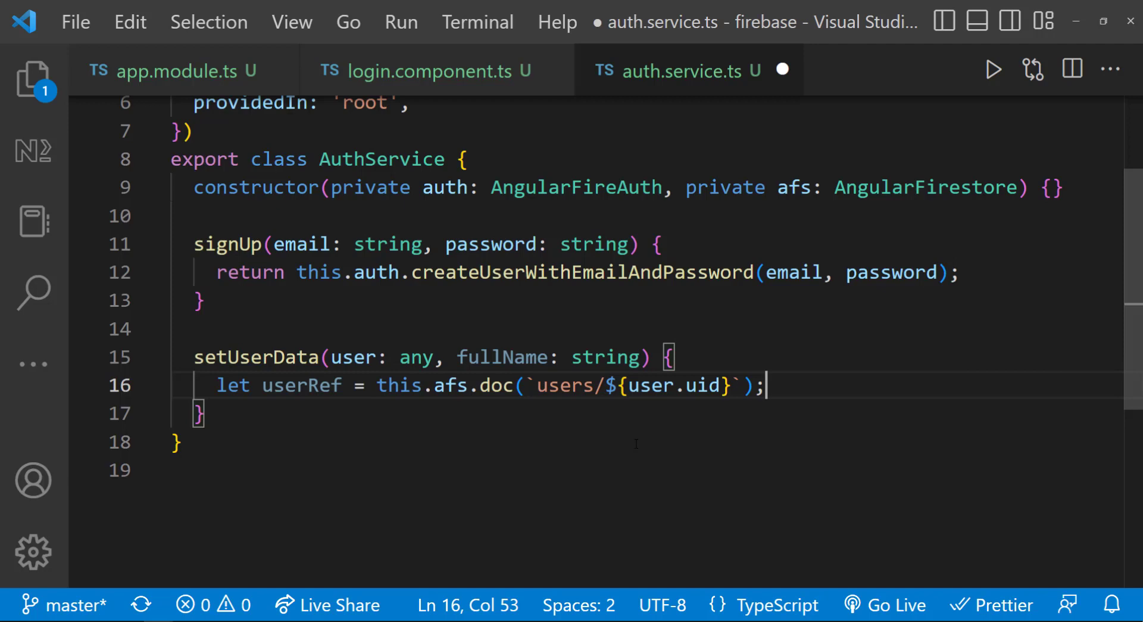
# Build userData with uid, email and fullName, and return userRef.set(userData, { merge: true })
pyautogui.write('let userData = {')
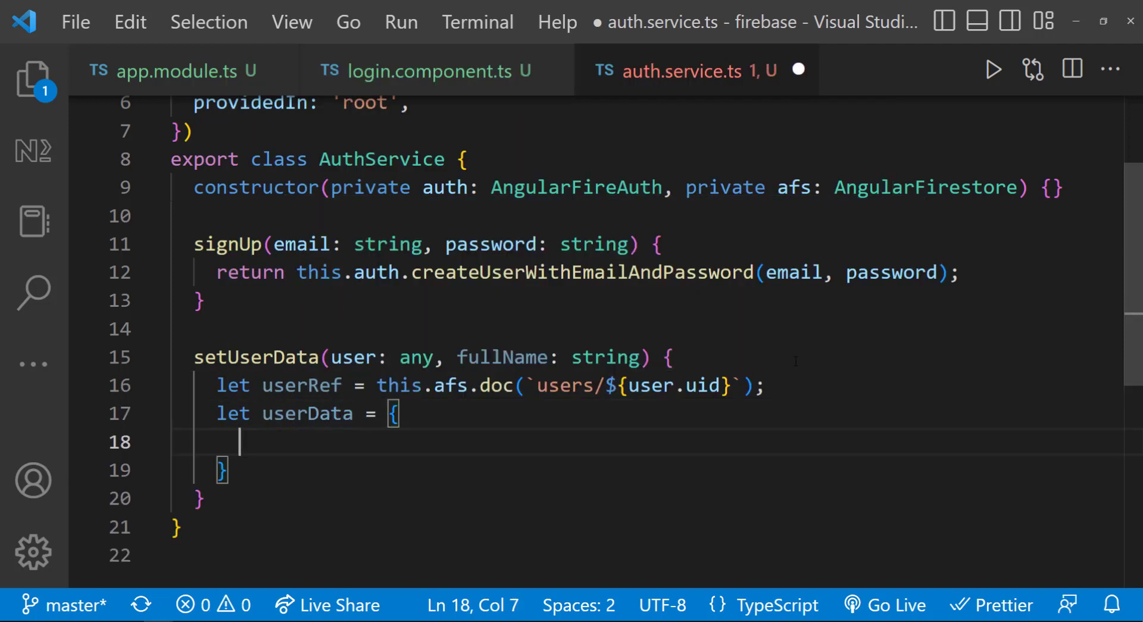
pyautogui.write('uid: user.uid')
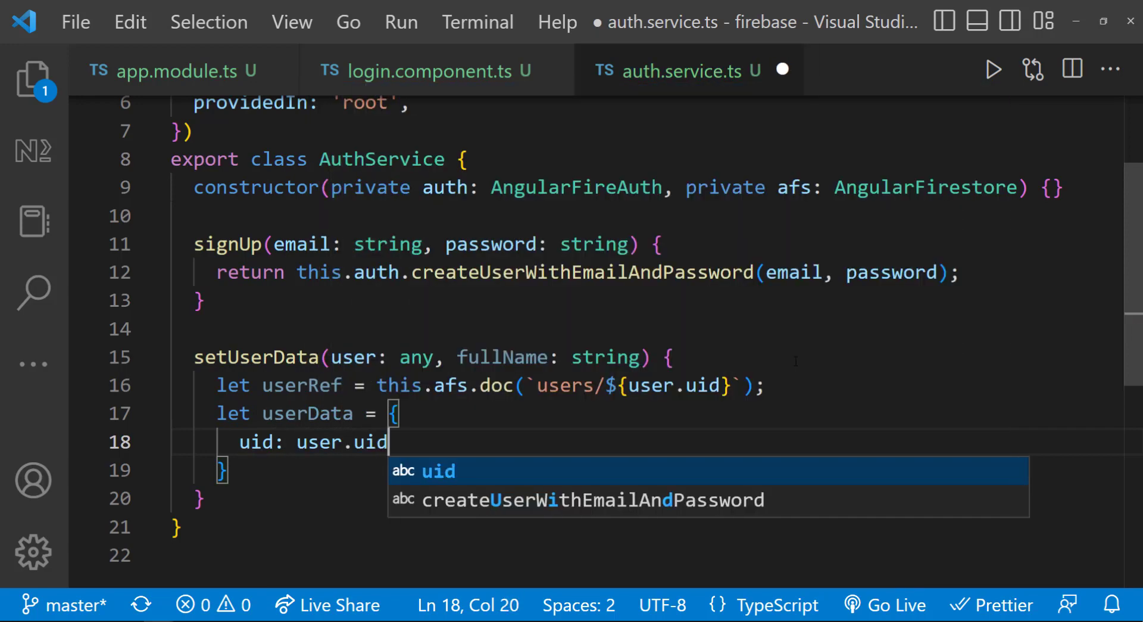
pyautogui.write(',')
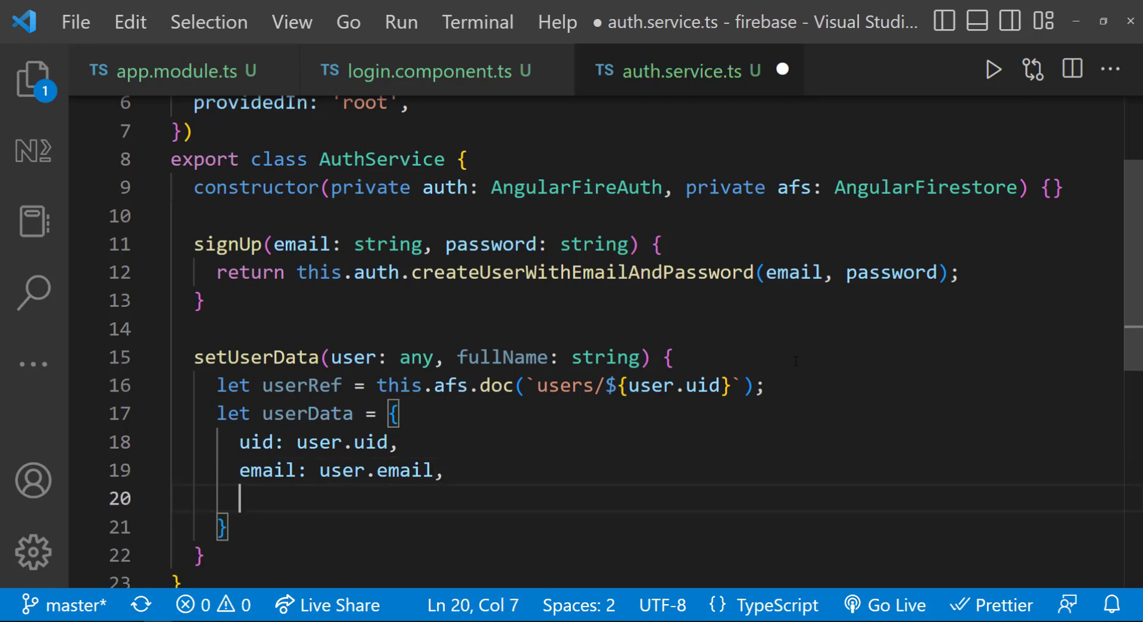
pyautogui.write('fullName')
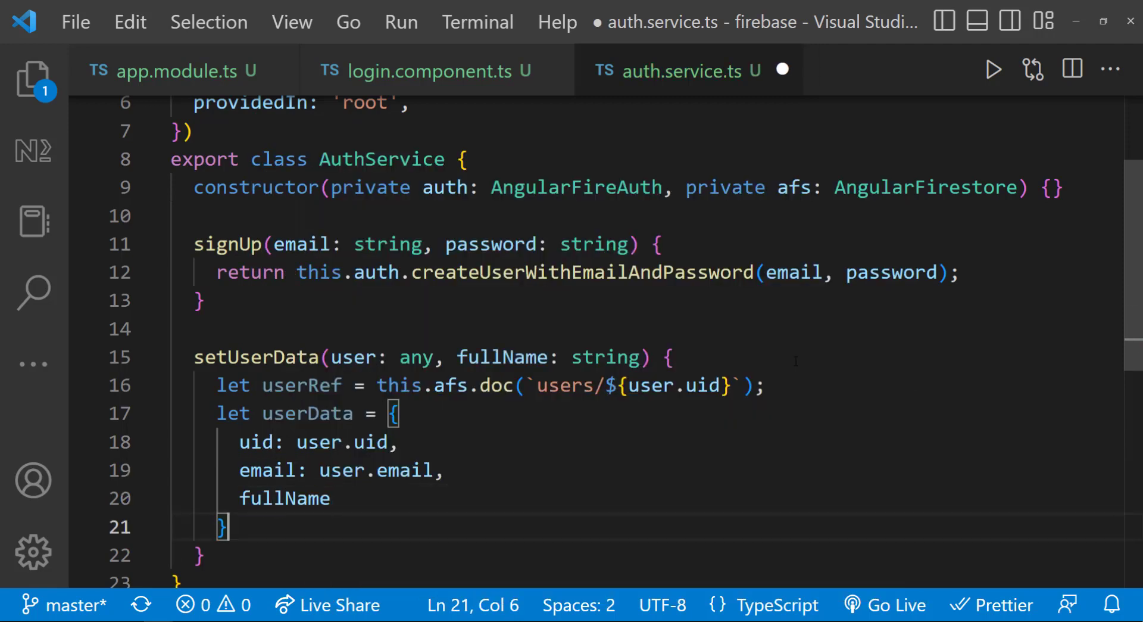
pyautogui.write('userRef.set(userData,')
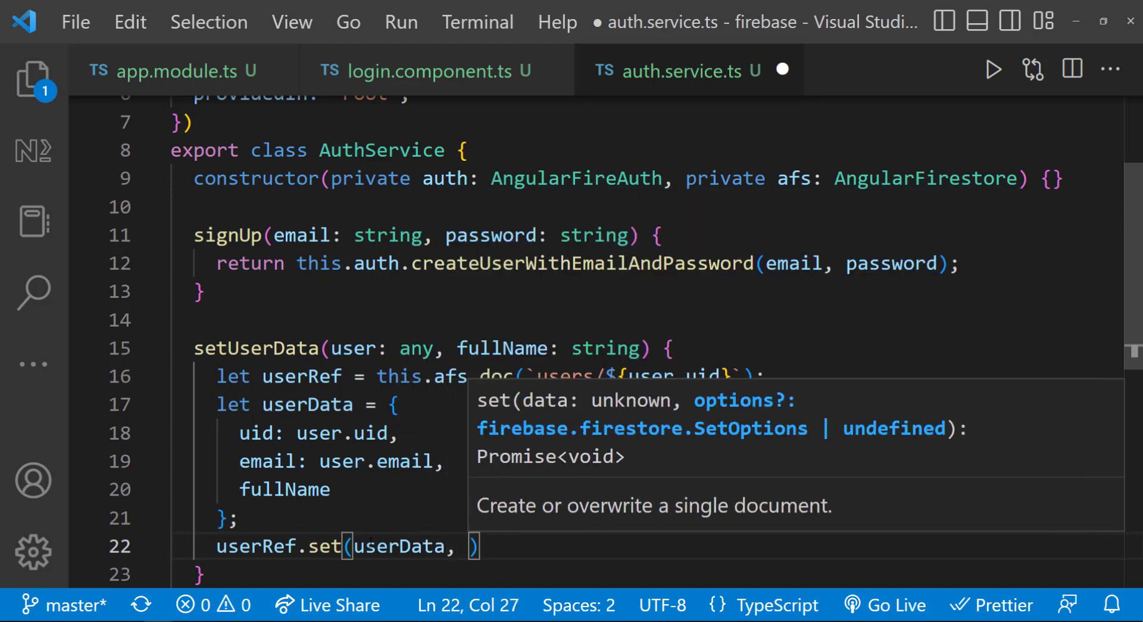
pyautogui.write('{ merge: true }')
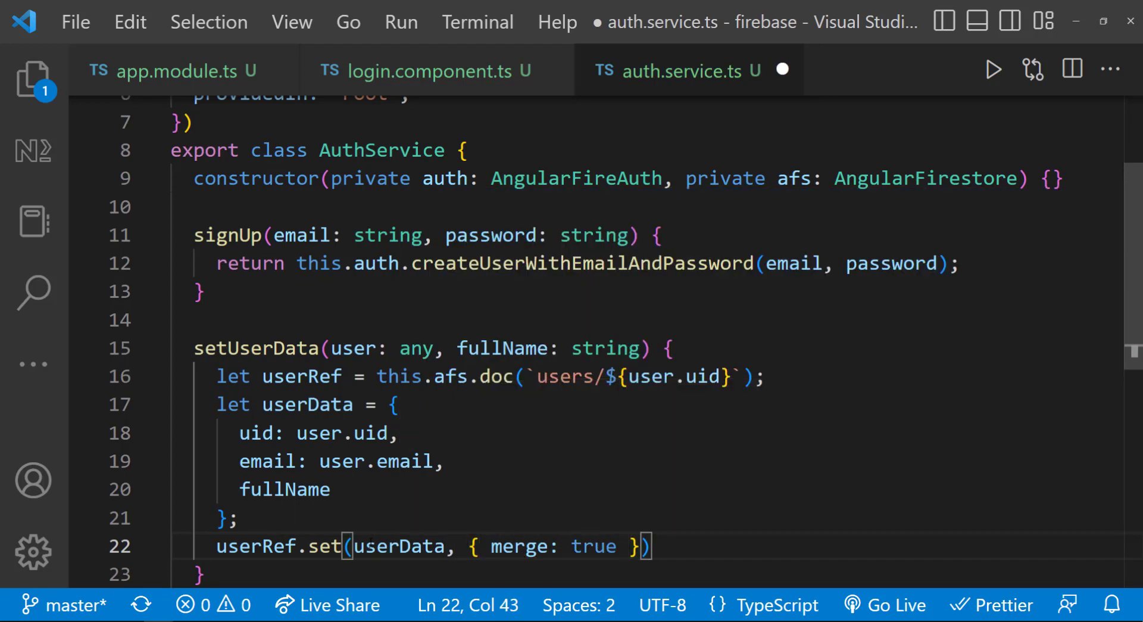
pyautogui.write(';')
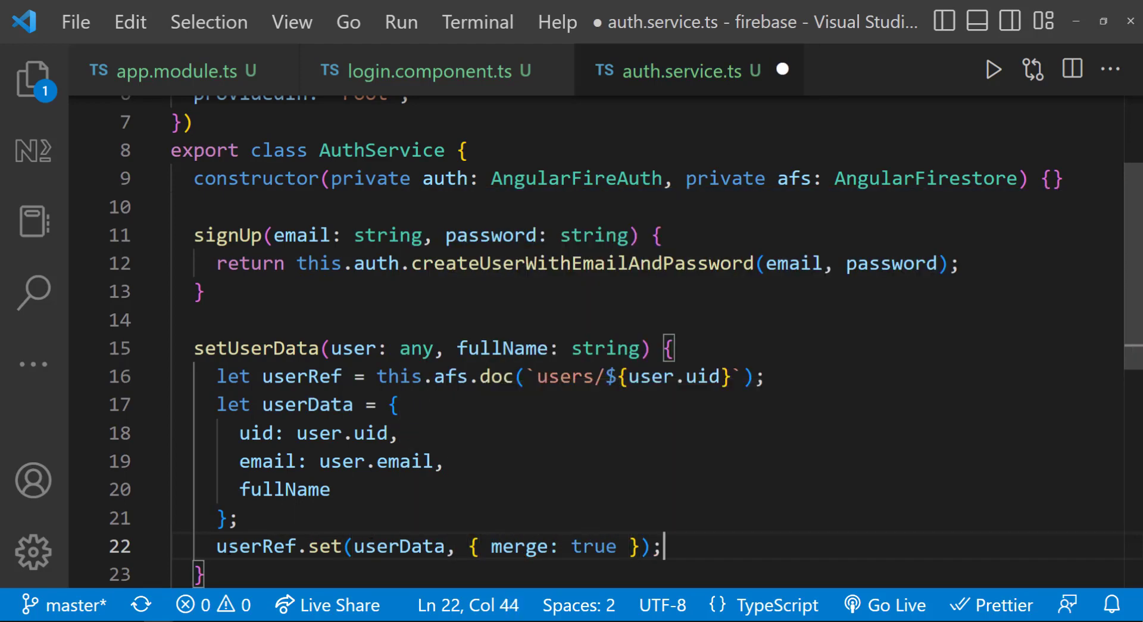
pyautogui.write('return')
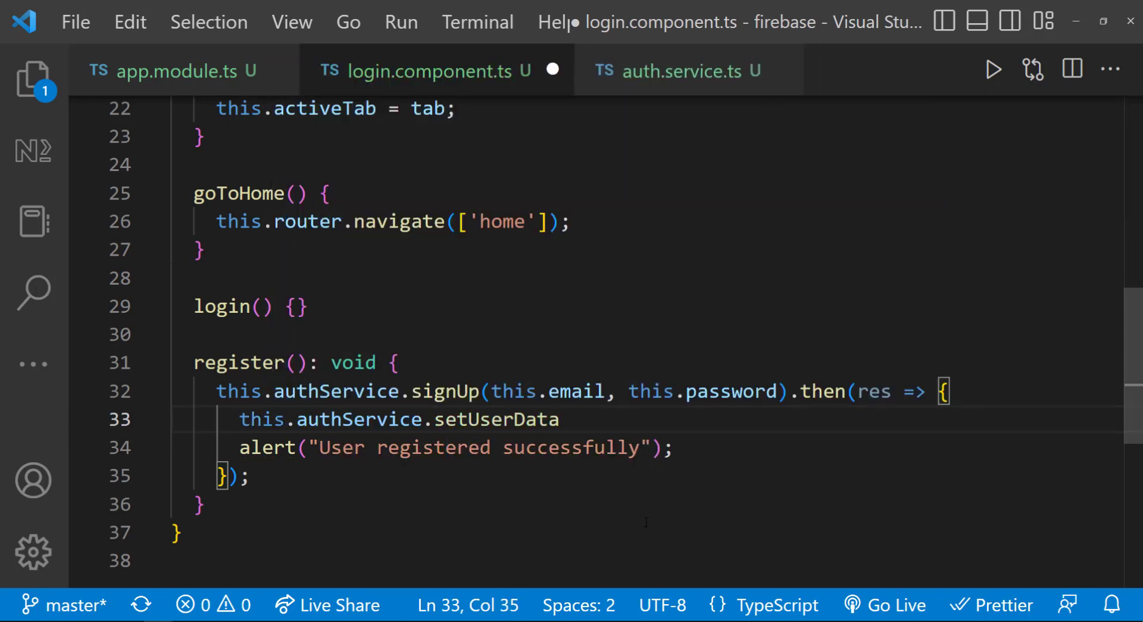
# Call setUserData(res.user, this.fullName) and, in its then, alert success and clear fullName
pyautogui.write('(res.user, this.fullName')
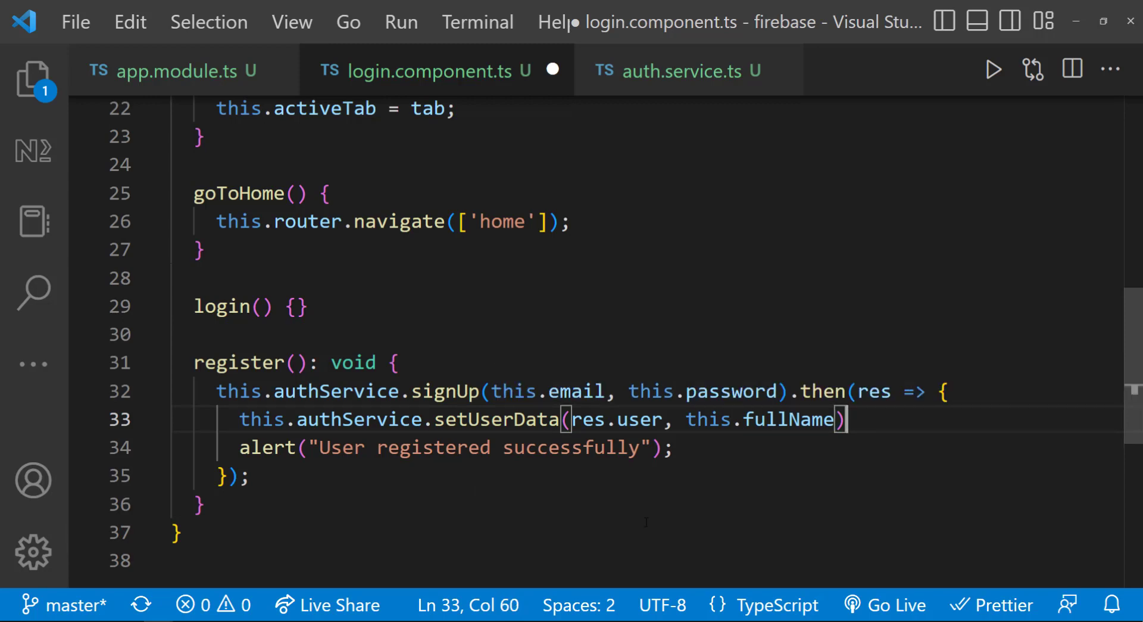
pyautogui.write('.then(result => {')
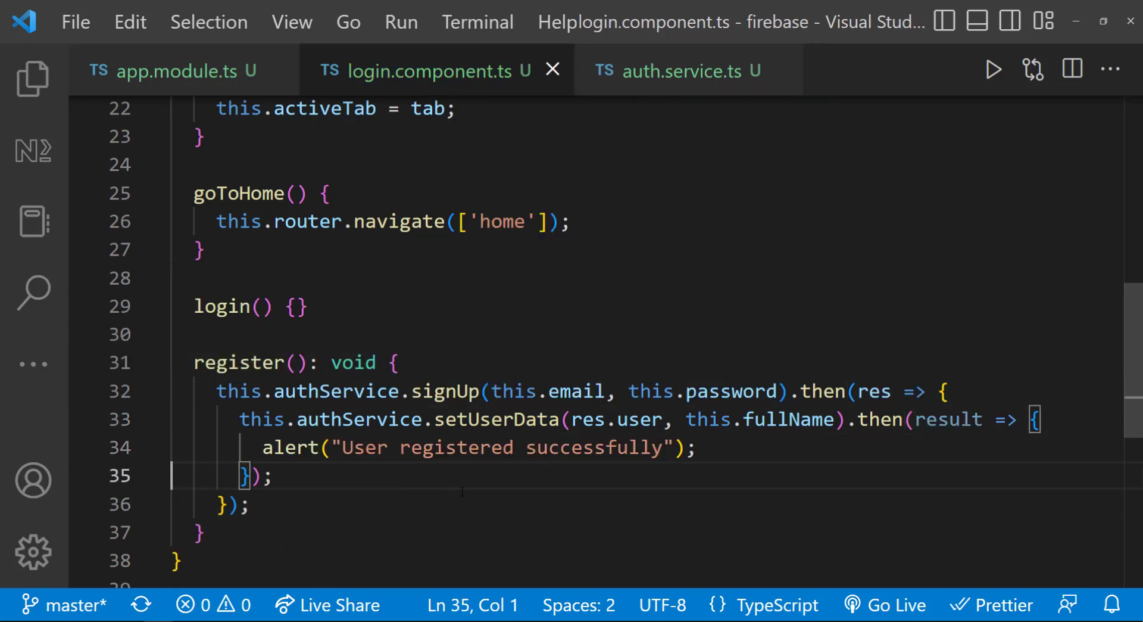
pyautogui.write('this.fullName = "";')
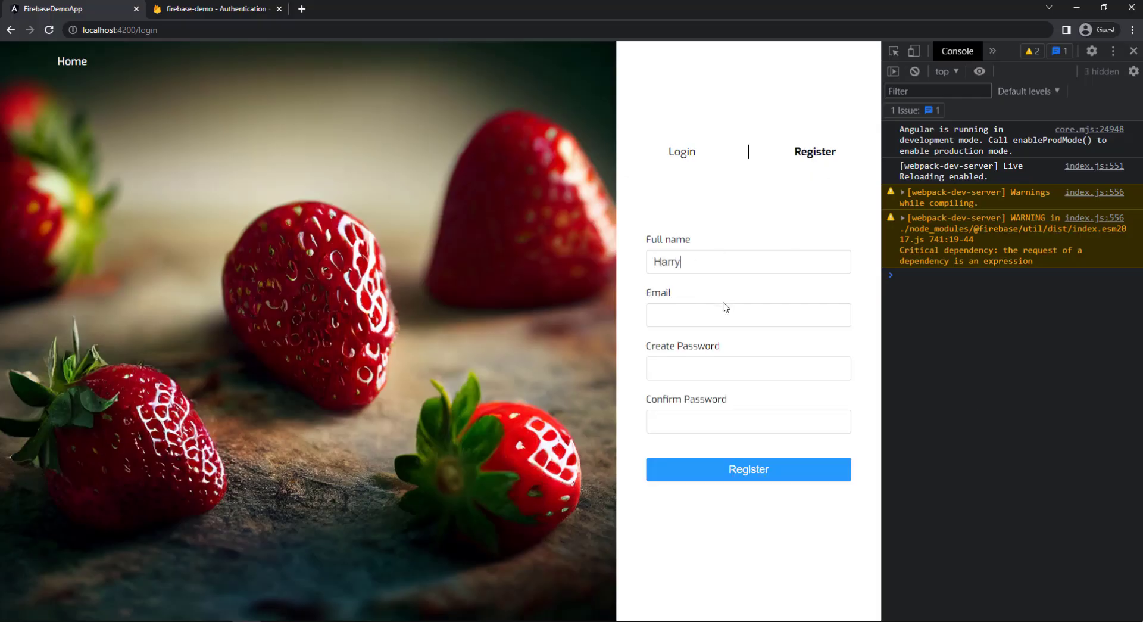
# Enter Harry Potter's name, email and password in the demo app's register form
pyautogui.write('harry.potter@abc.com')
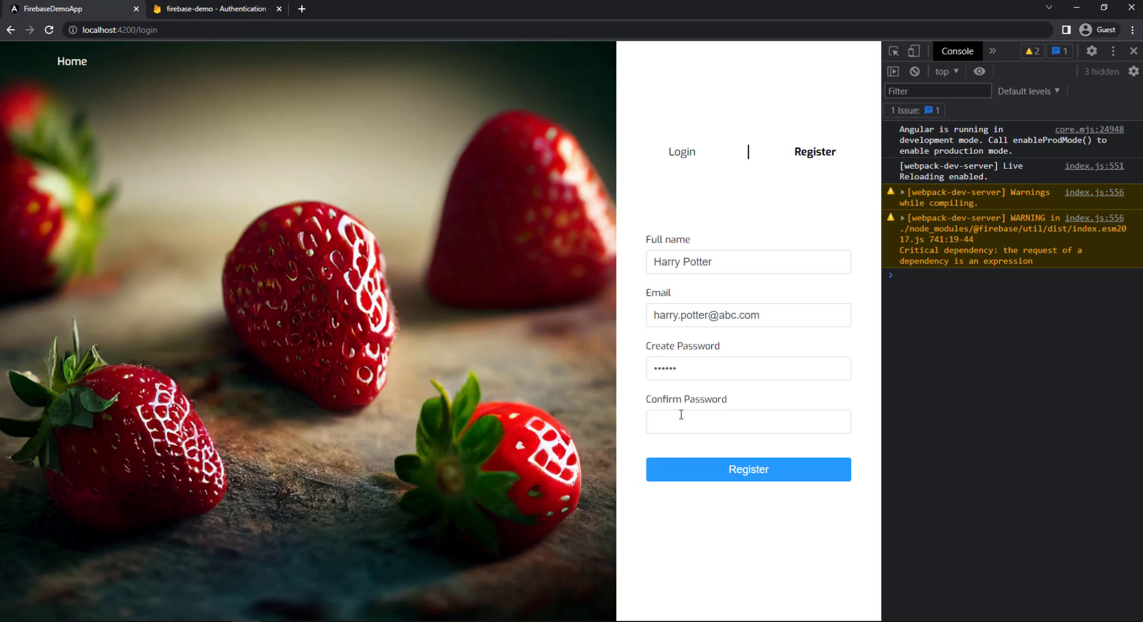
pyautogui.click(747, 468)
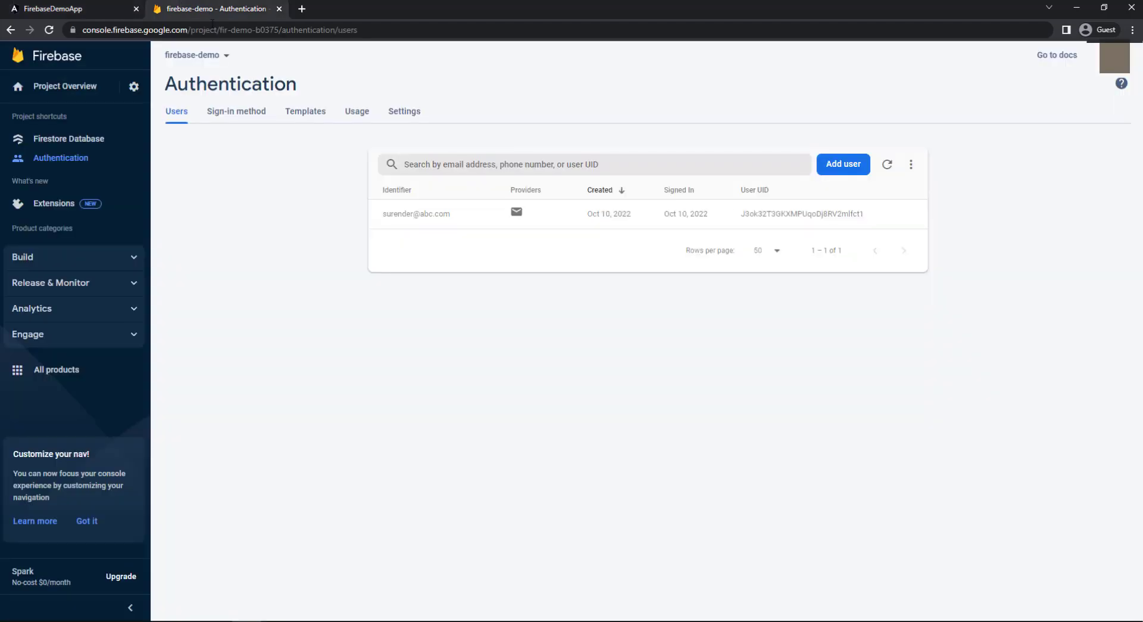
pyautogui.click(69, 139)
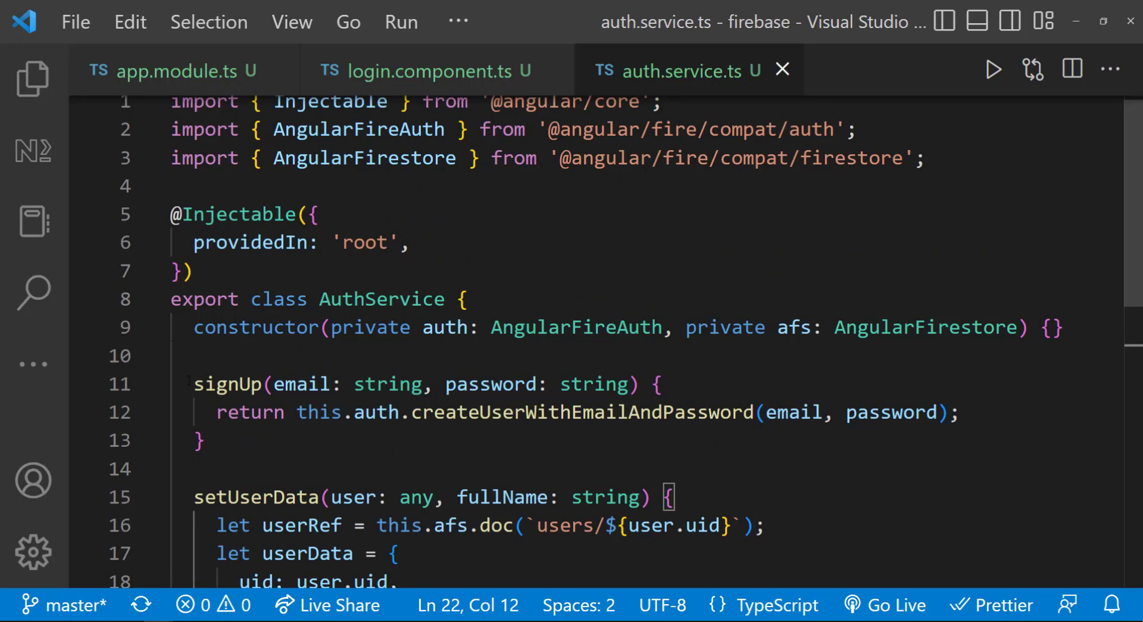
# Paste a copy of signUp below it as signIn using signInWithEmailAndPassword
pyautogui.click(204, 439)
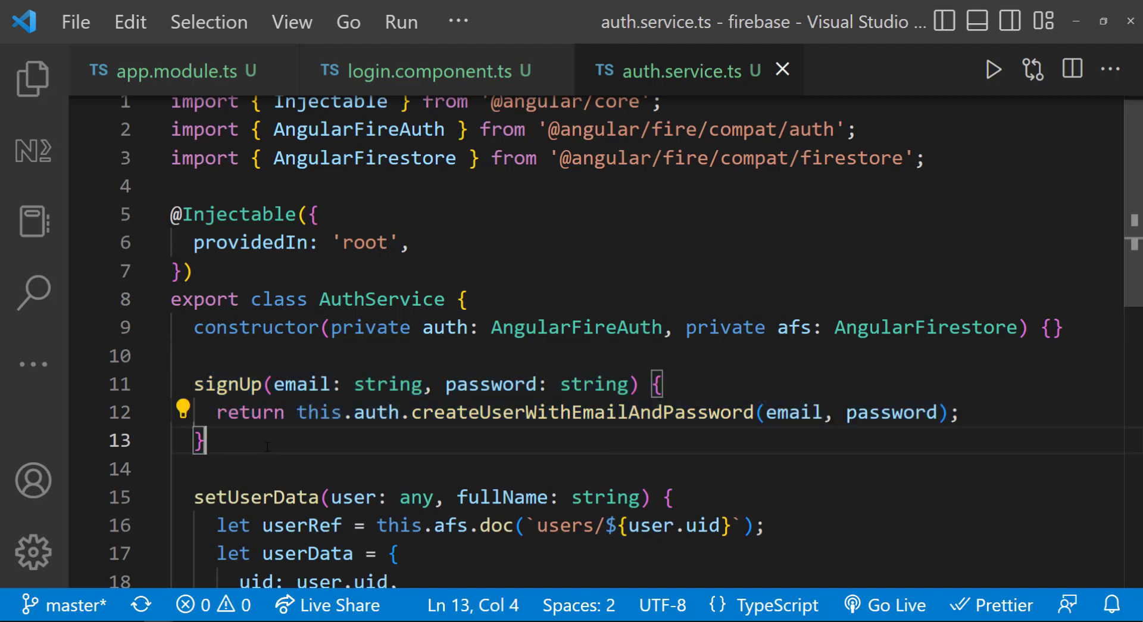
pyautogui.press('ctrl+v')
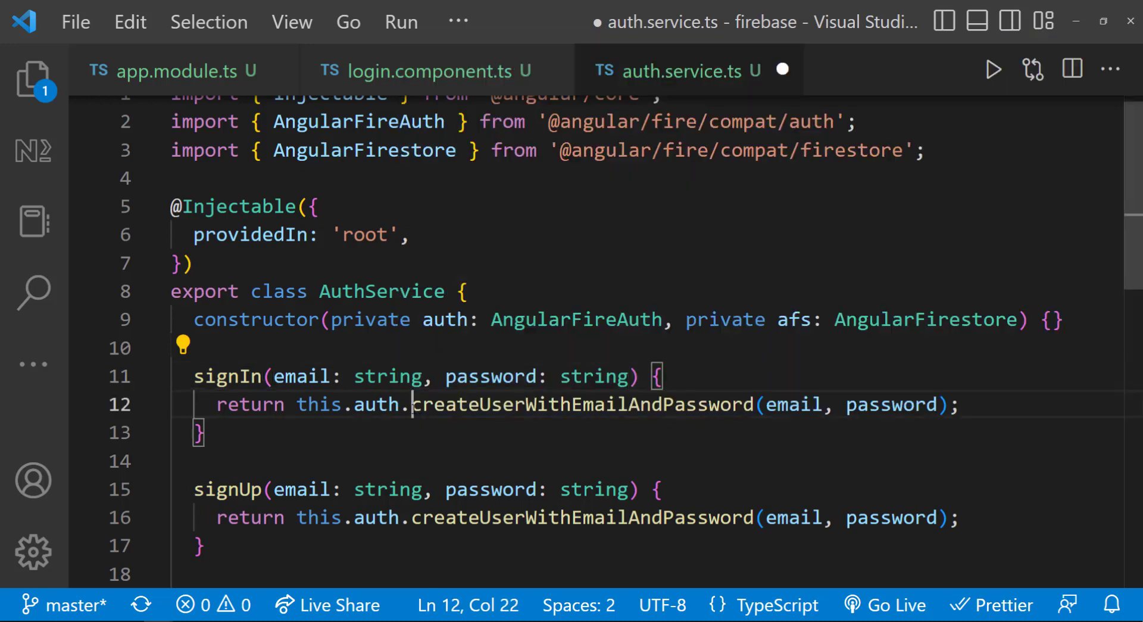
pyautogui.write('signInWithEmailAndPassword')
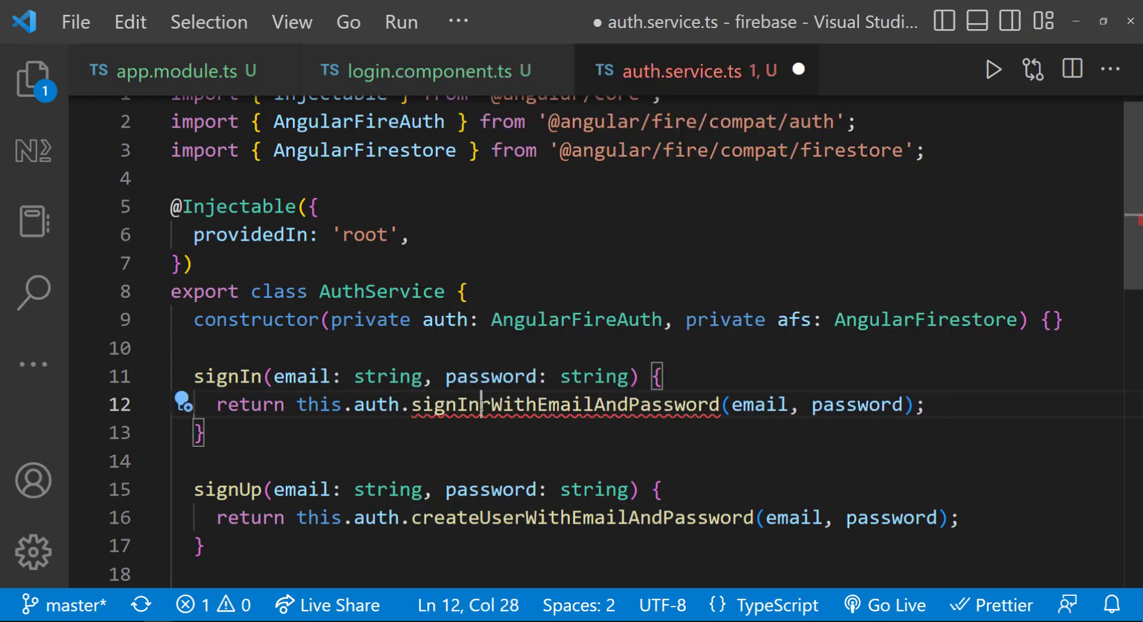
pyautogui.click(430, 70)
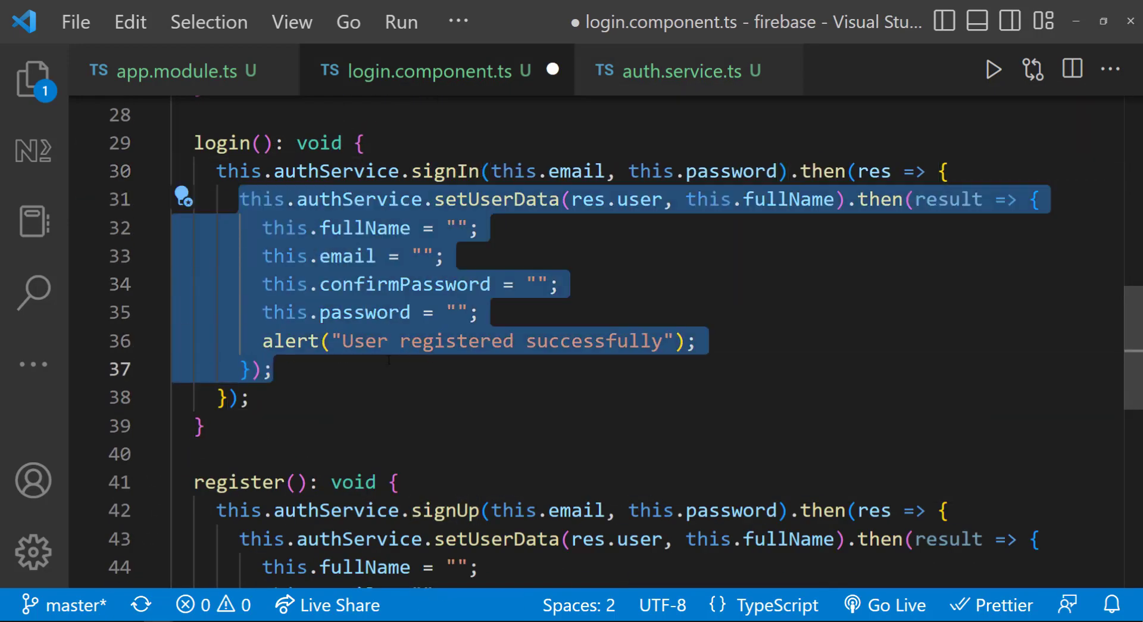
# Add getAuthState() to AuthService returning this.auth.authState
pyautogui.click(678, 71)
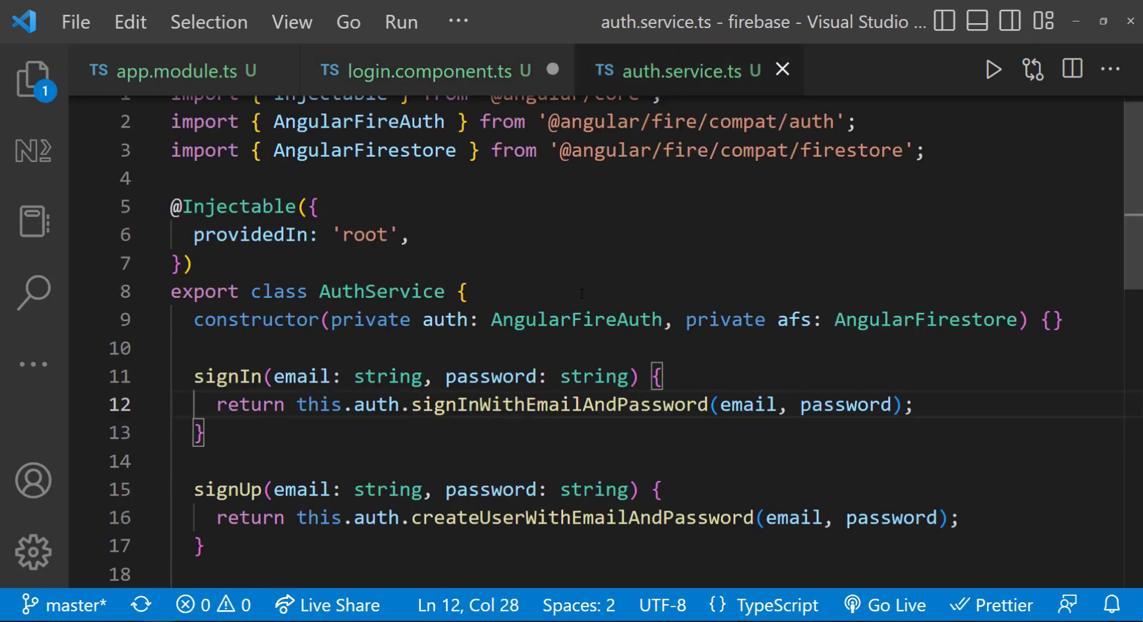
pyautogui.write('getAuthState() {')
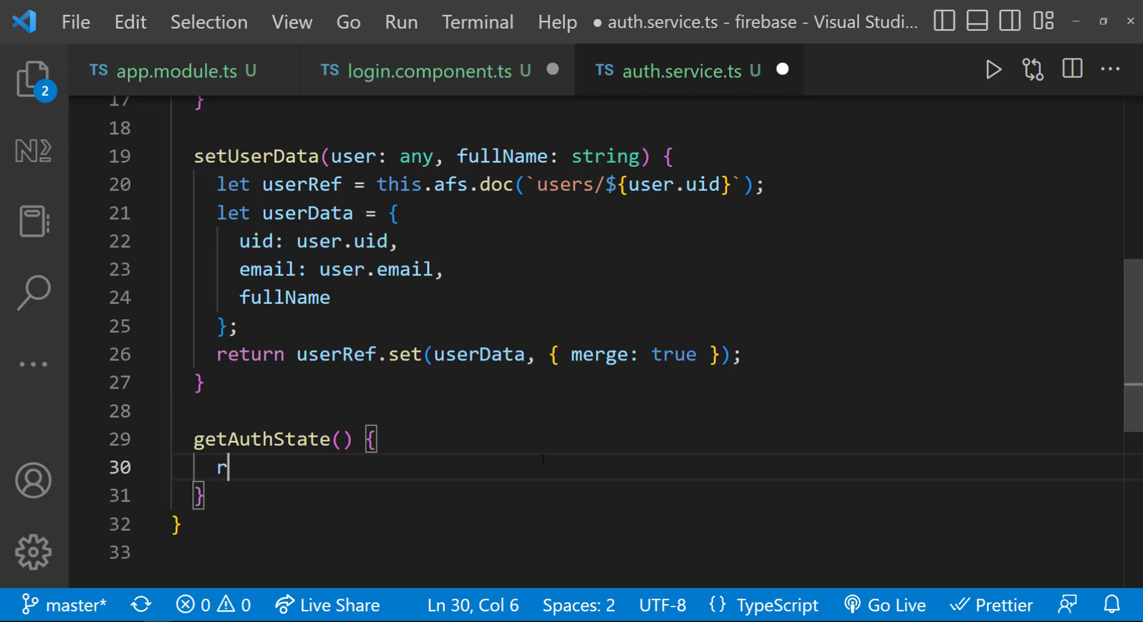
pyautogui.write('eturn this.auth.a')
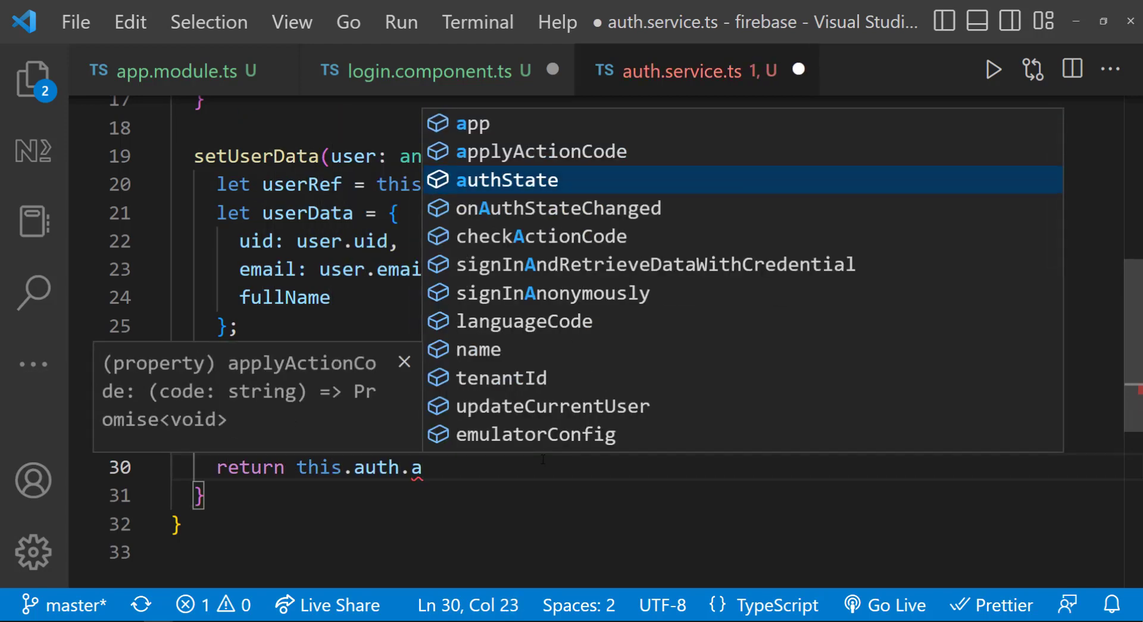
# Make login() subscribe to getAuthState, set isLoggedIn to "true" and navigate to 'upload'
pyautogui.click(429, 71)
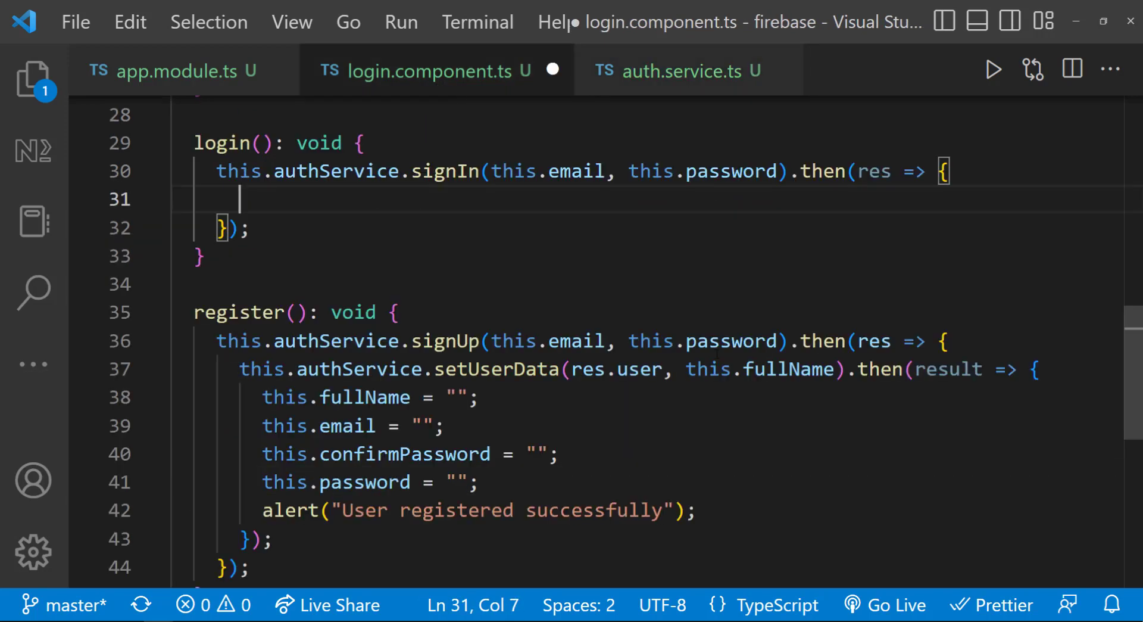
pyautogui.write('this.authService.g')
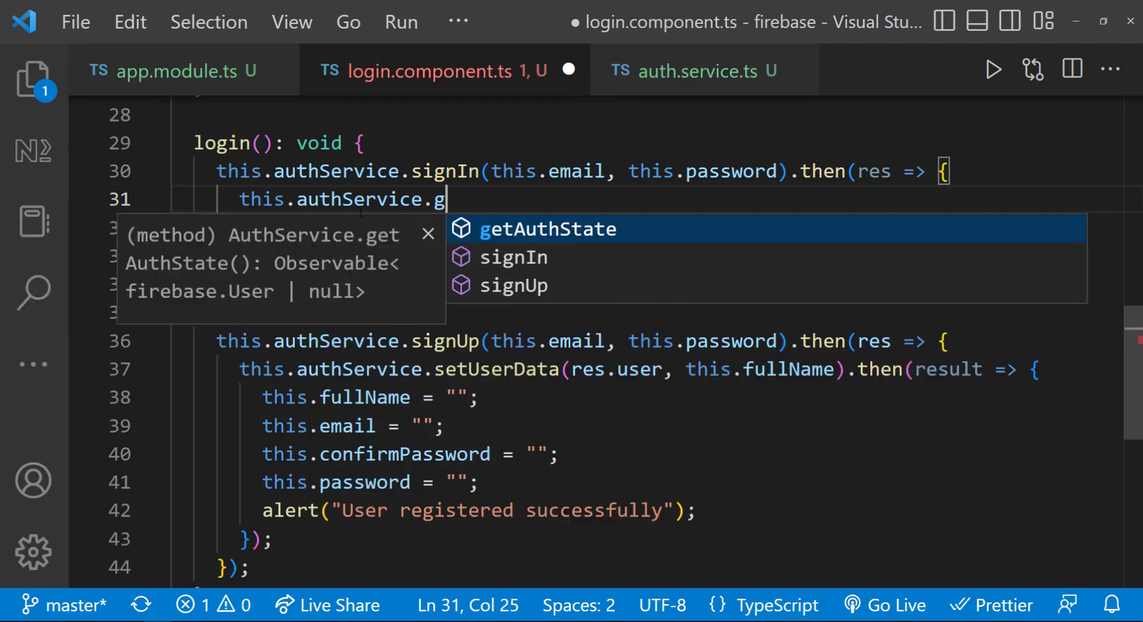
pyautogui.write('etAuthState().subscribe(user => {')
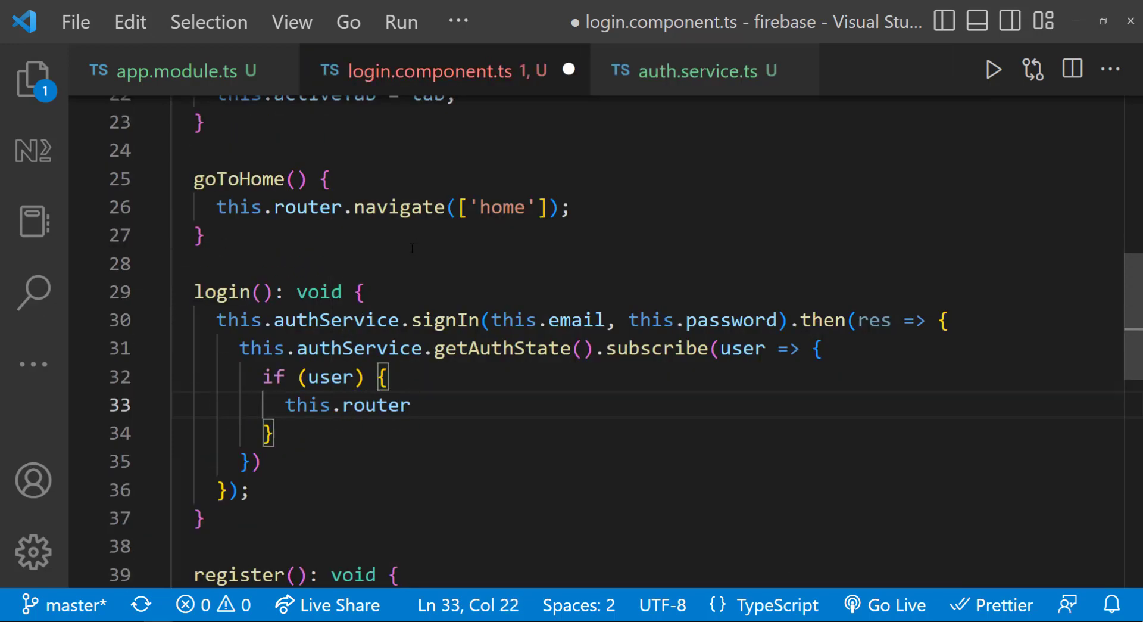
pyautogui.write(".navigate(['upload']);")
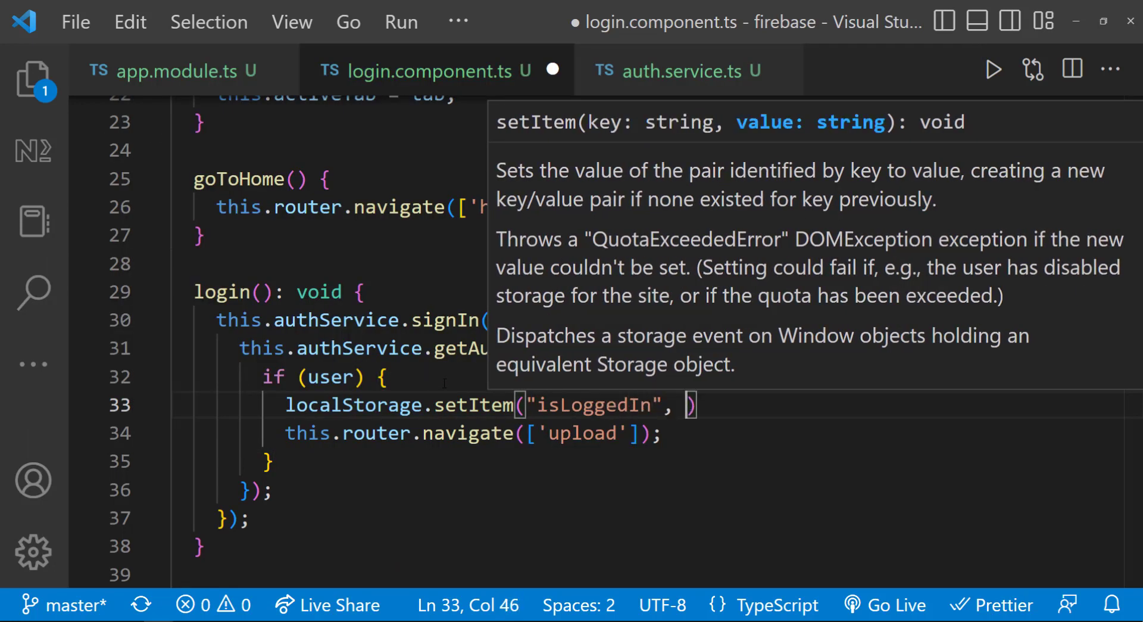
pyautogui.write('"true"')
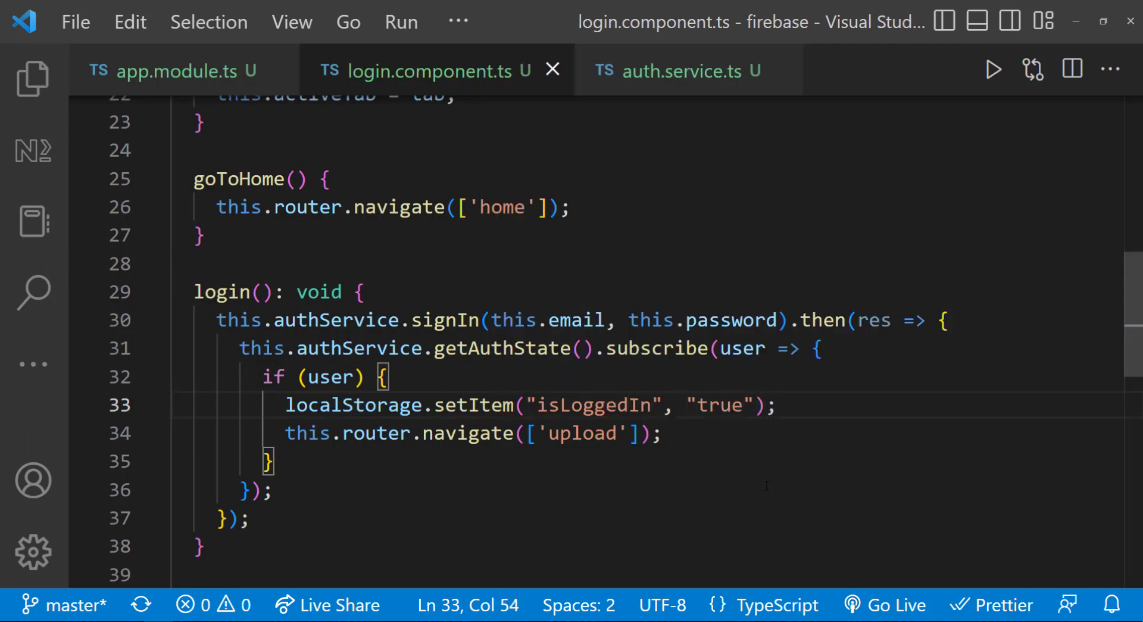
pyautogui.click(623, 71)
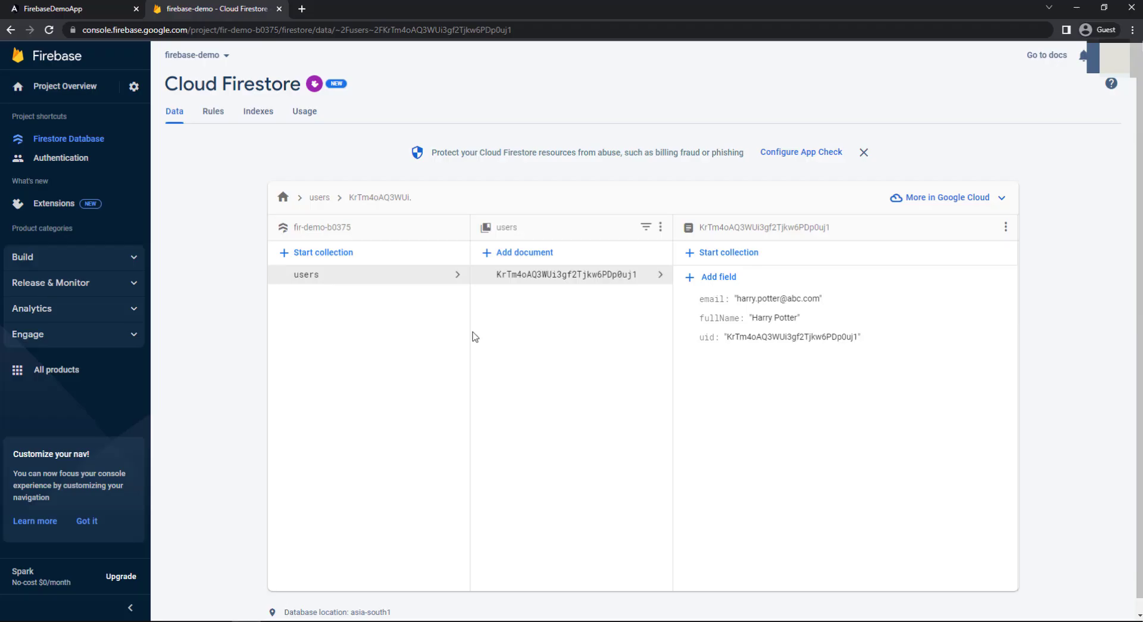
pyautogui.click(66, 9)
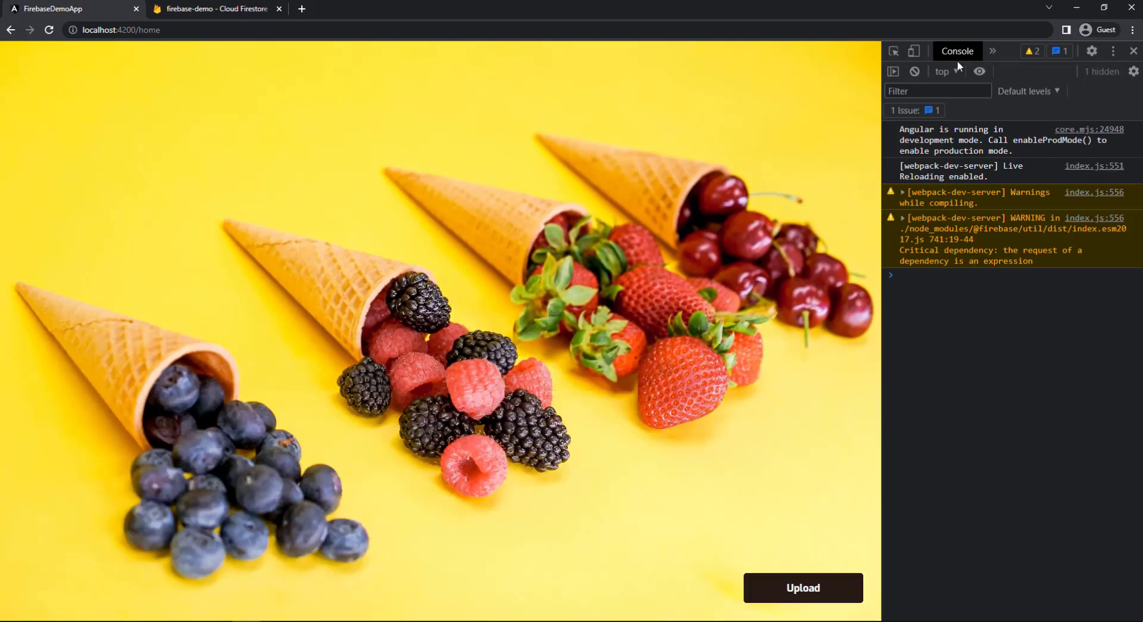
pyautogui.click(915, 71)
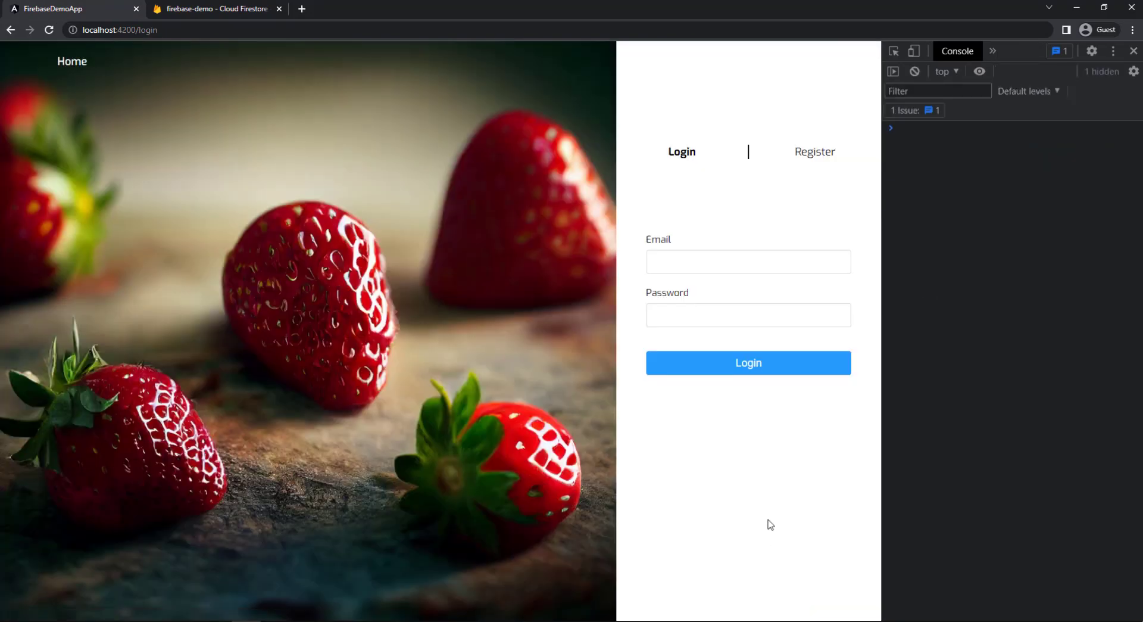
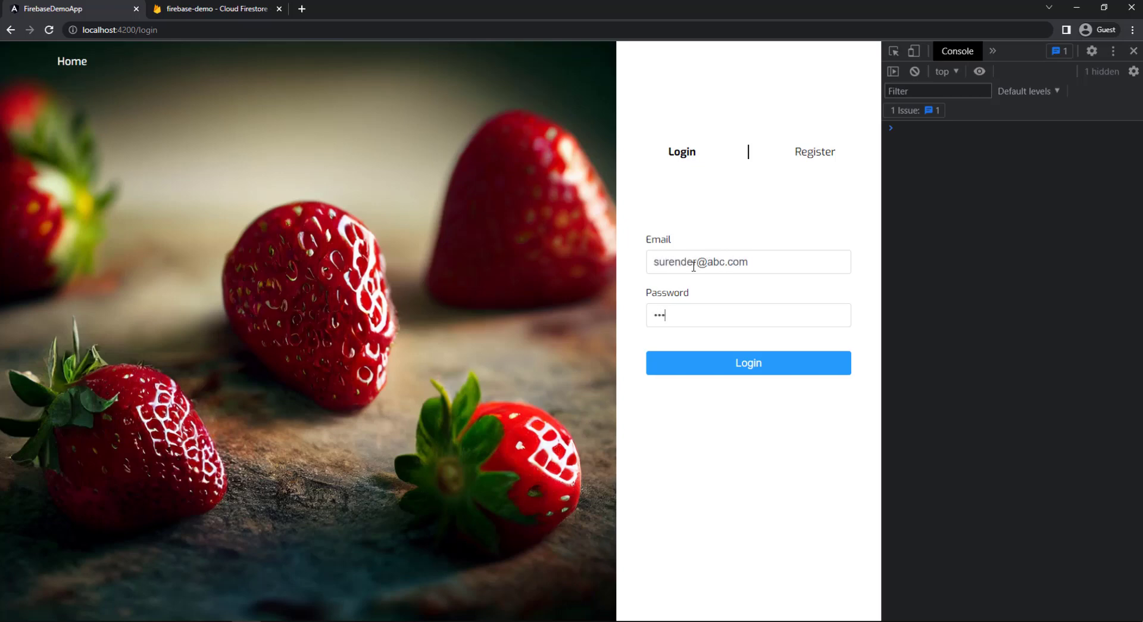
pyautogui.click(747, 362)
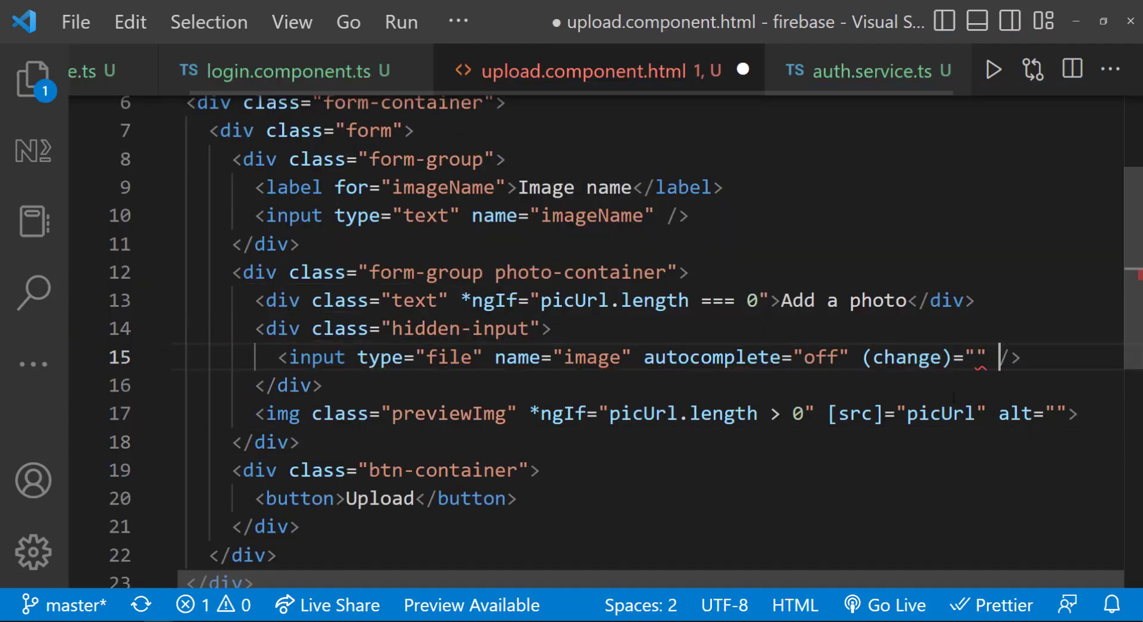
# Write onFileSelected(e) taking e.target.files[0] and building an images/${ts} timestamped file path
pyautogui.write('onFileSelected()')
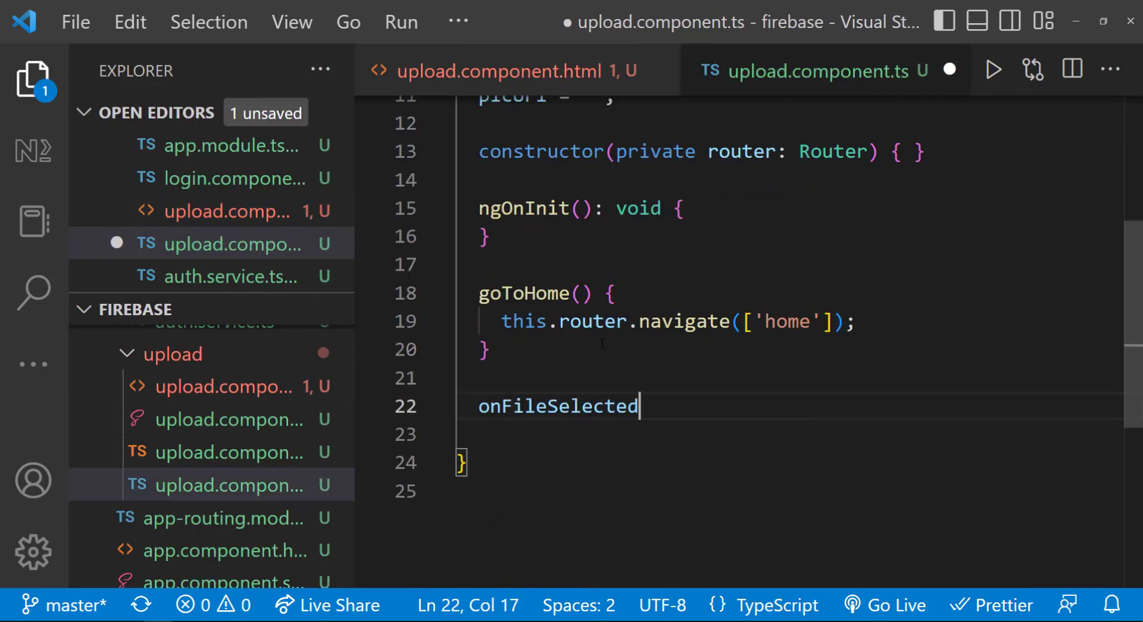
pyautogui.write('(e) {')
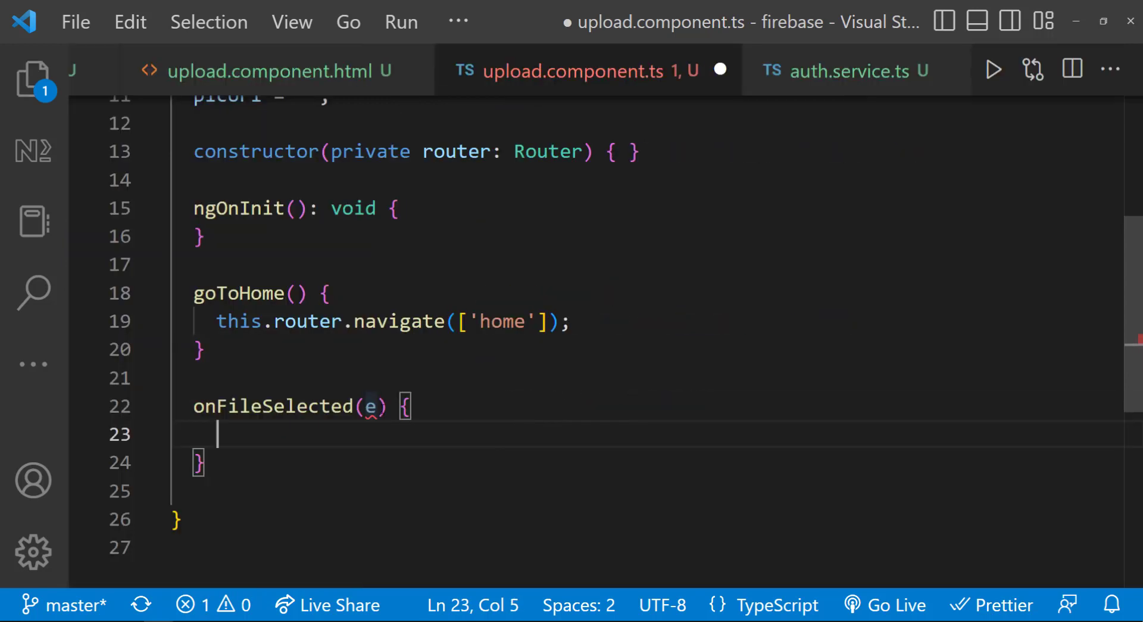
pyautogui.write('const file =')
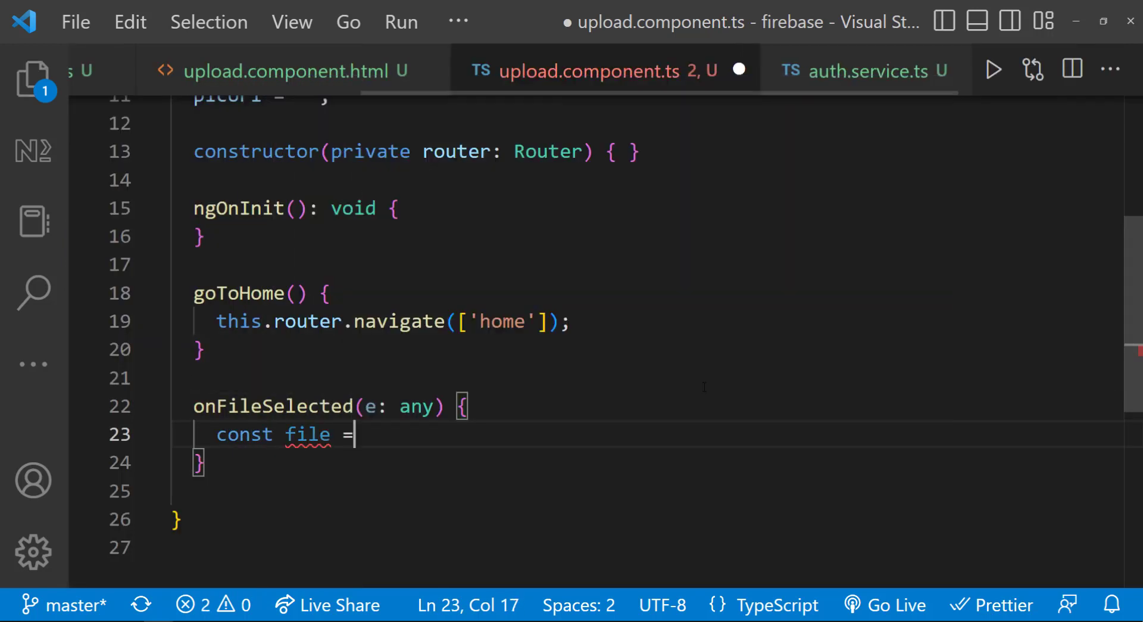
pyautogui.write('e.target.files[0]')
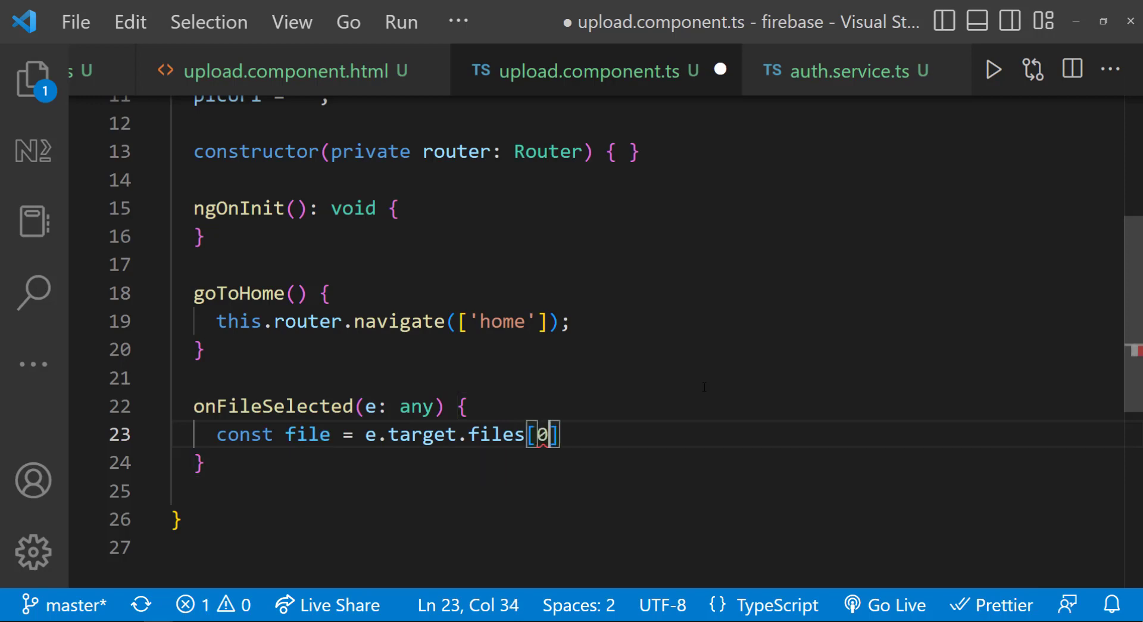
pyautogui.write(';')
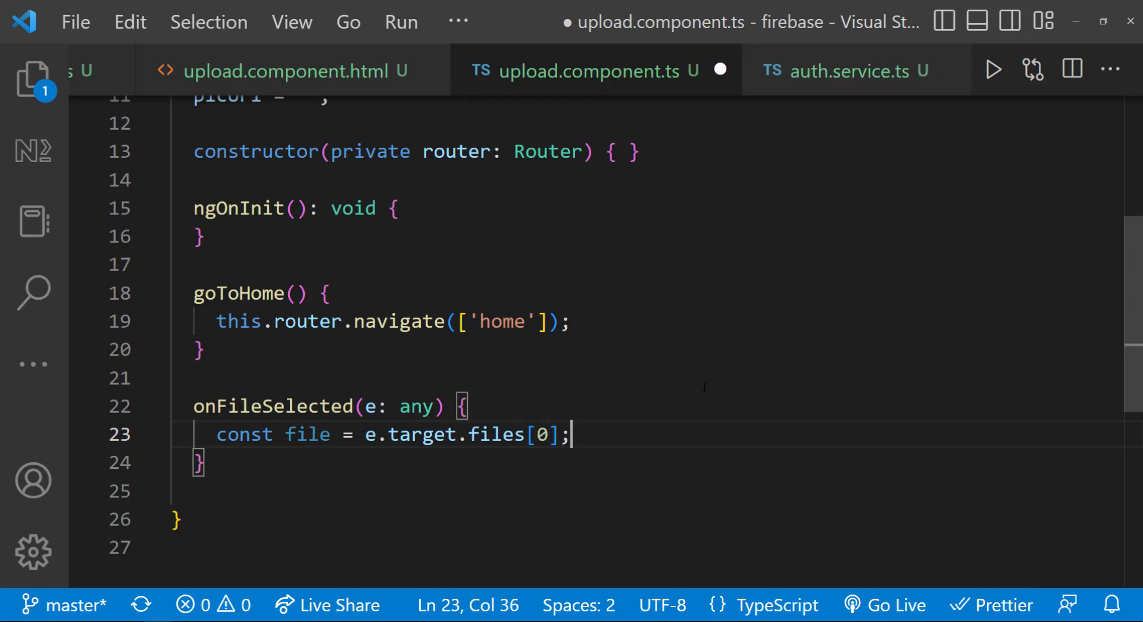
pyautogui.write('const ts')
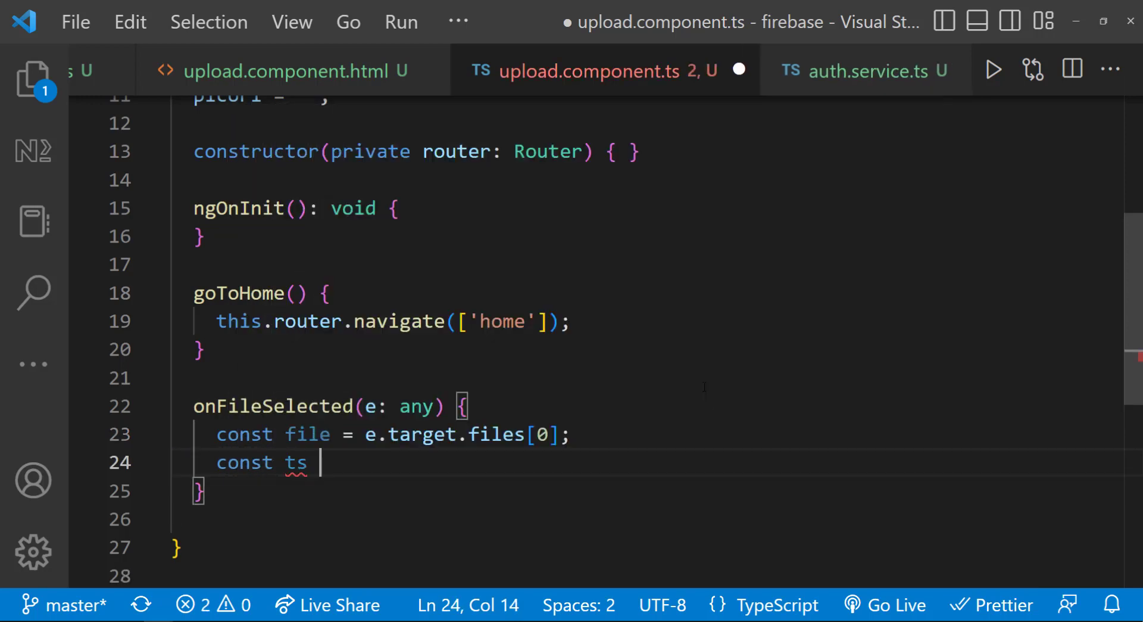
pyautogui.write('= Date.now();')
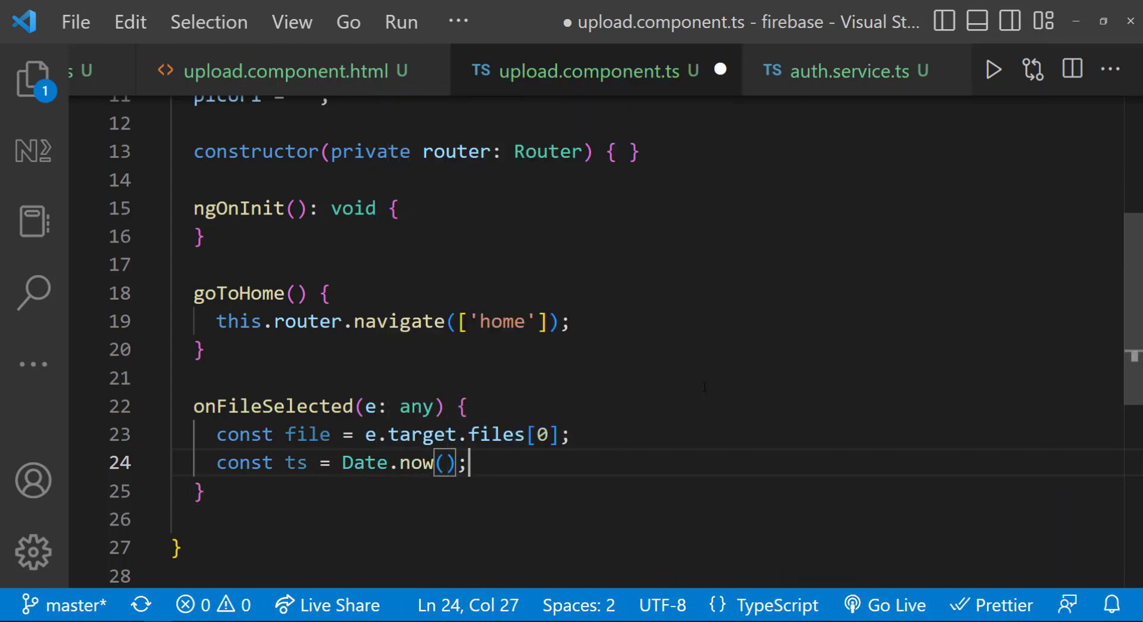
pyautogui.write('const filePa')
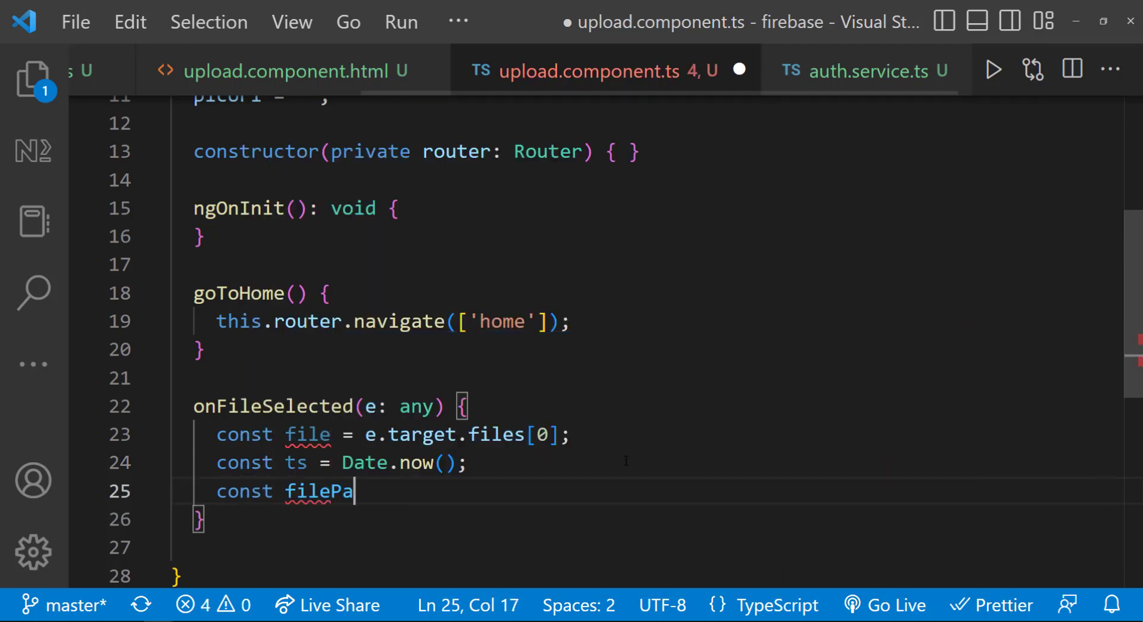
pyautogui.write('th = `images')
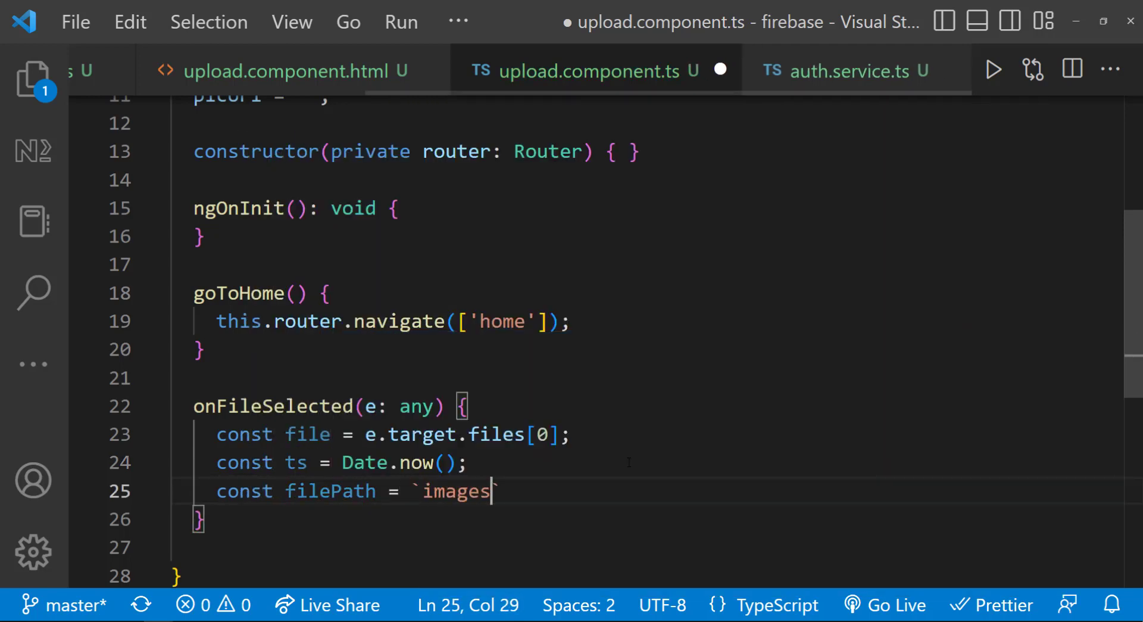
pyautogui.write('/${ts}')
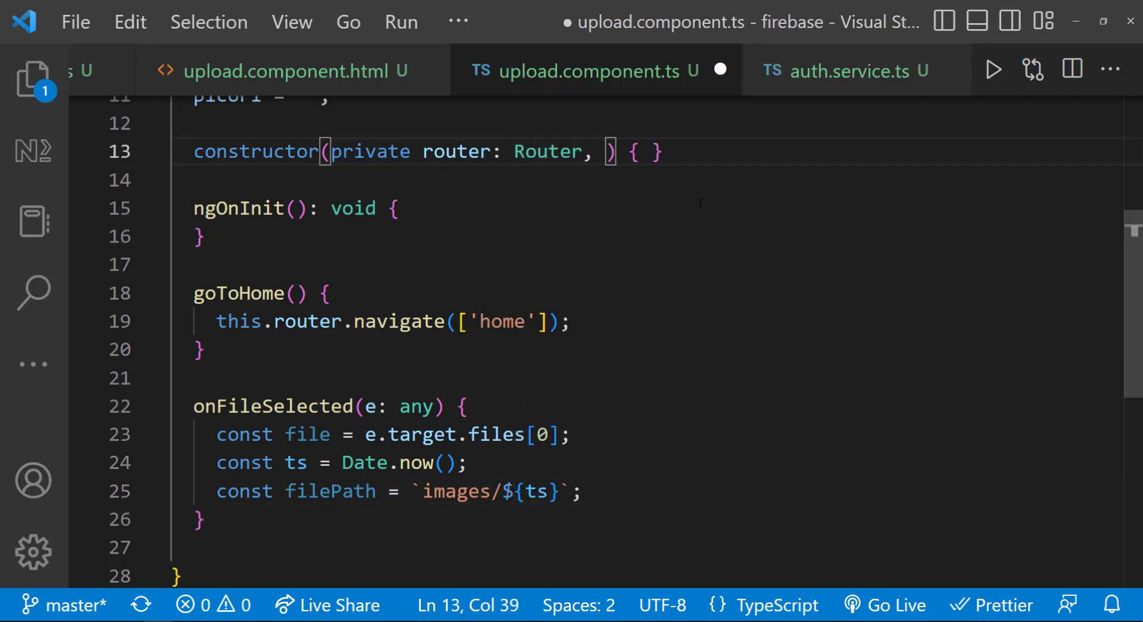
pyautogui.write('private storage: AngularFireStorage')
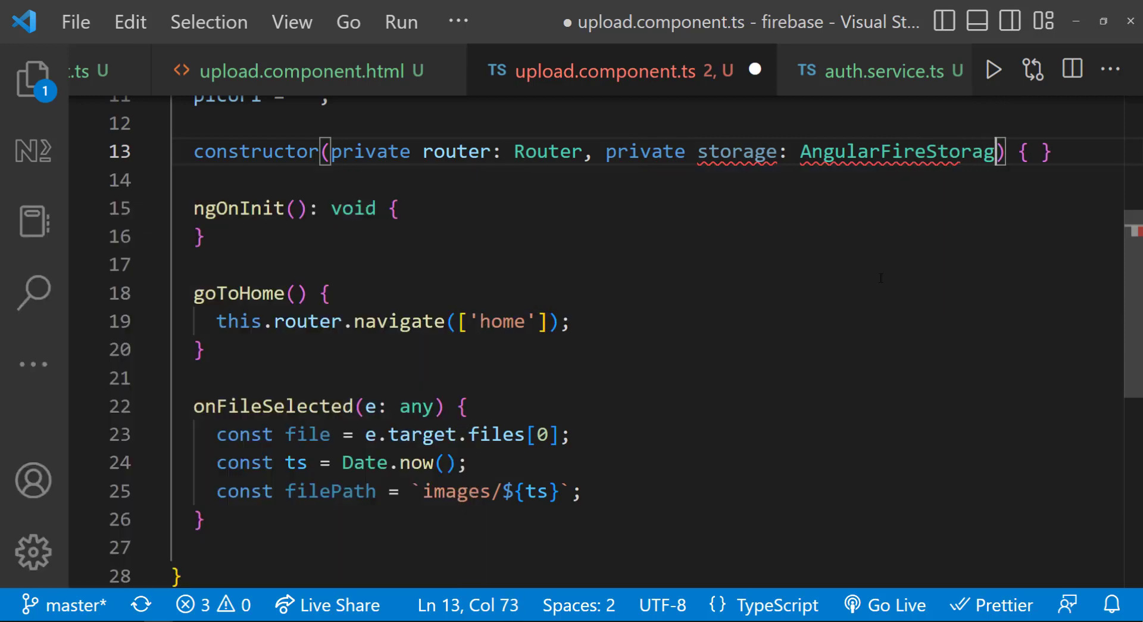
pyautogui.scroll(3)
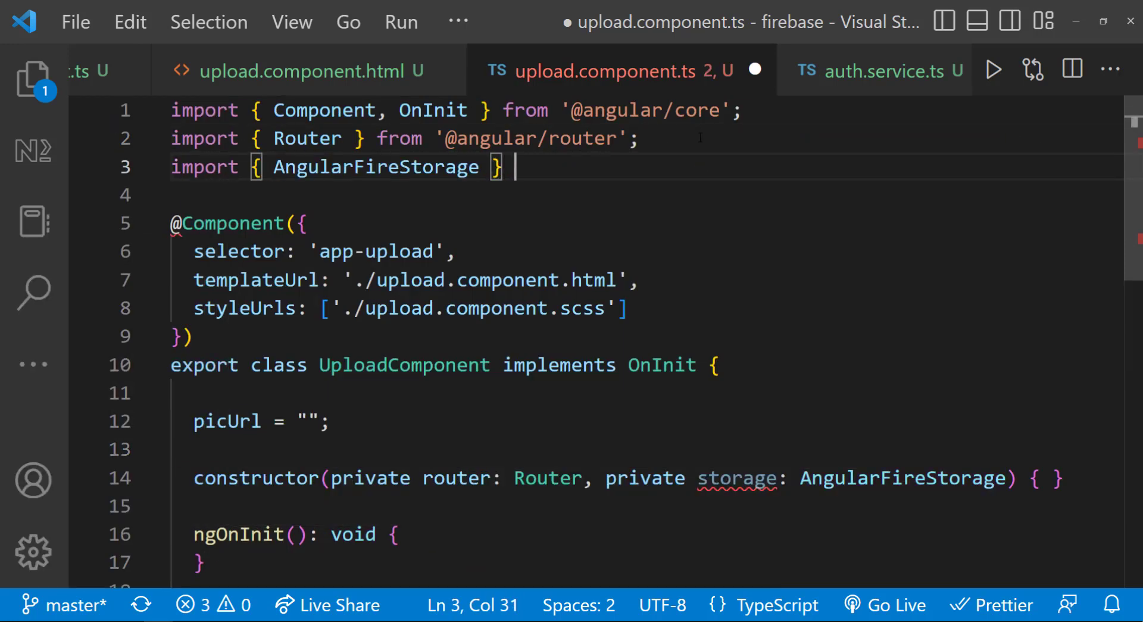
pyautogui.write("from '@angular/fire/compat/s")
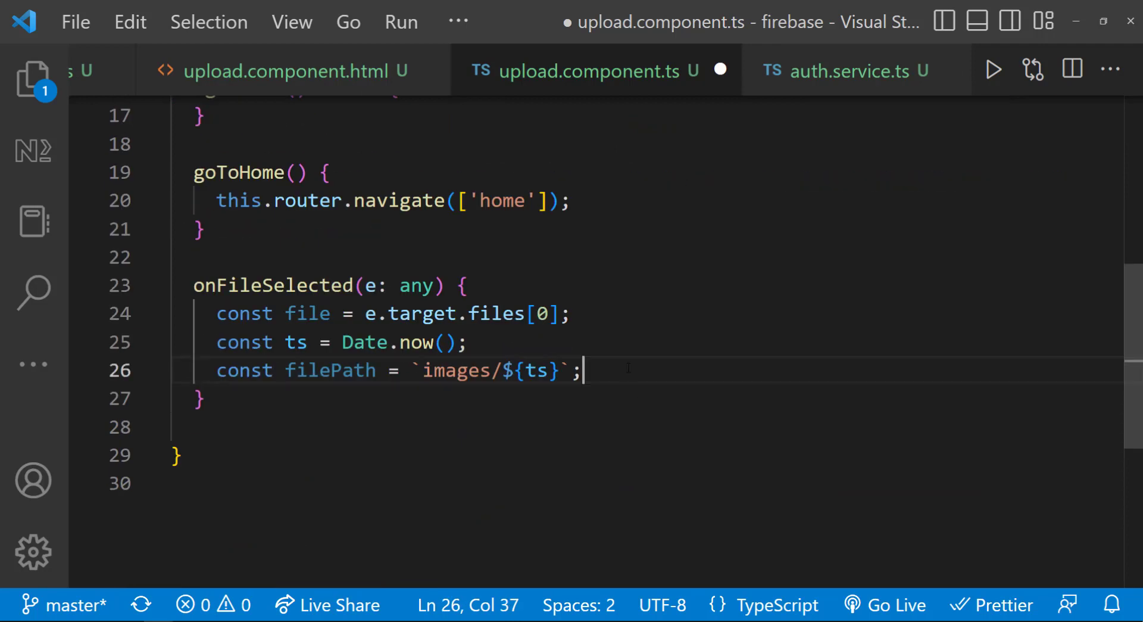
# Create fileRef with this.storage.ref(filePath) and start this.storage.upload(filePath, file)
pyautogui.write('const fileRef')
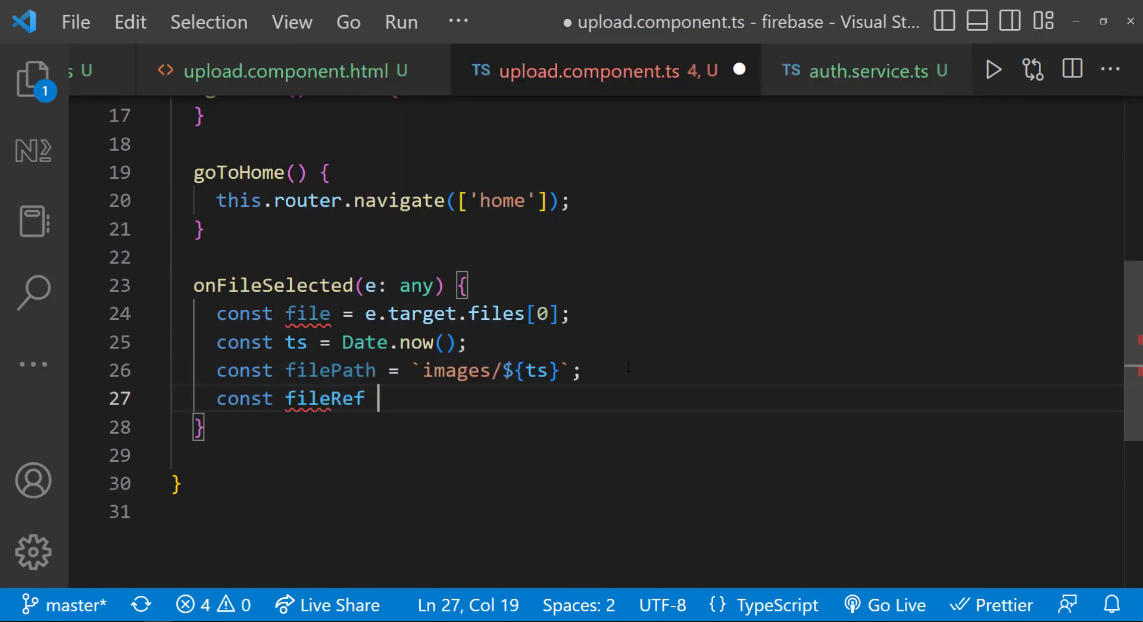
pyautogui.write('= this.storage.')
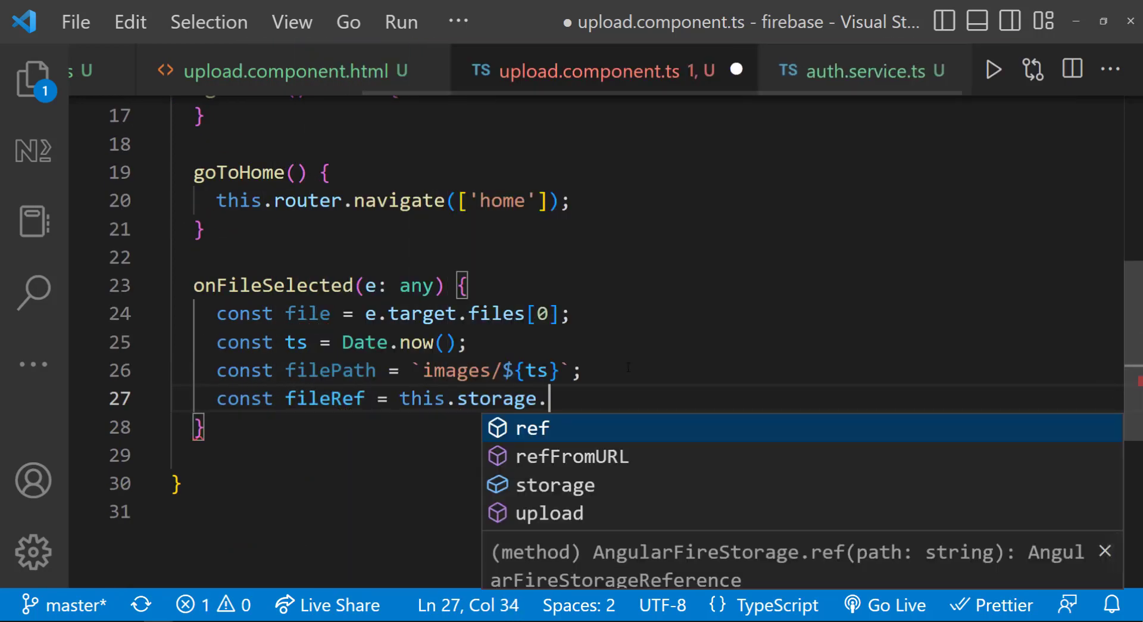
pyautogui.write('ref(filePath);')
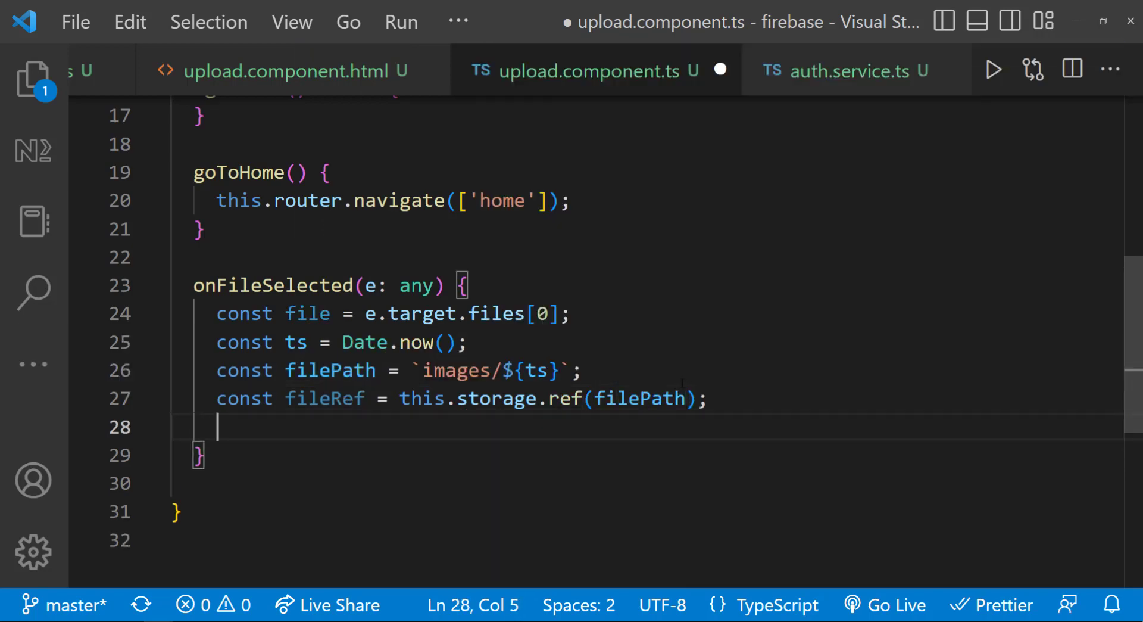
pyautogui.write('const task = t')
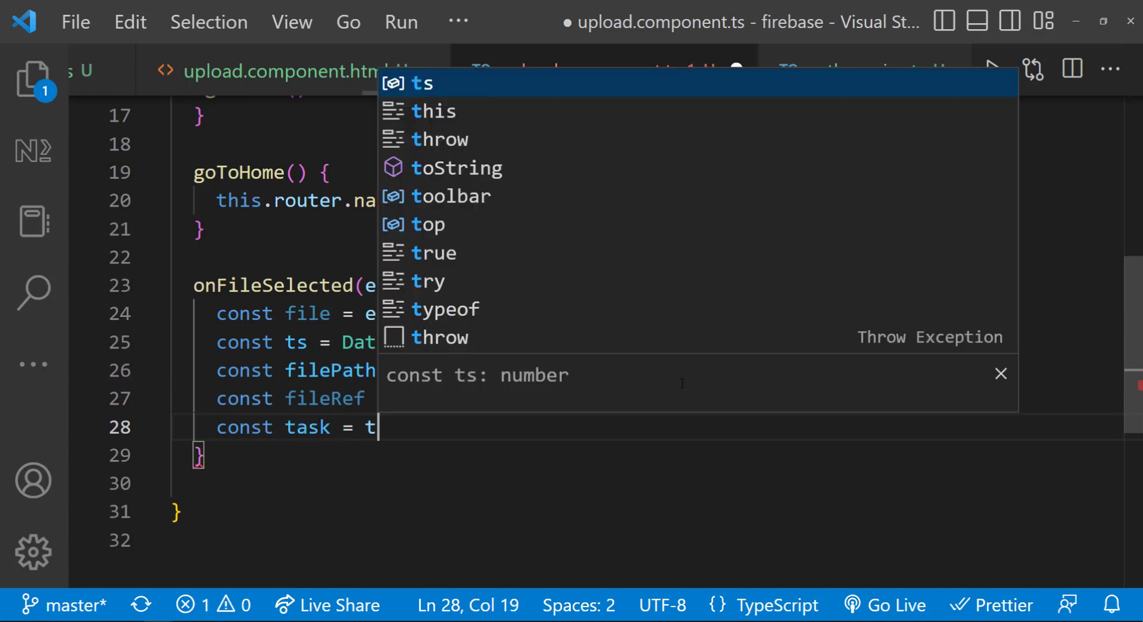
pyautogui.write('his.storage.upload(filePath, file);')
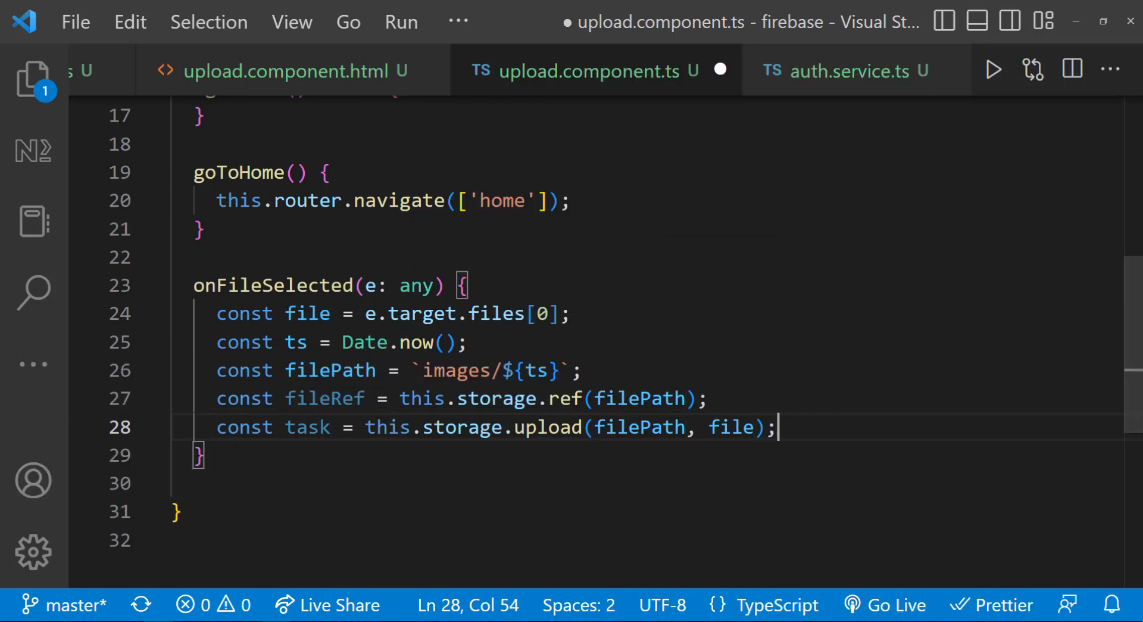
# Pipe task.snapshotChanges() through finalize, subscribing to getDownloadURL to set picUrl and alert success
pyautogui.write('.pipe(')
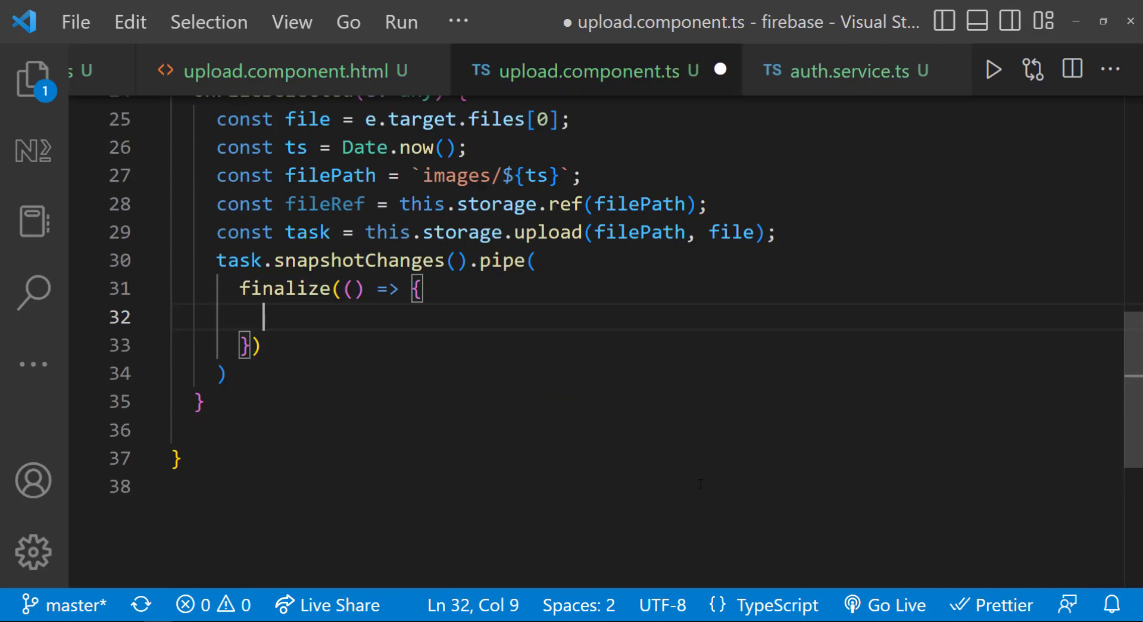
pyautogui.write('fileRef.getDownloadURL().subscribe((downloadURL) =')
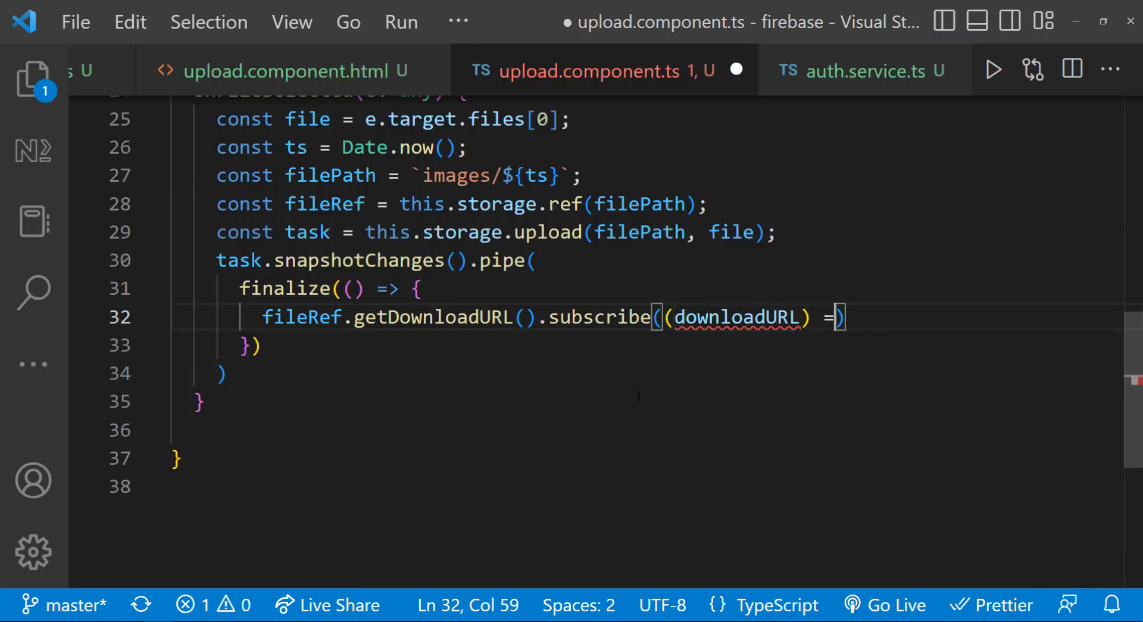
pyautogui.write('this.picUrl = downloadURL;')
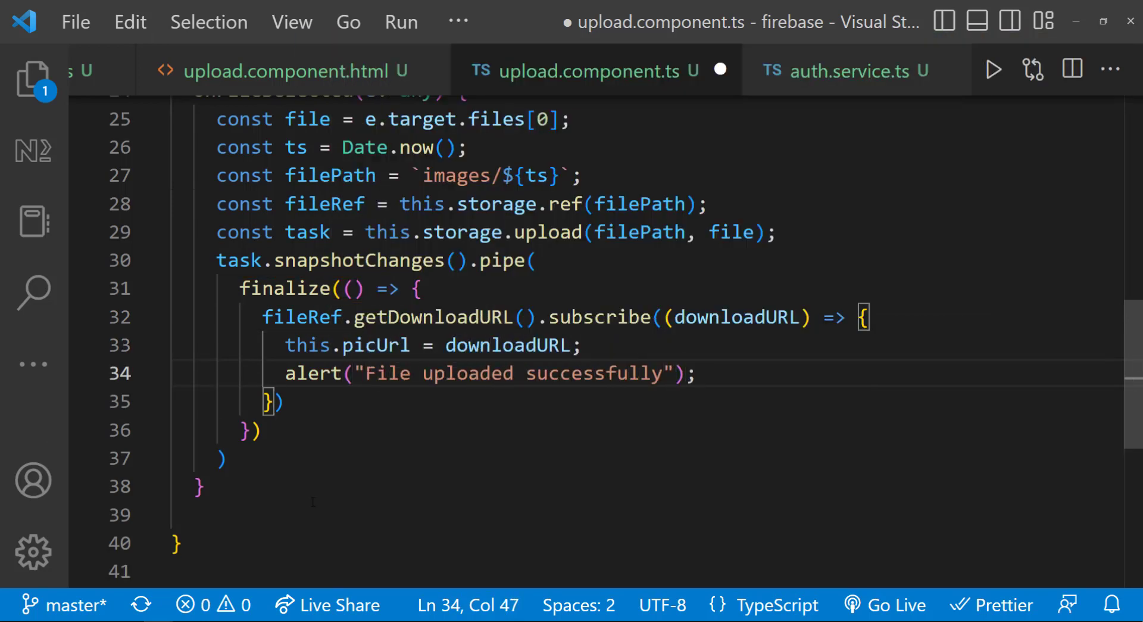
pyautogui.write('.subscribe(')
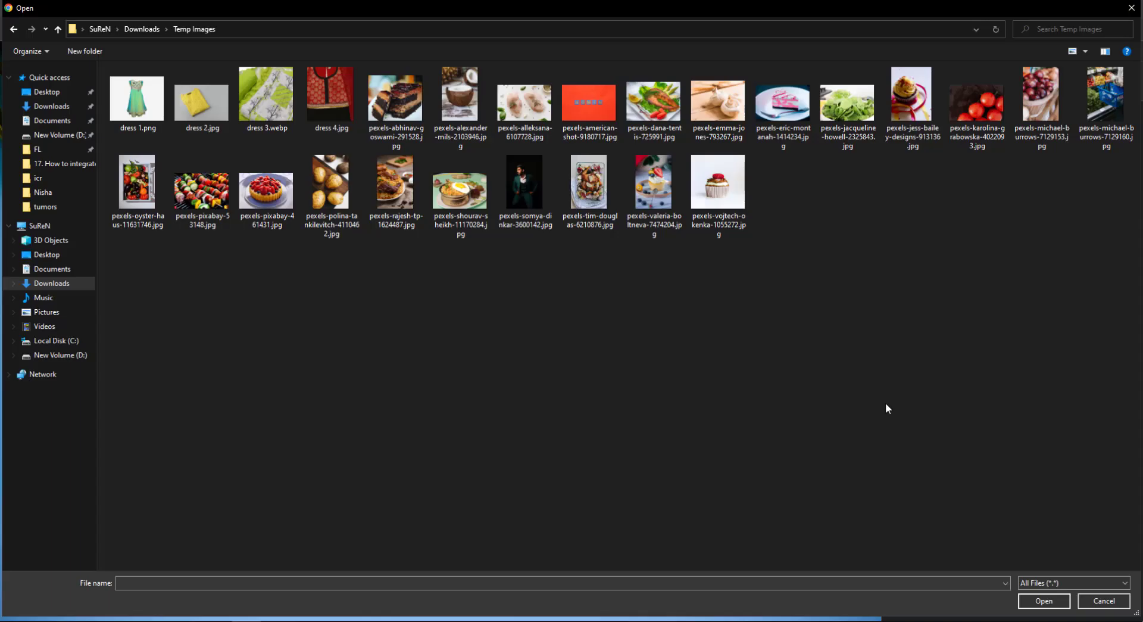
# Pick an image to upload (failing with a 412 POST error) and bring up the Google Cloud console
pyautogui.click(782, 102)
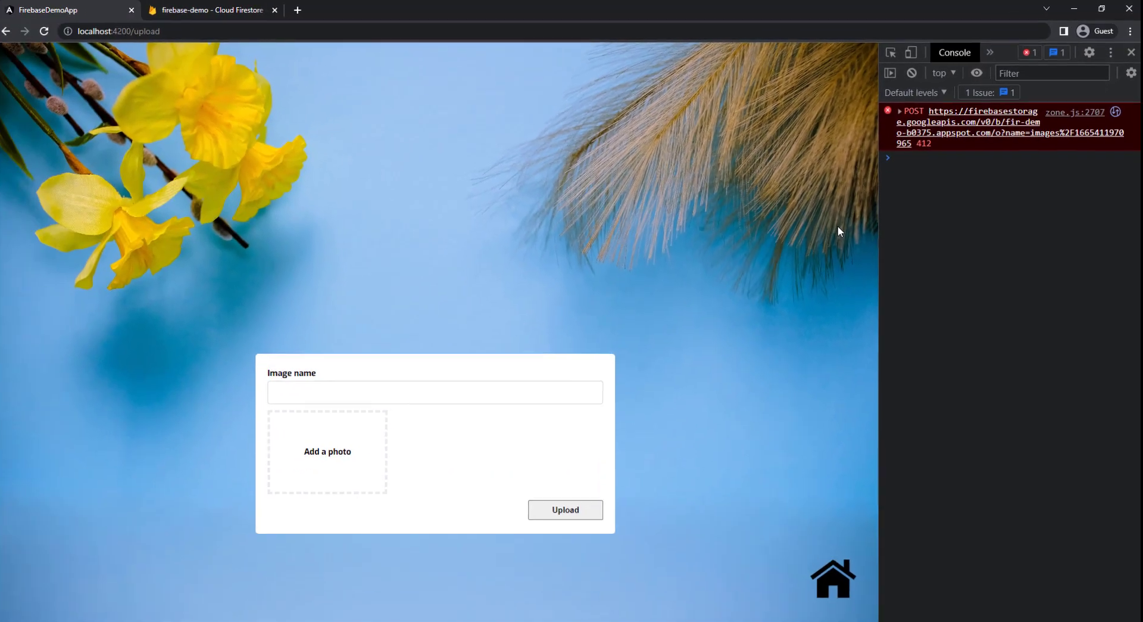
pyautogui.write('con')
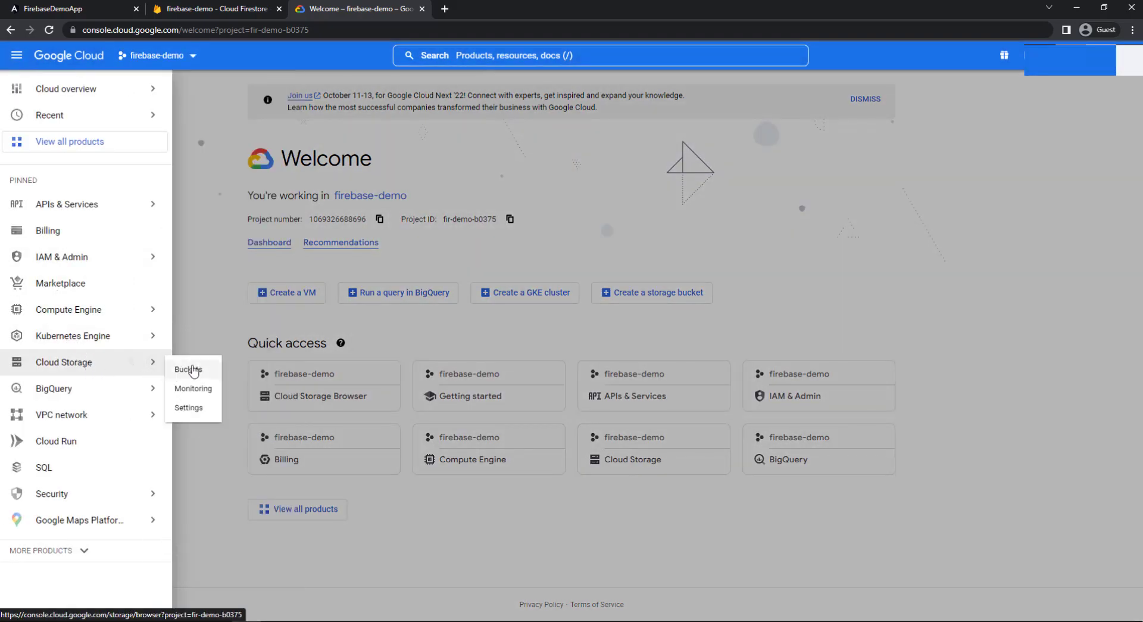
# Select both Cloud Storage buckets and start adding a principal in their permissions
pyautogui.click(188, 369)
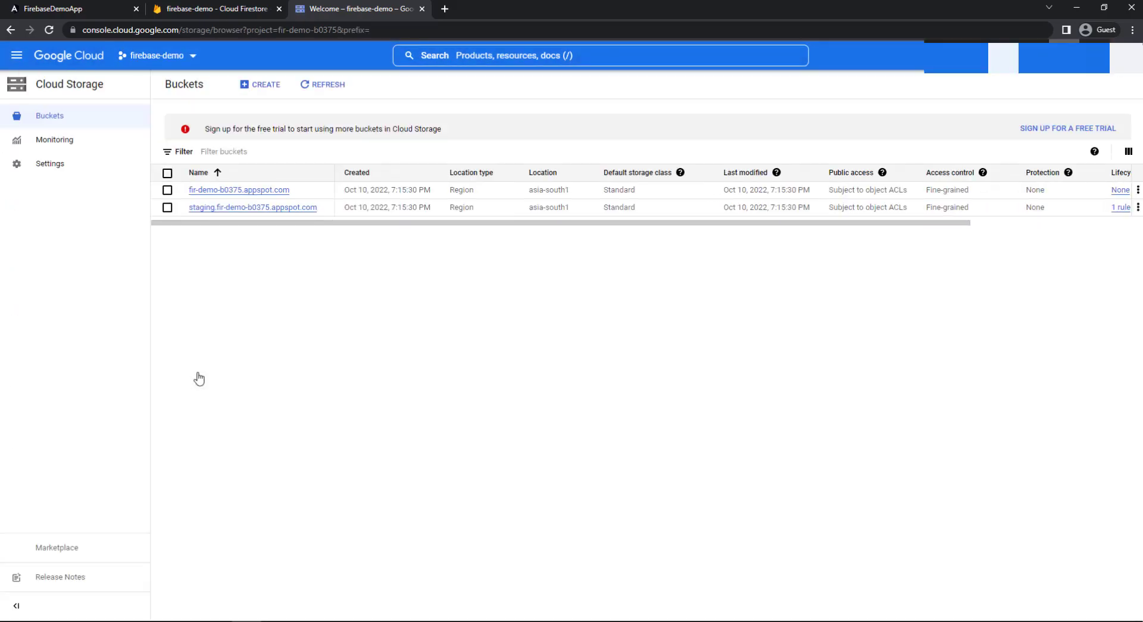
pyautogui.click(166, 172)
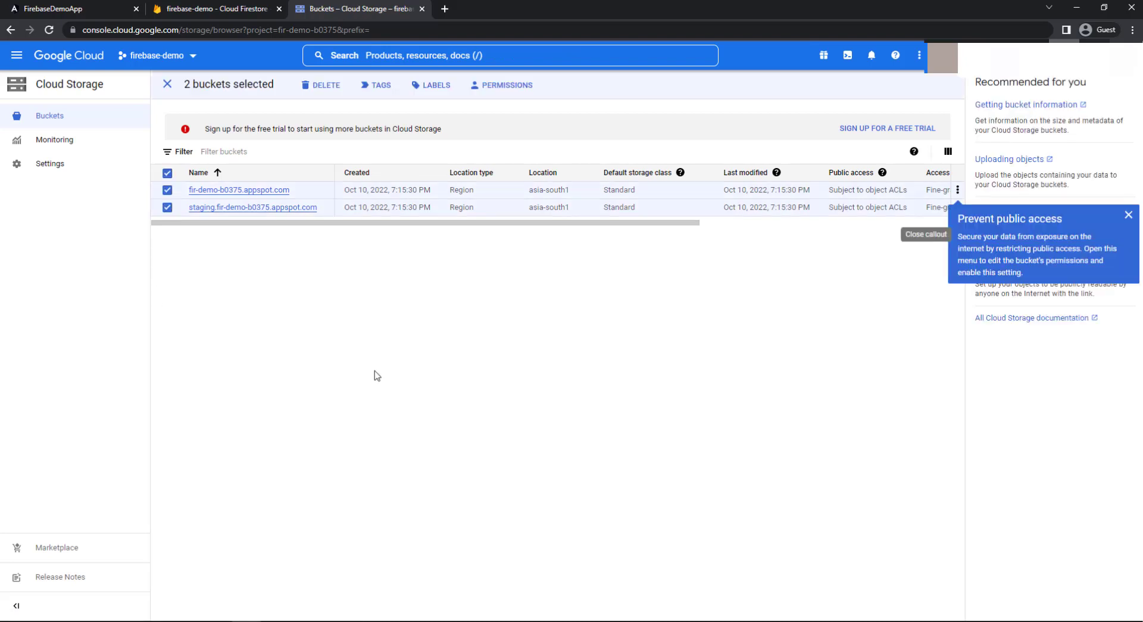
pyautogui.click(506, 84)
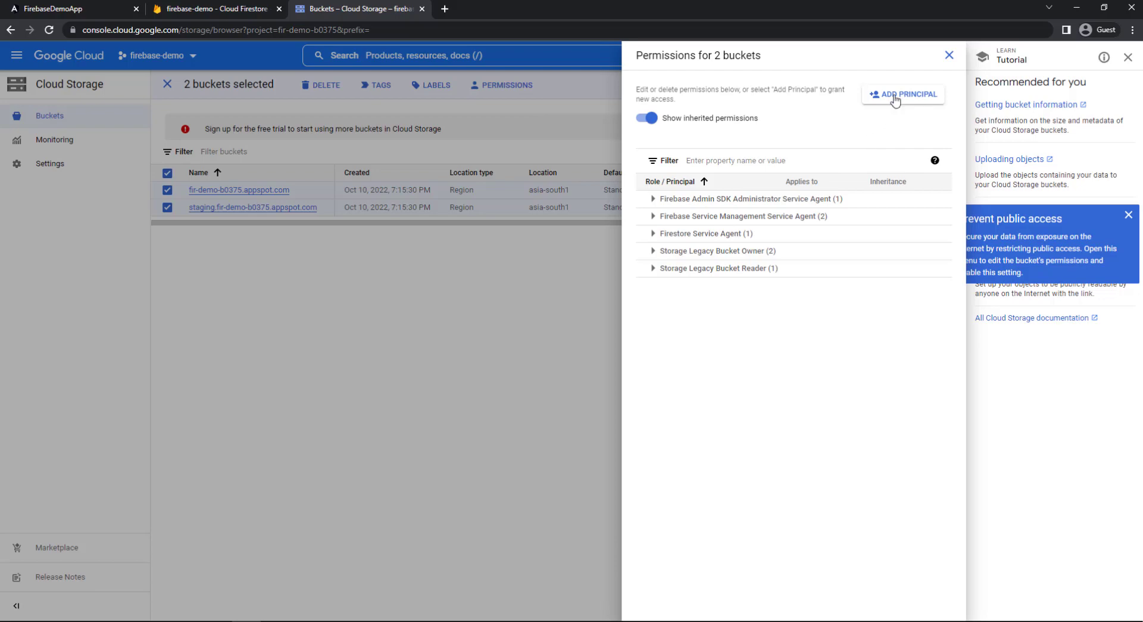
pyautogui.click(903, 95)
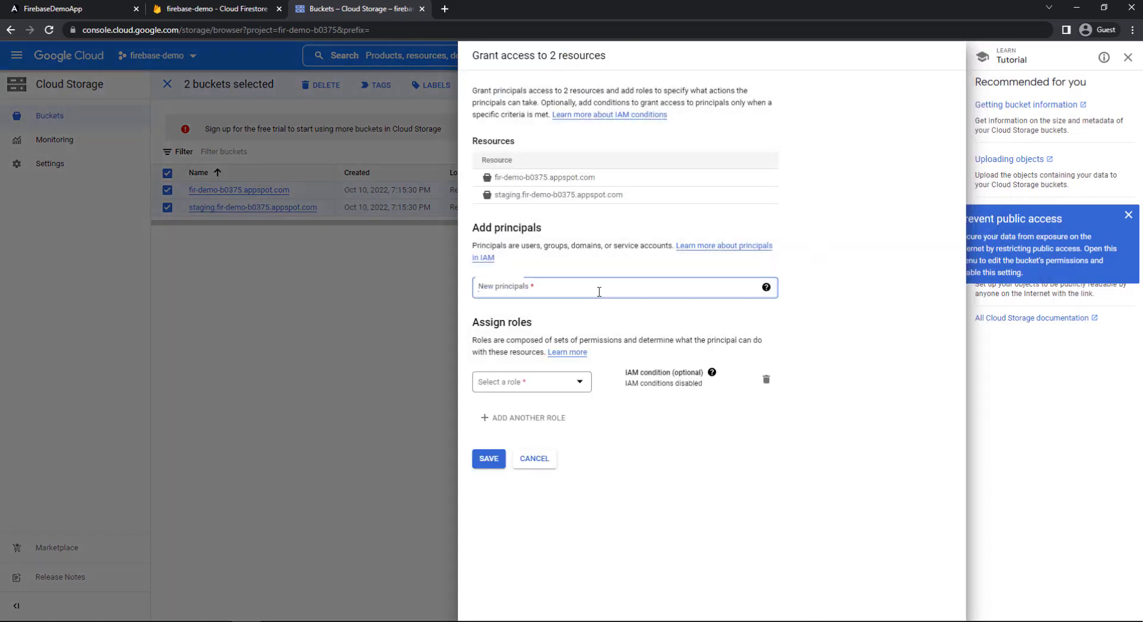
# Give the firebase-storage service account the Storage Admin role and save
pyautogui.write('firebase-storage@system.gservic')
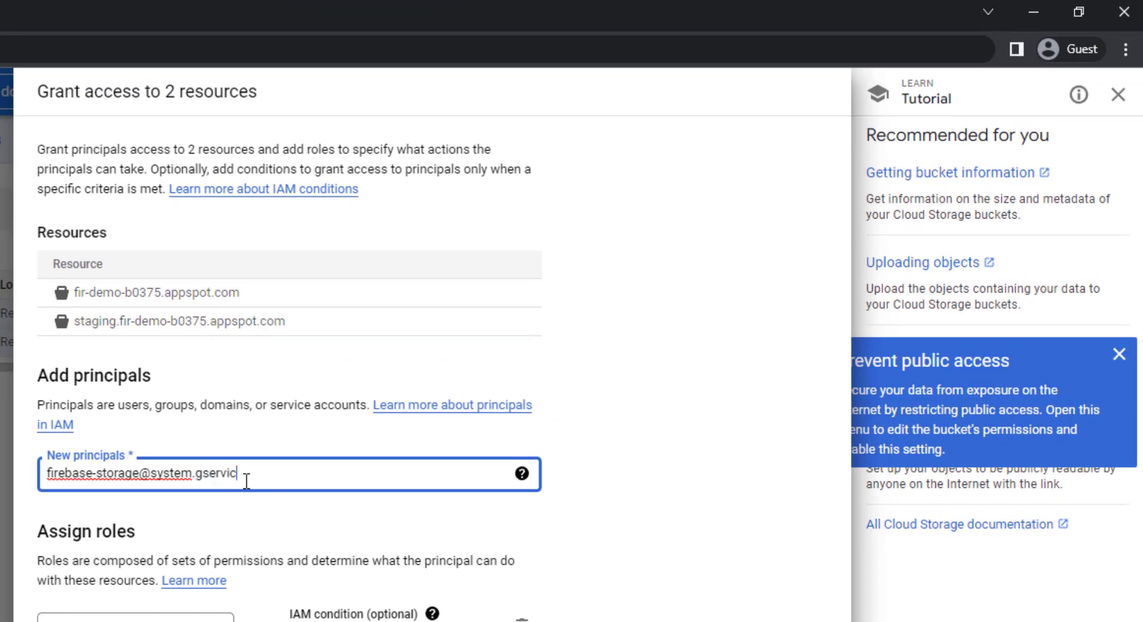
pyautogui.write('eaccount.com')
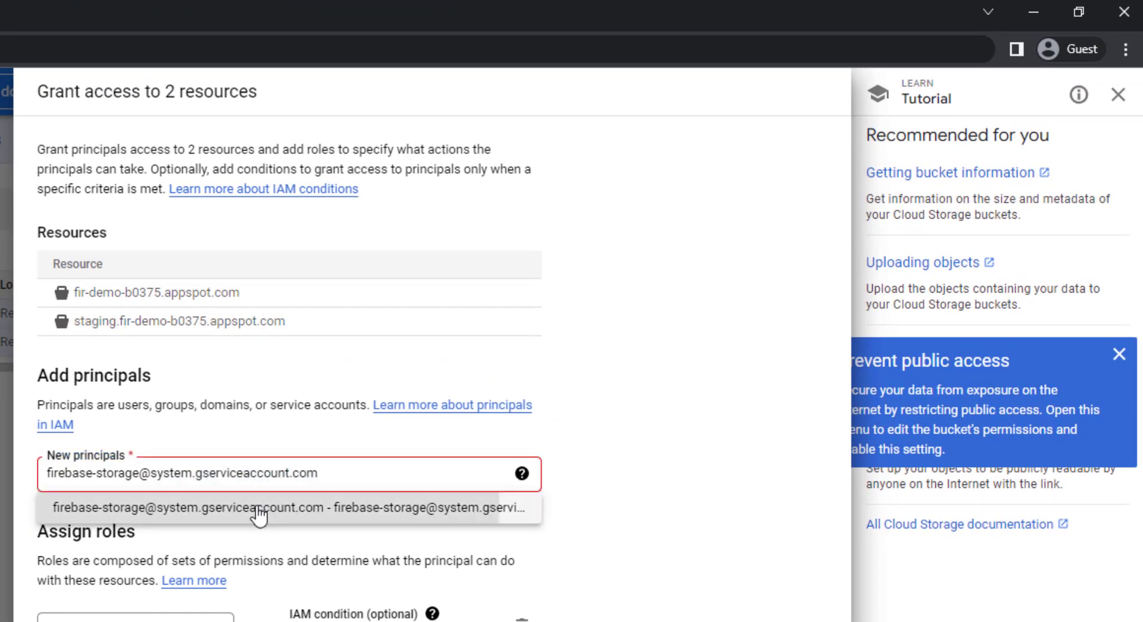
pyautogui.click(260, 508)
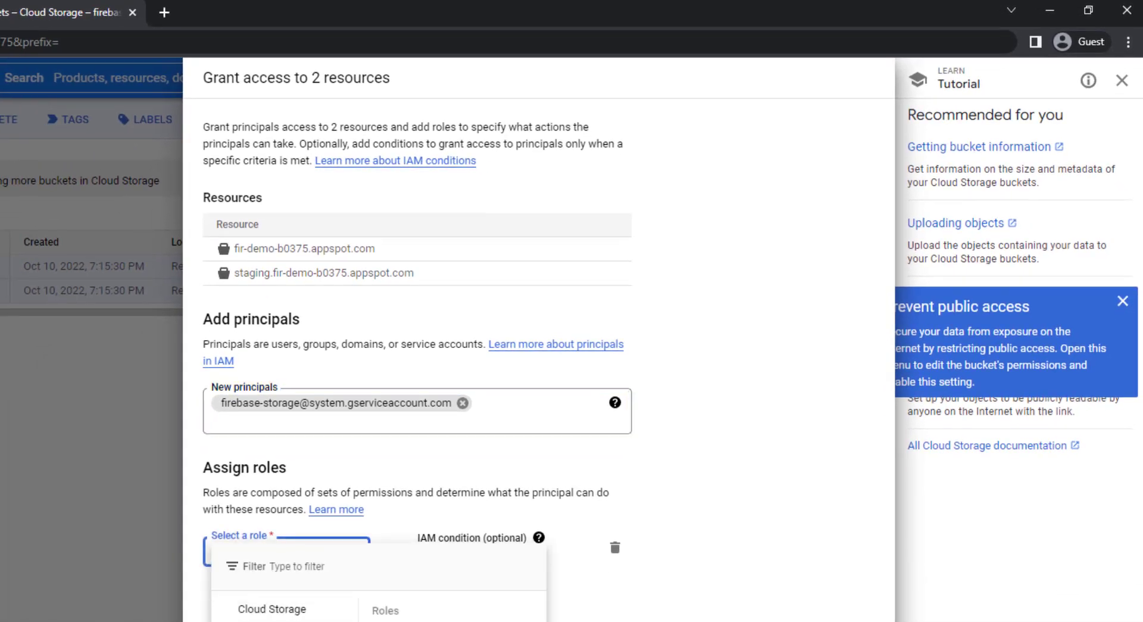
pyautogui.write('std')
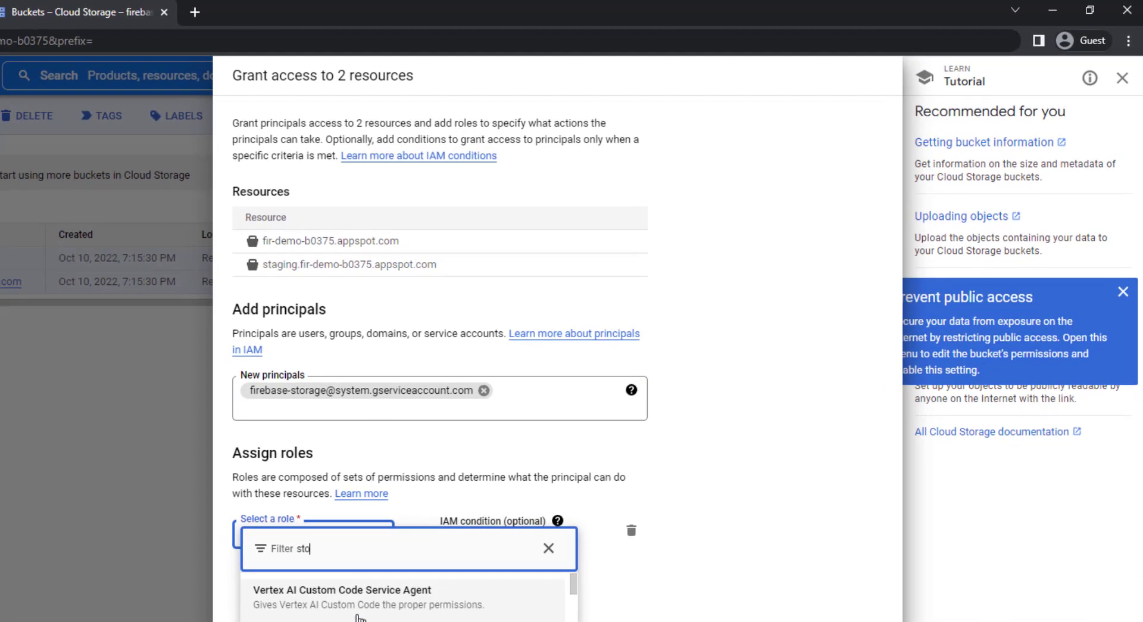
pyautogui.click(339, 596)
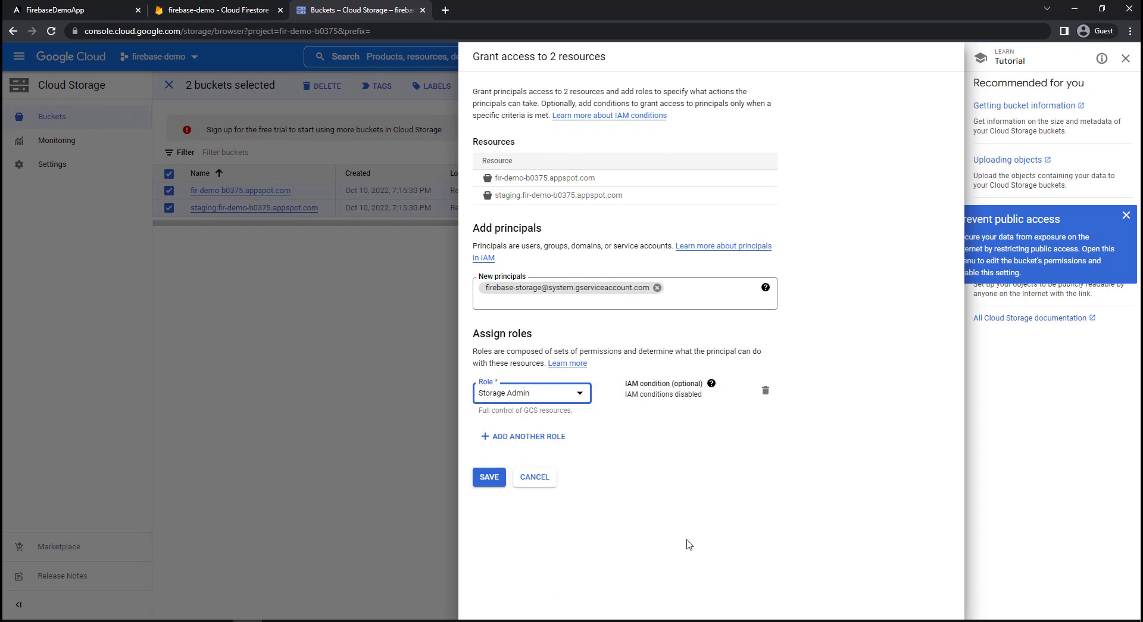
pyautogui.click(488, 476)
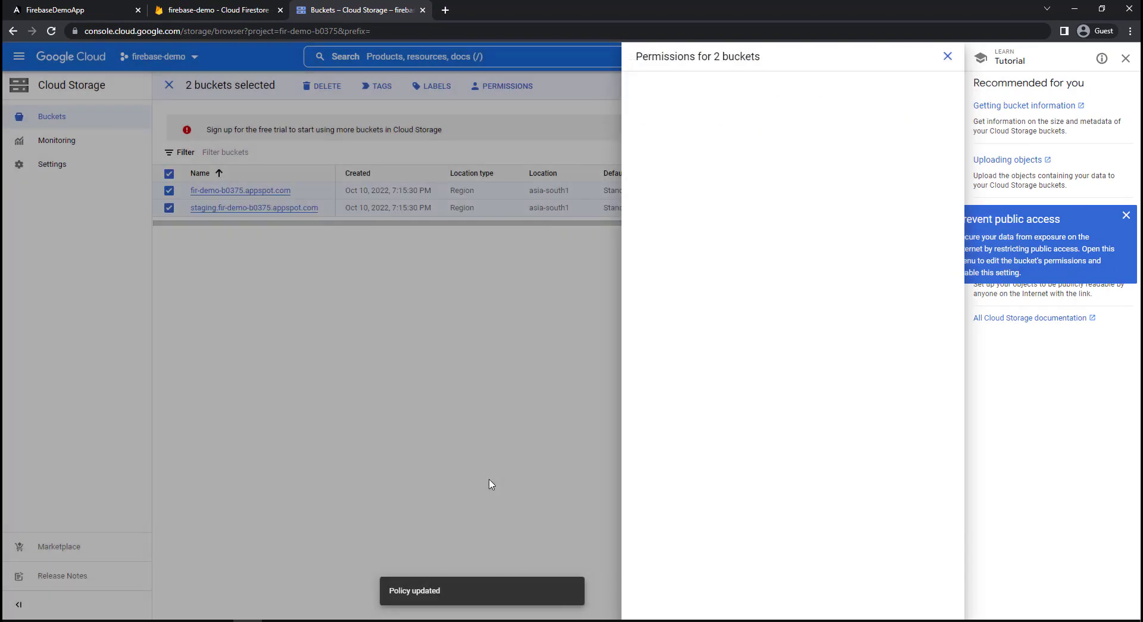
pyautogui.click(211, 9)
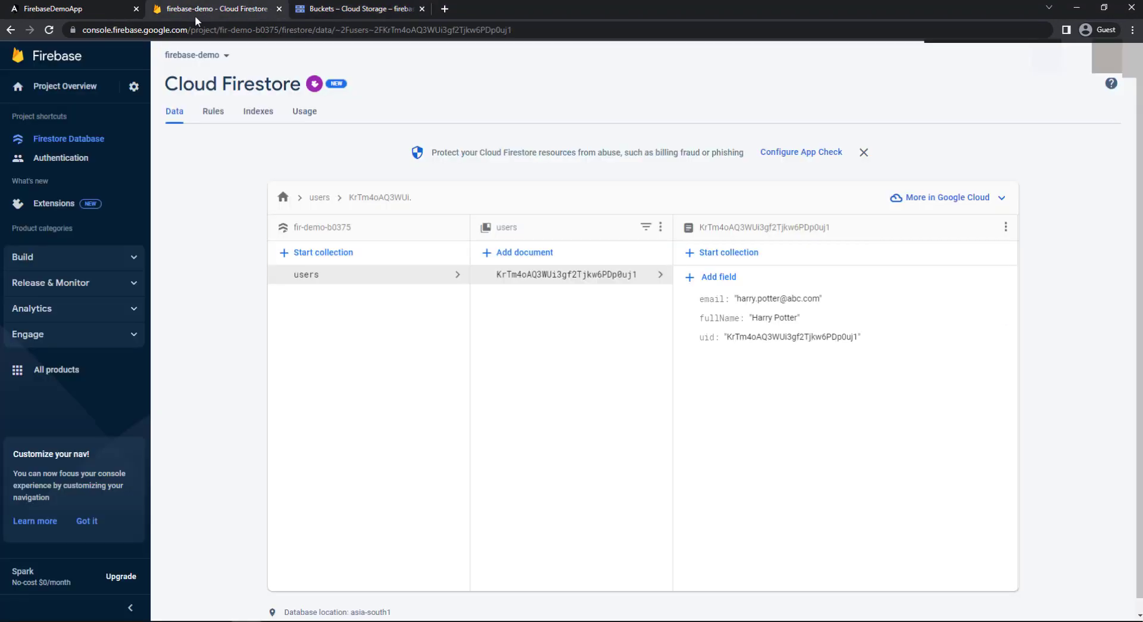
# Review the empty Storage file list and the allow-read-write rules, then return to the upload page
pyautogui.click(48, 176)
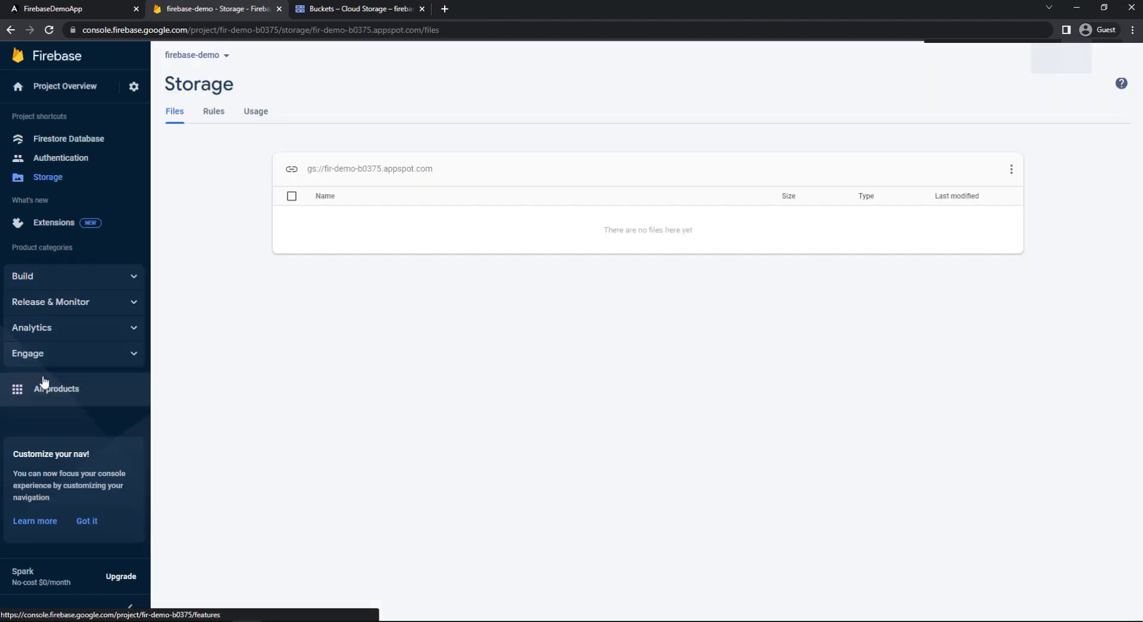
pyautogui.click(213, 111)
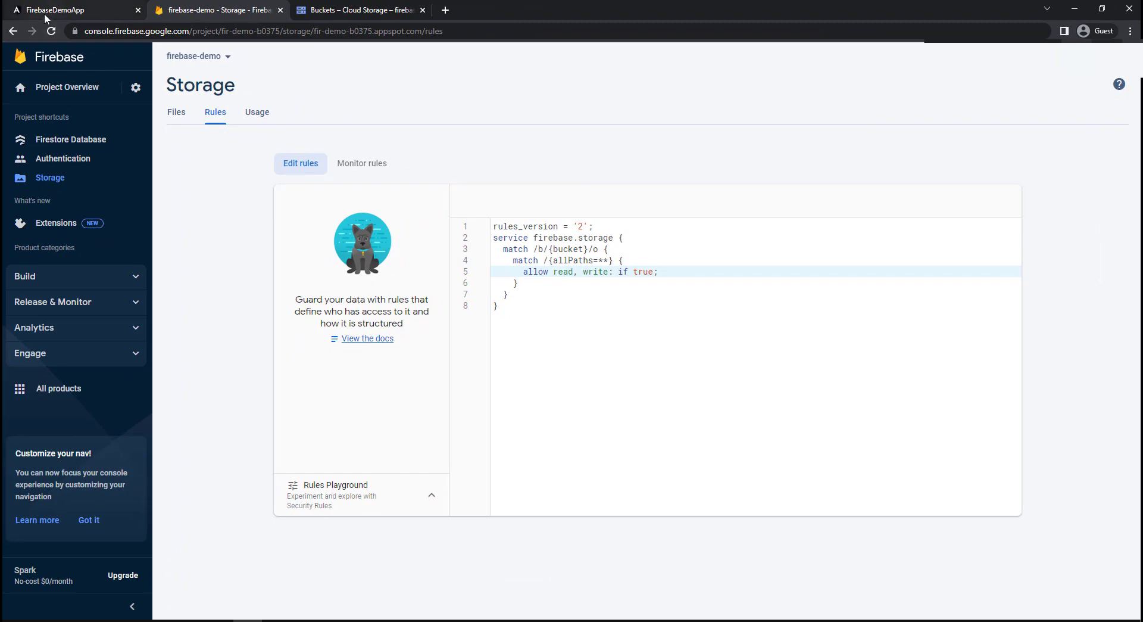
pyautogui.click(65, 10)
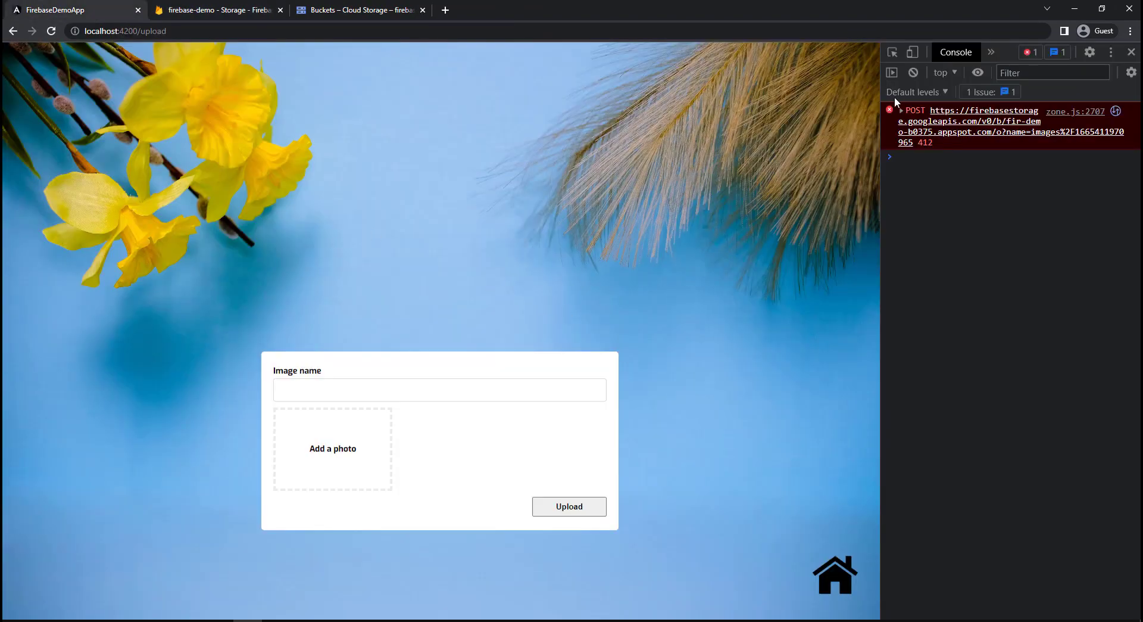
# Upload the cake photo, dismiss the success alert, and recheck Firebase Storage
pyautogui.click(332, 448)
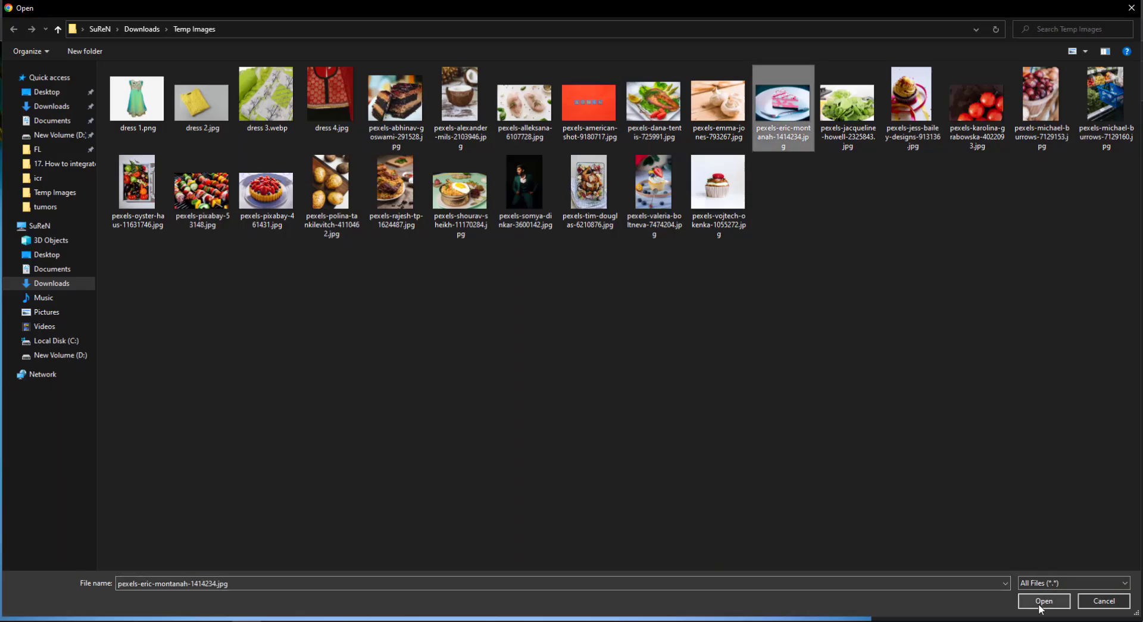
pyautogui.click(1043, 601)
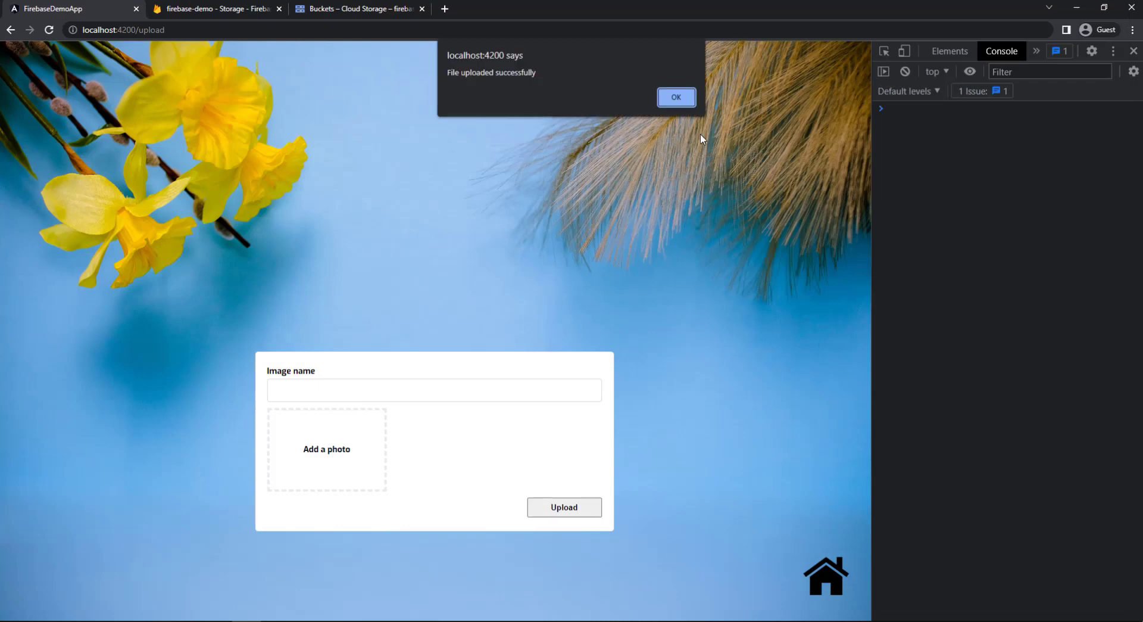
pyautogui.click(675, 97)
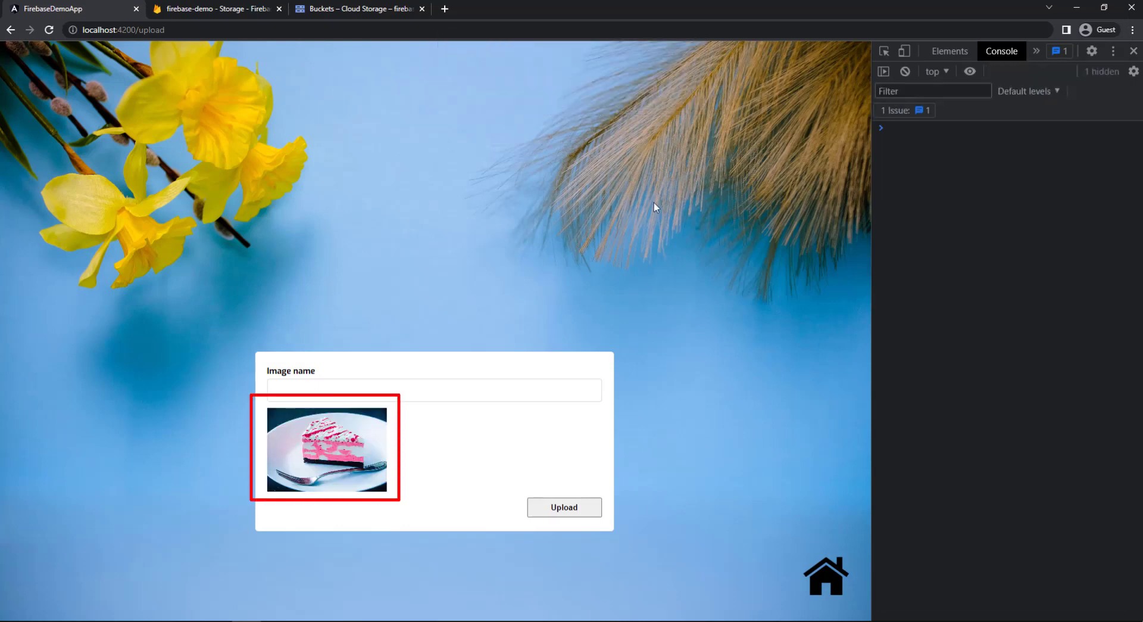
pyautogui.click(214, 9)
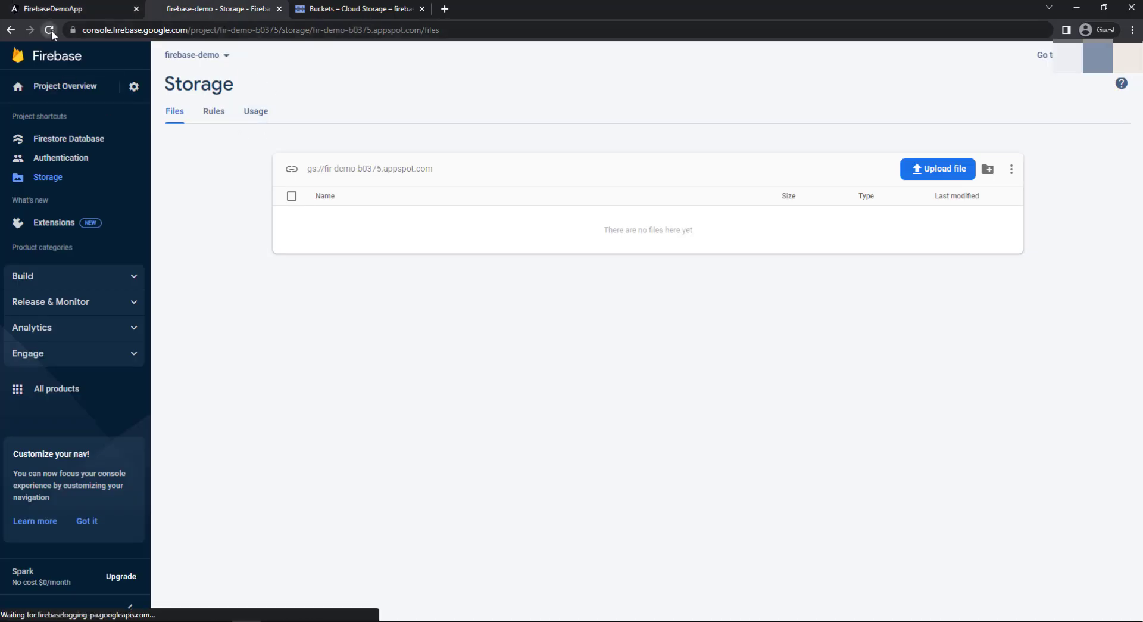